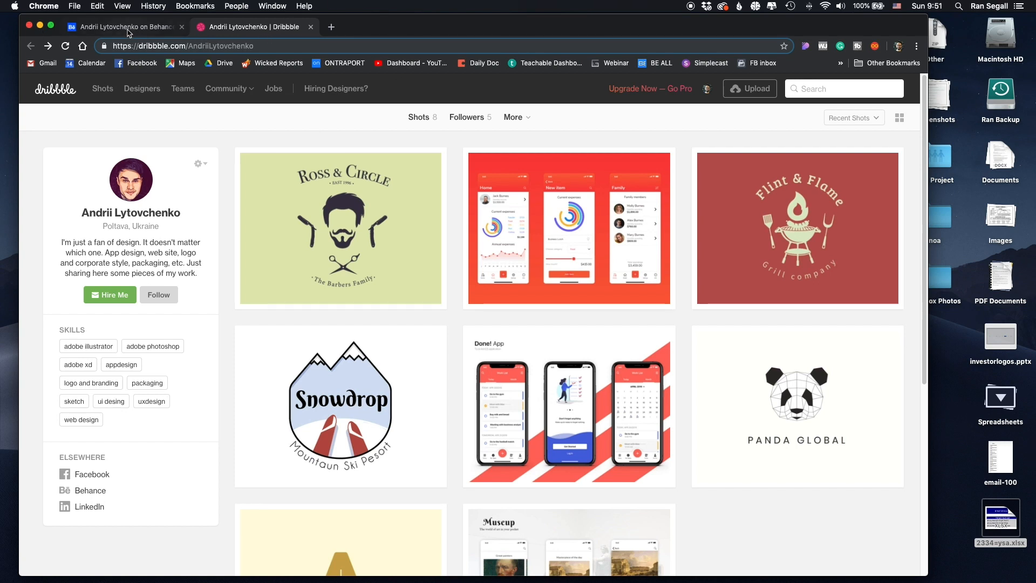
# Step: Browse the barbershop logo, Money monitoring app, Grill and Snowdrop logo shots, then close the viewer
pyautogui.scroll(-3)
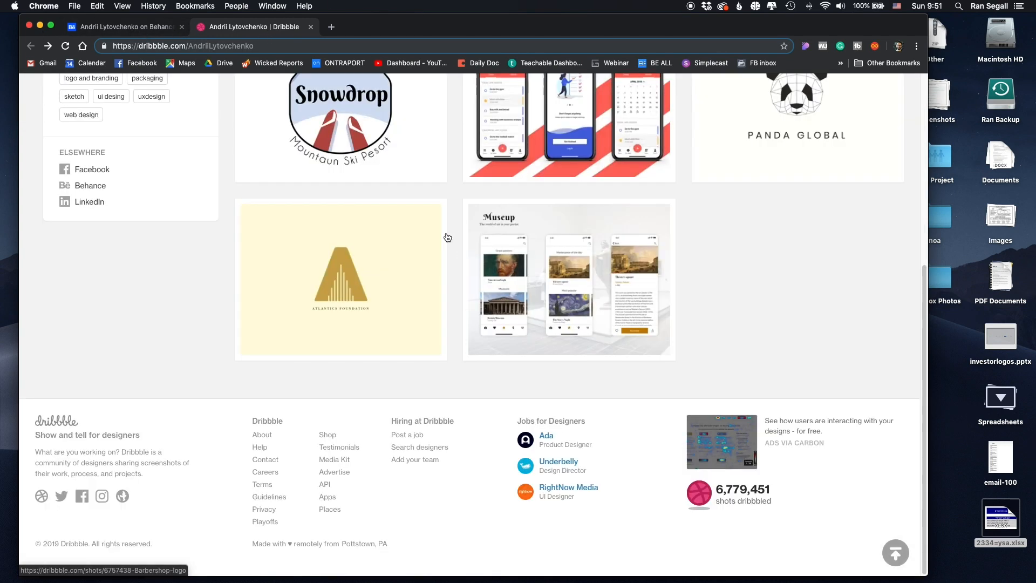
pyautogui.scroll(3)
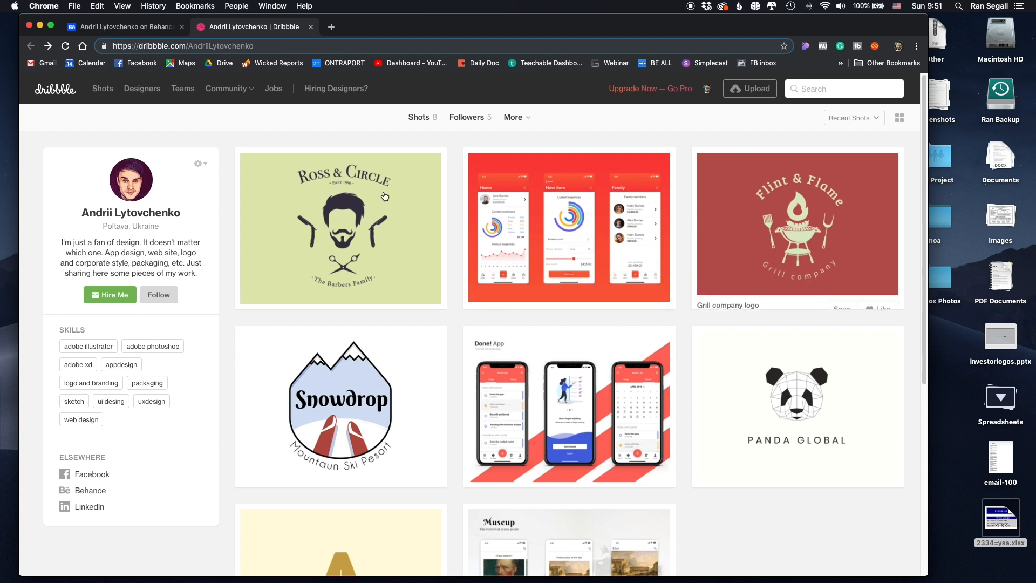
pyautogui.moveTo(539, 233)
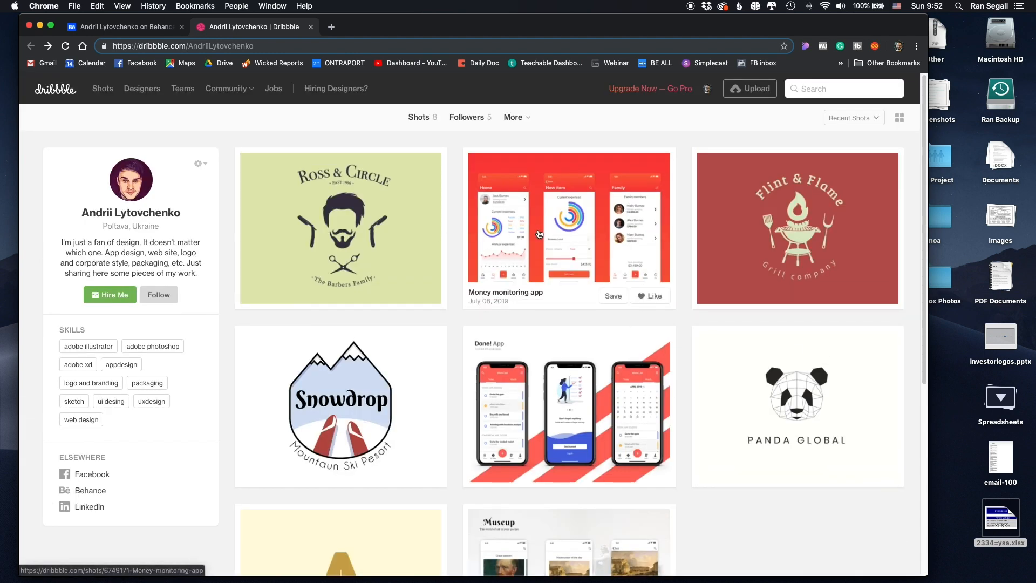
pyautogui.click(340, 228)
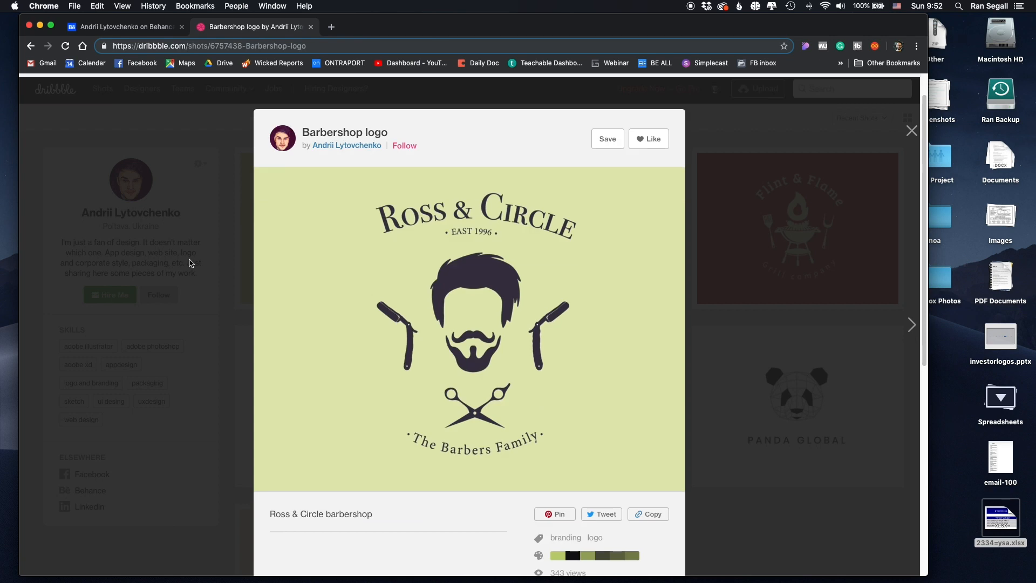
pyautogui.click(911, 325)
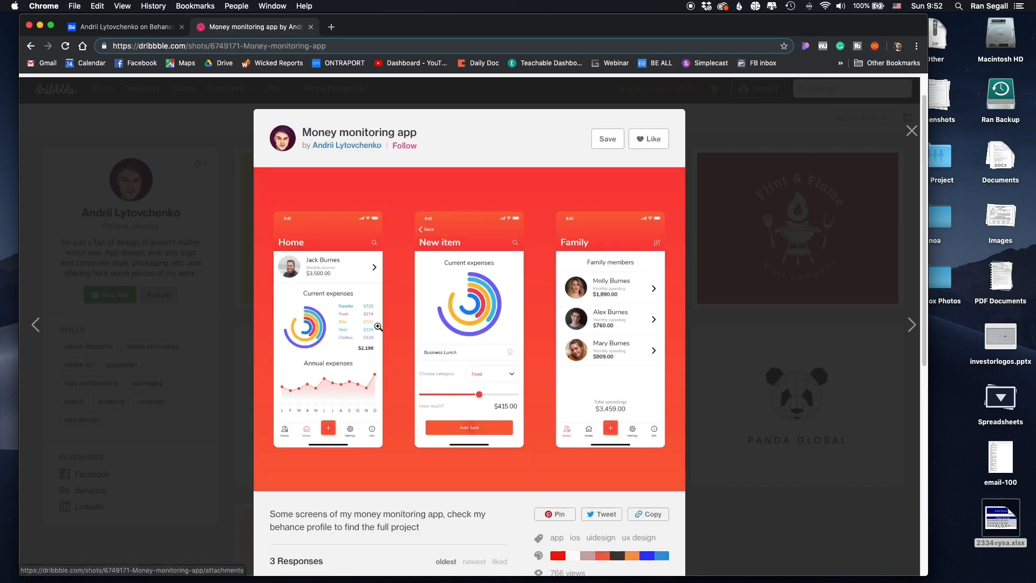
pyautogui.moveTo(301, 246)
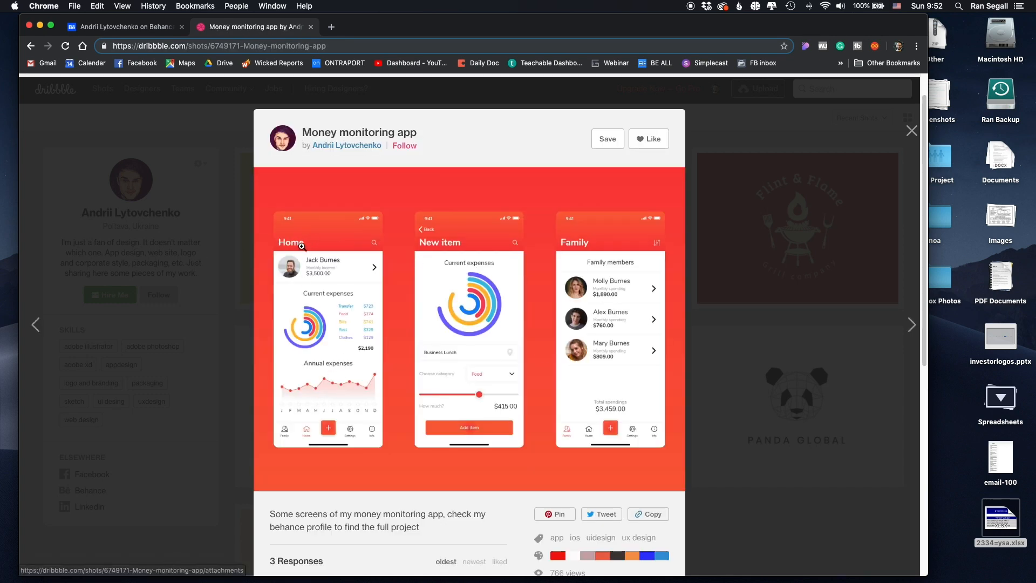
pyautogui.moveTo(376, 368)
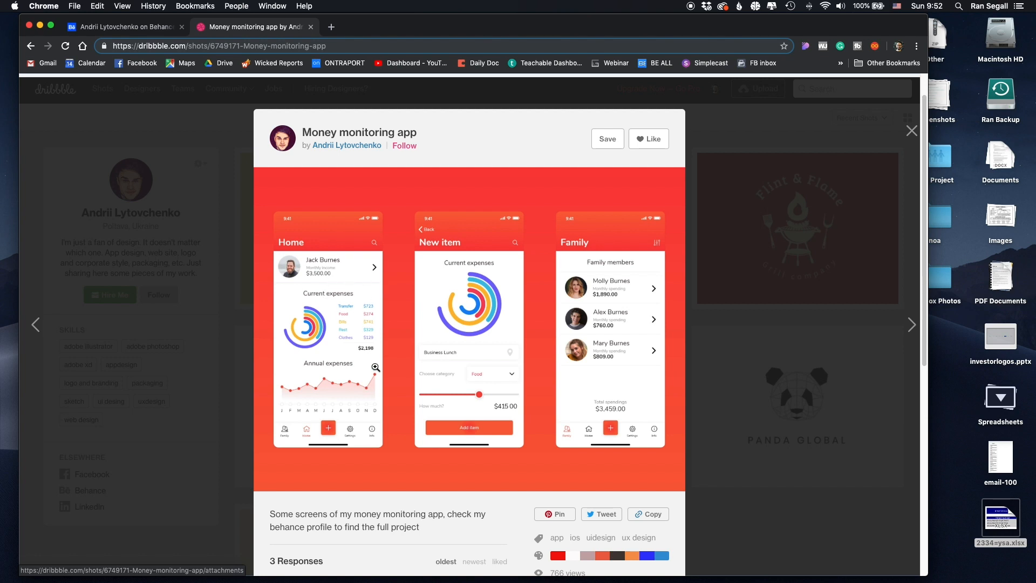
pyautogui.click(912, 325)
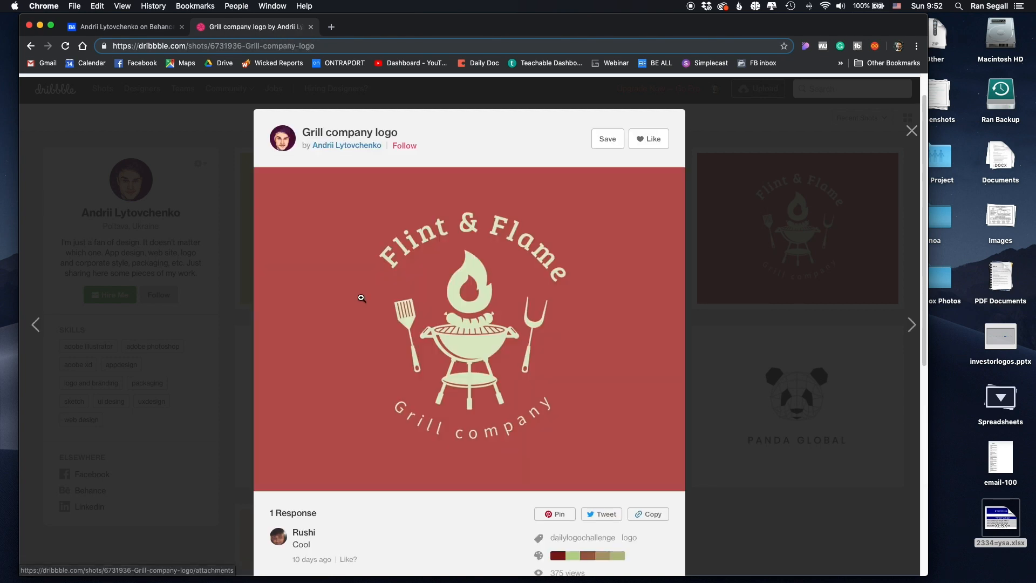
pyautogui.moveTo(336, 239)
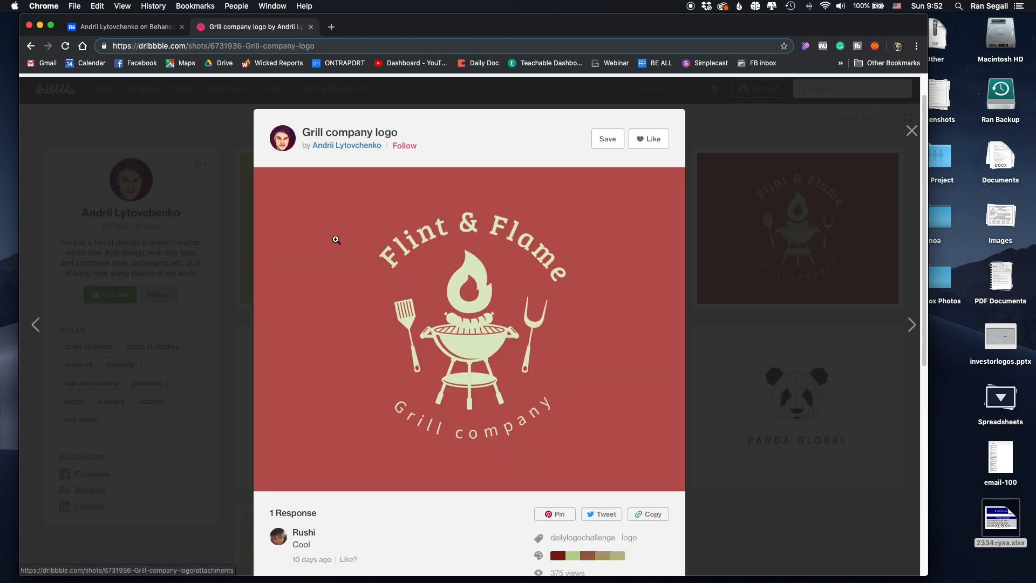
pyautogui.click(911, 324)
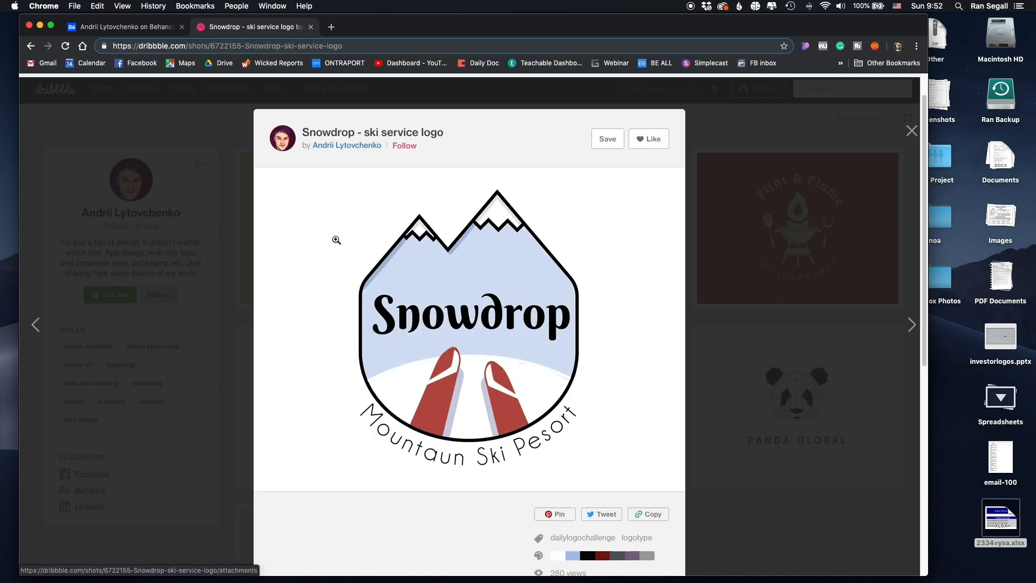
pyautogui.moveTo(428, 256)
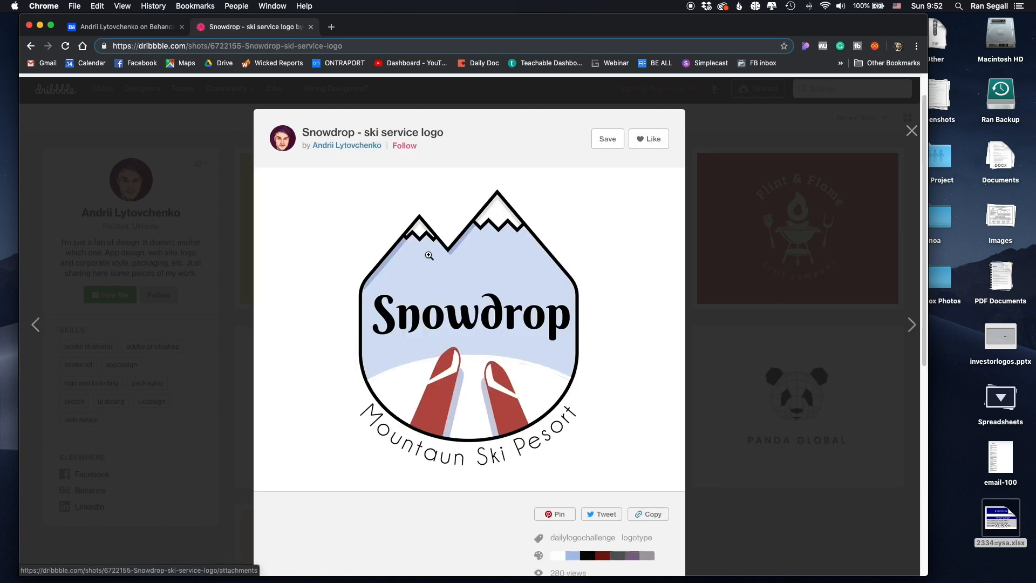
pyautogui.click(912, 130)
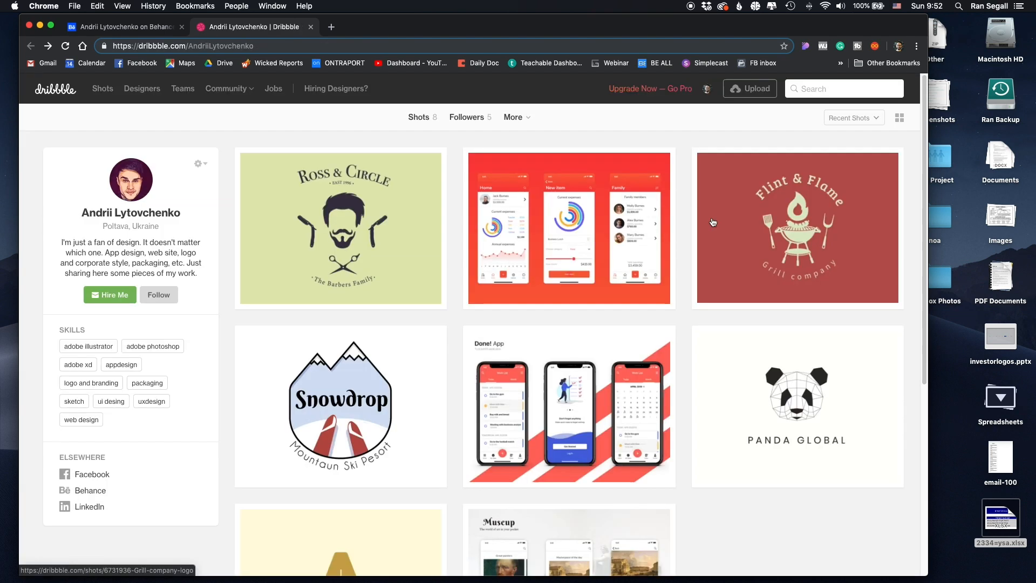
# Step: Scroll the profile and open the Museum guide app case study
pyautogui.scroll(-3)
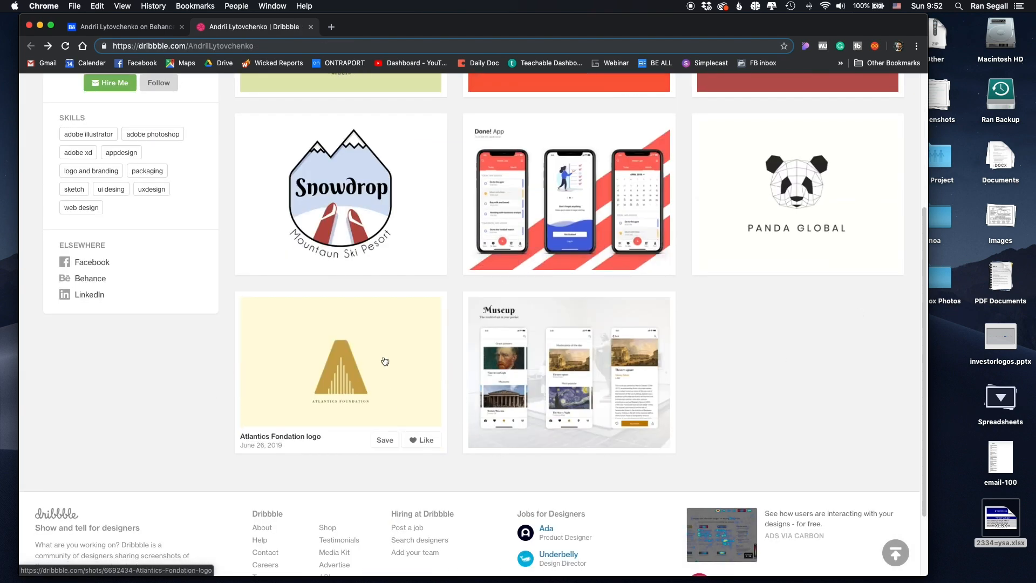
pyautogui.scroll(3)
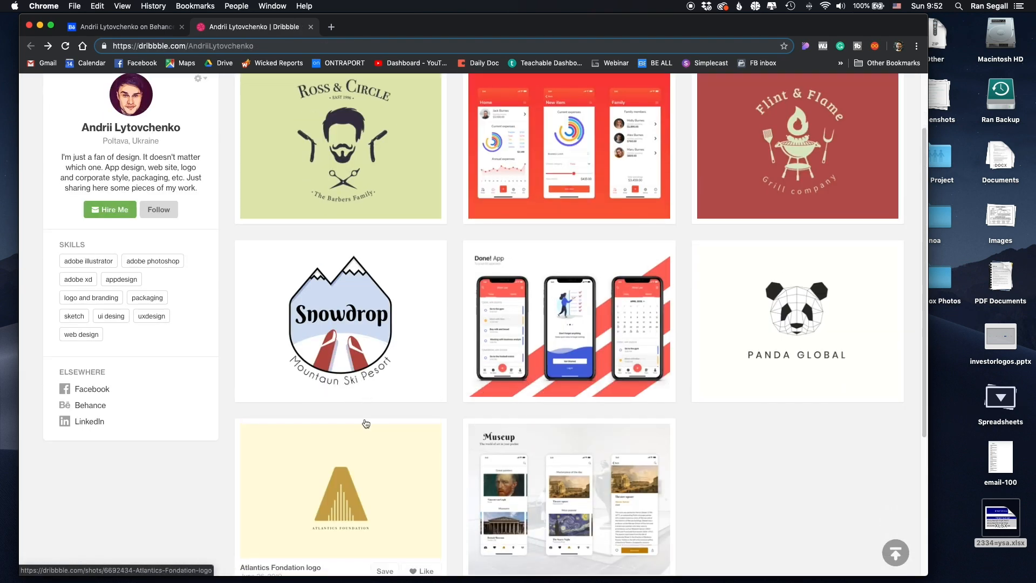
pyautogui.scroll(-3)
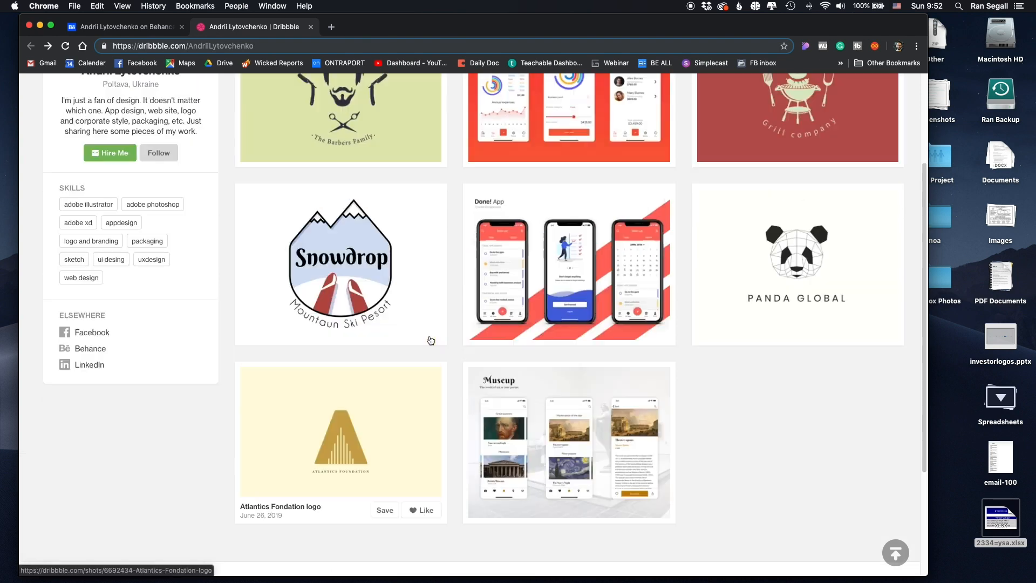
pyautogui.scroll(3)
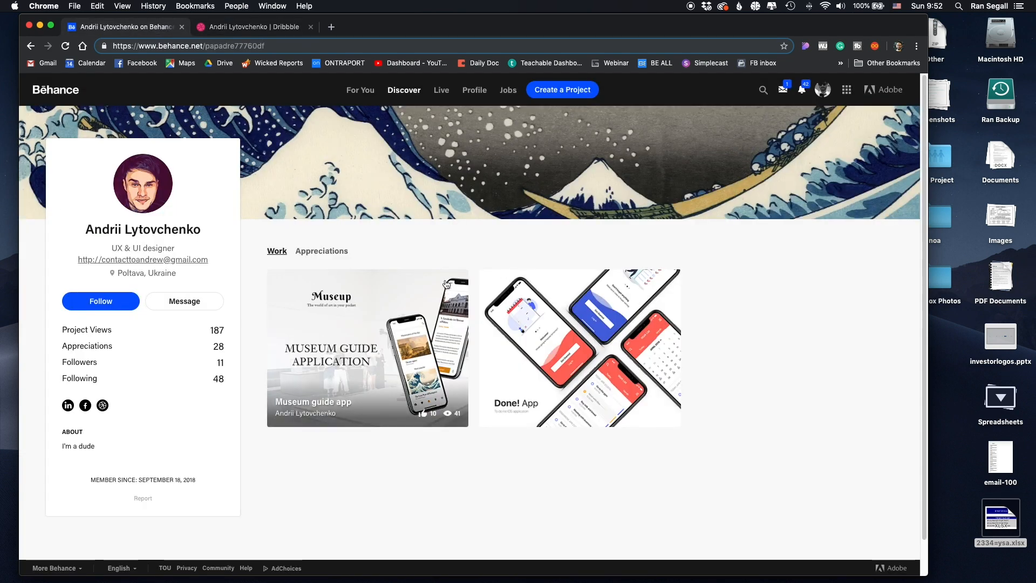
pyautogui.moveTo(391, 220)
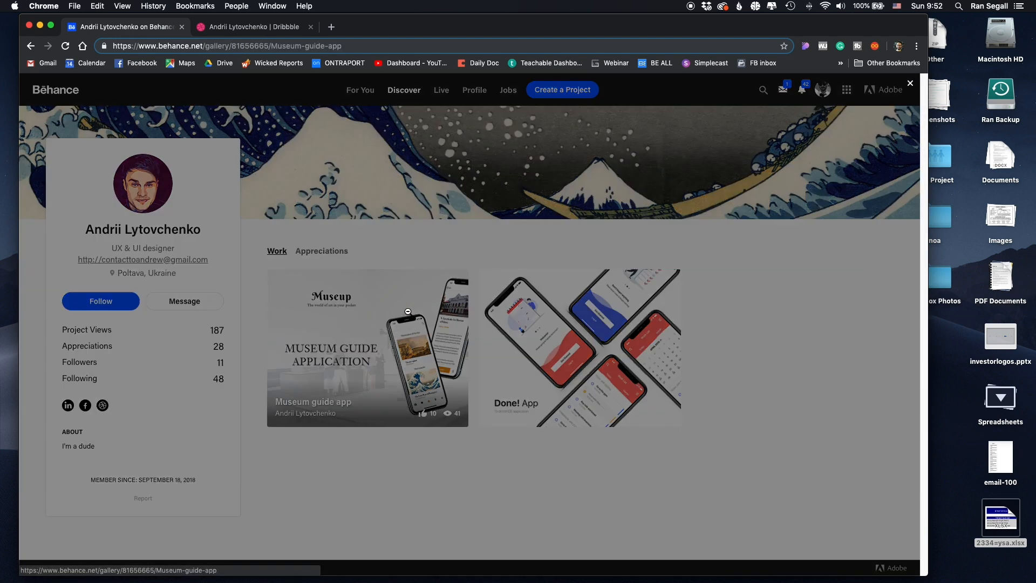
pyautogui.click(367, 348)
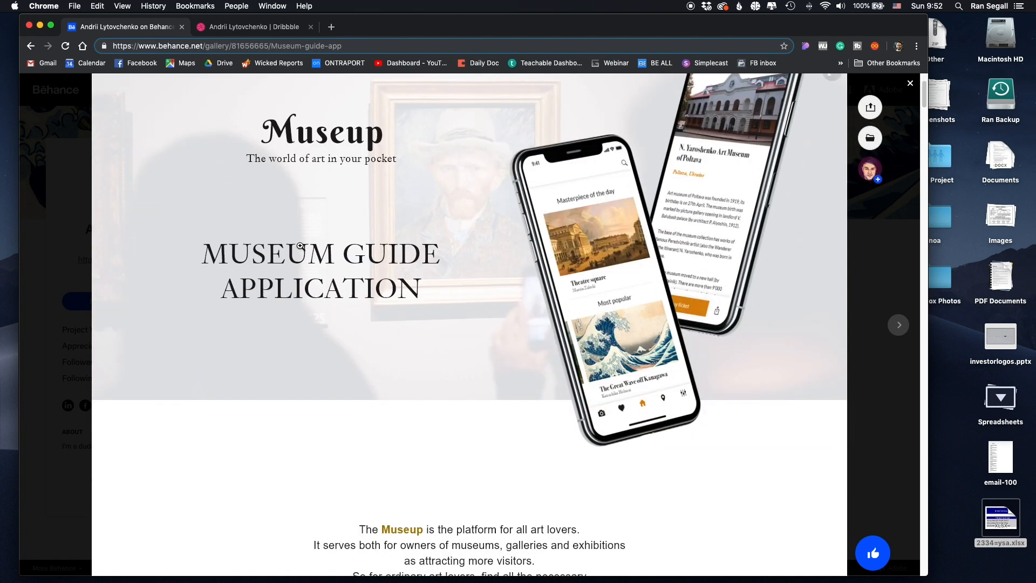
pyautogui.scroll(-3)
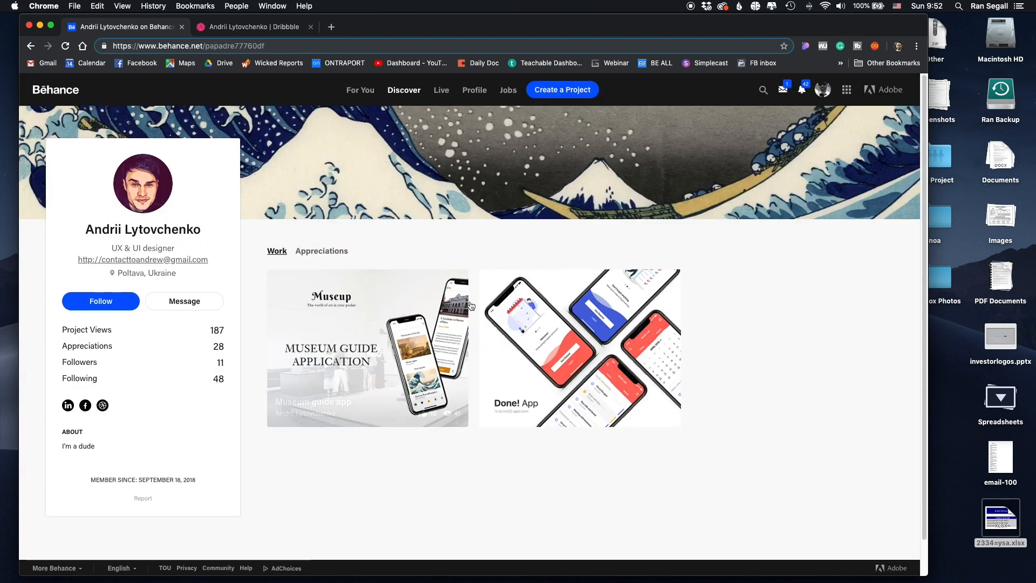
# Step: Look through the Done! App case study, then go back to the museum guide project
pyautogui.click(580, 348)
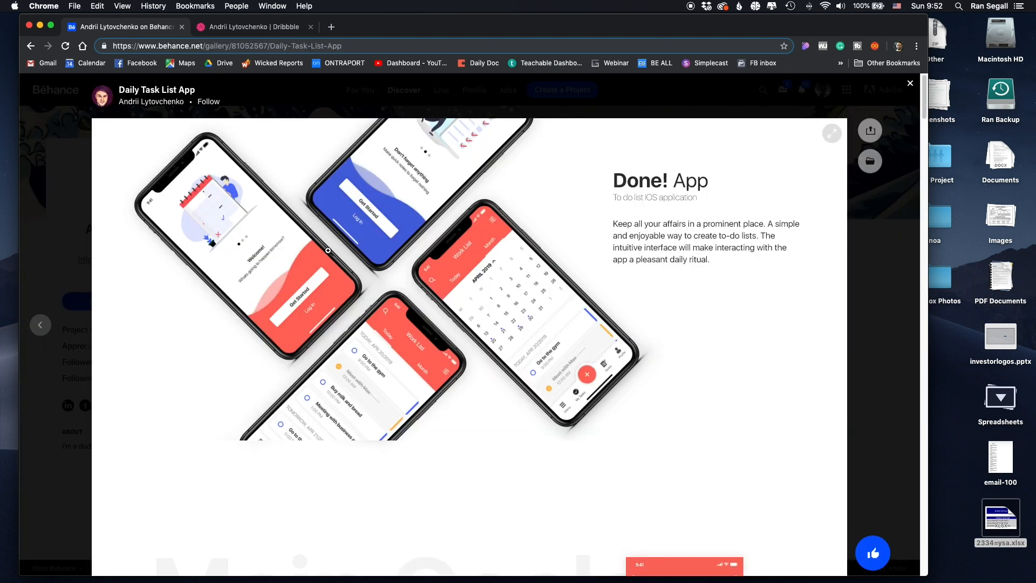
pyautogui.scroll(-3)
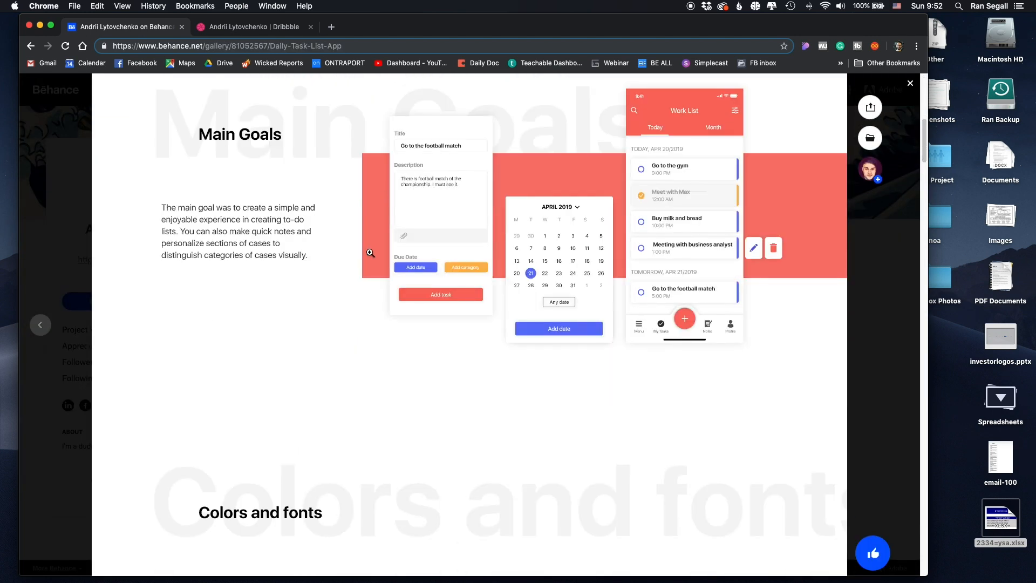
pyautogui.scroll(3)
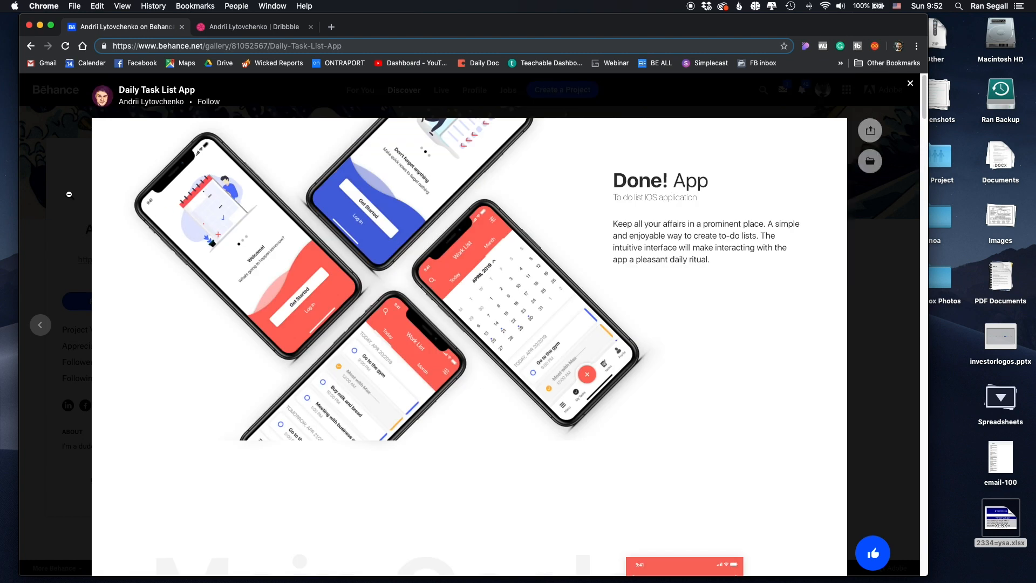
pyautogui.click(899, 324)
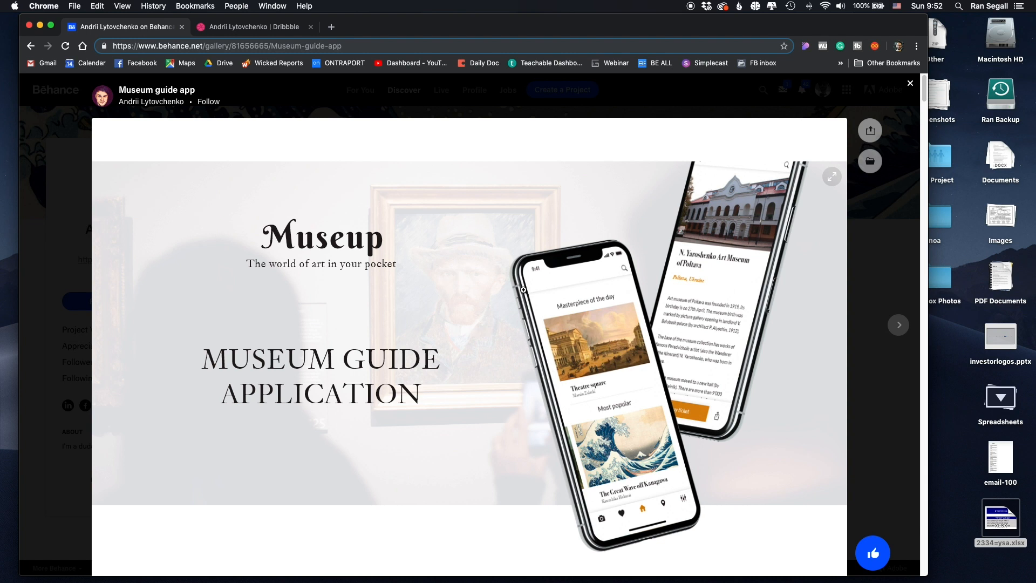
pyautogui.moveTo(452, 287)
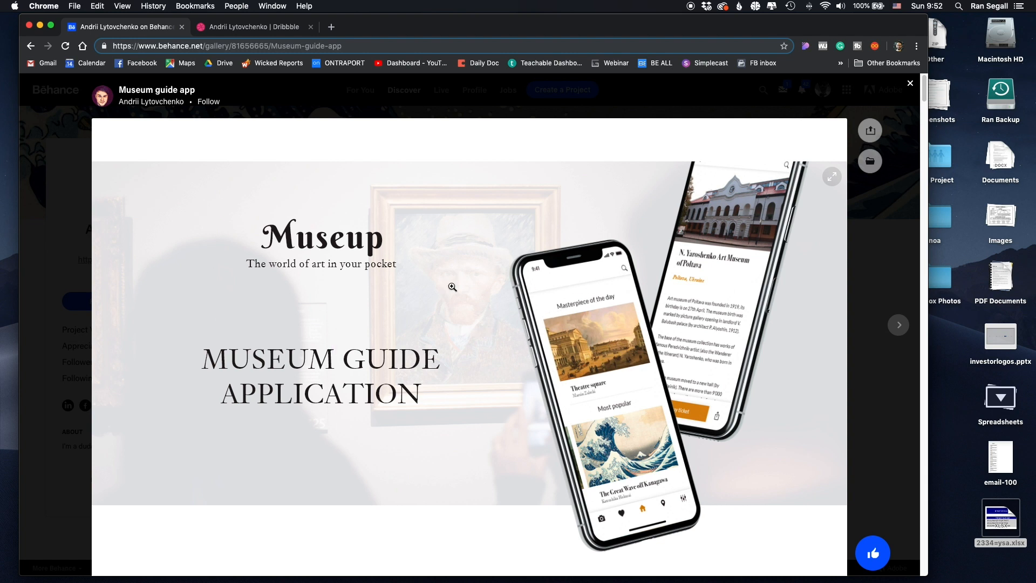
pyautogui.scroll(-3)
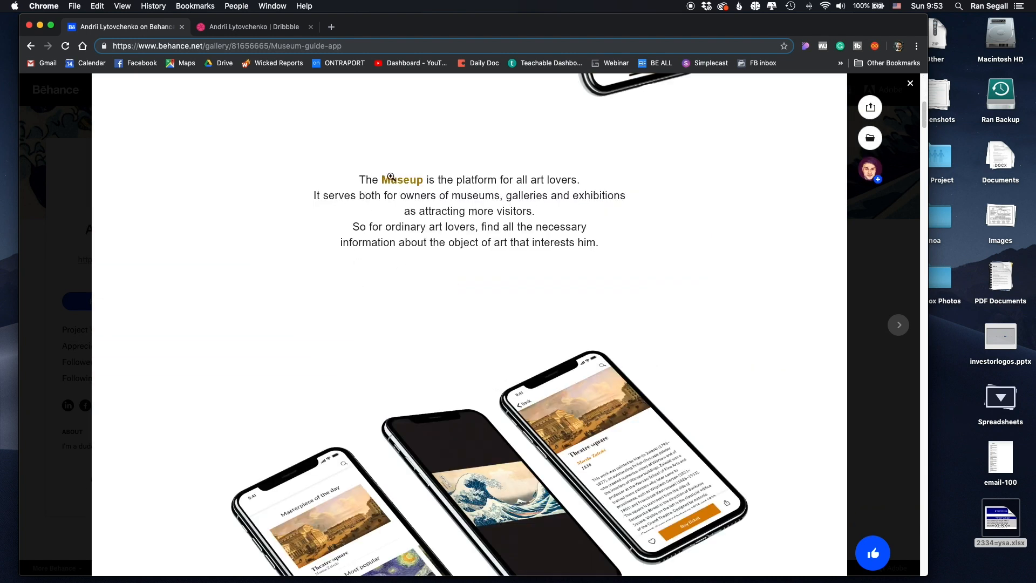
pyautogui.moveTo(564, 179)
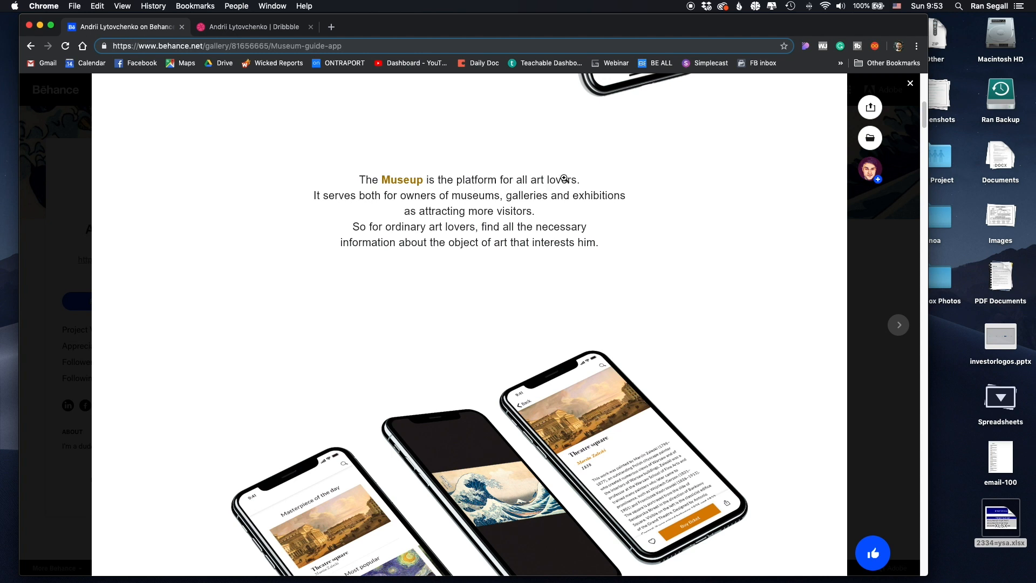
pyautogui.moveTo(427, 196)
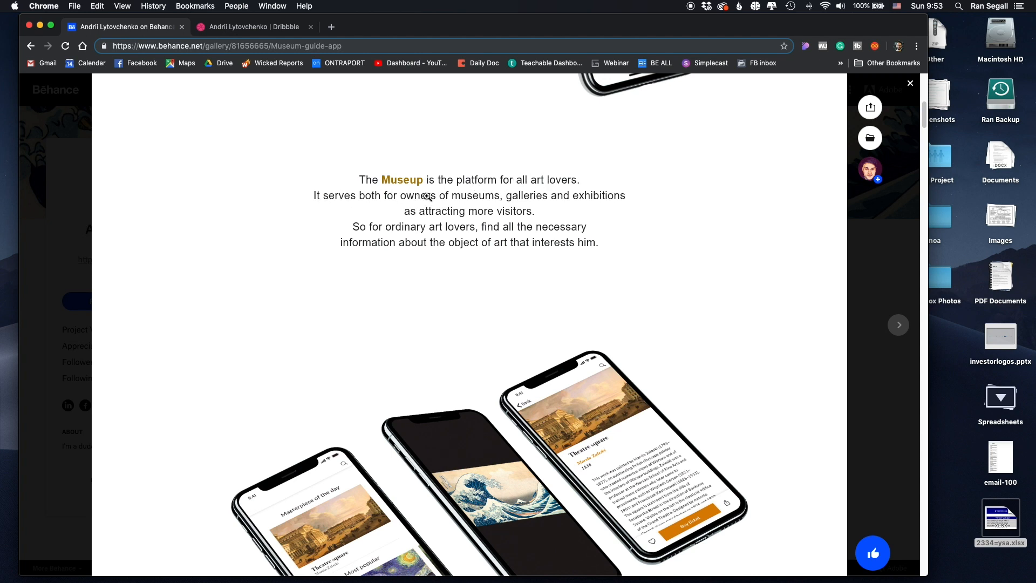
pyautogui.moveTo(582, 194)
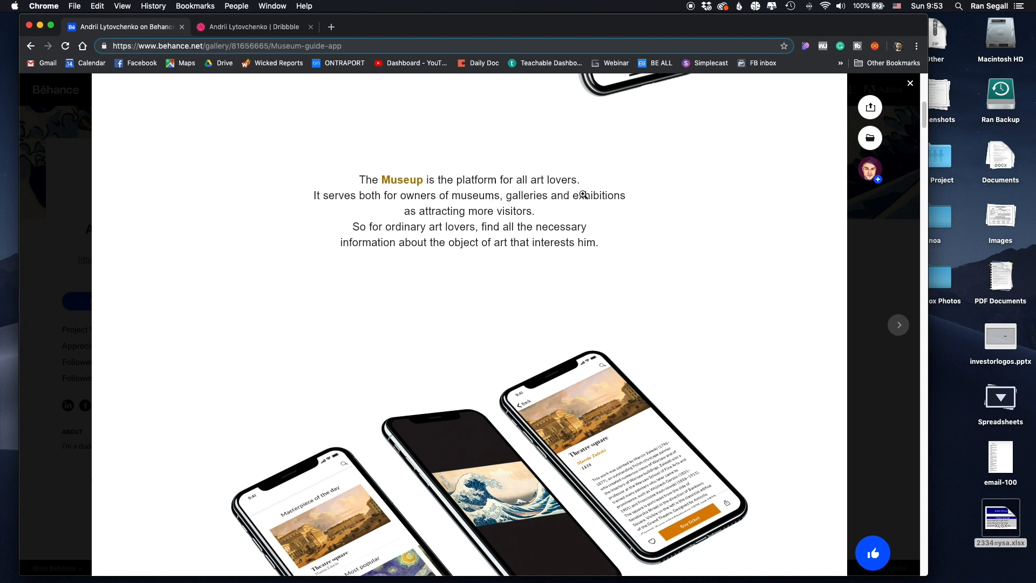
pyautogui.moveTo(395, 236)
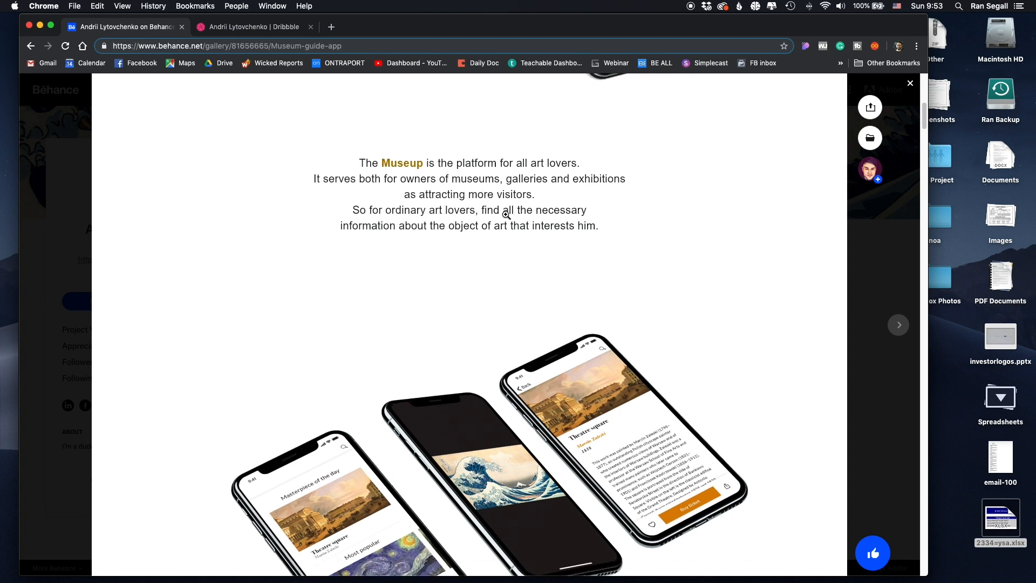
pyautogui.scroll(-3)
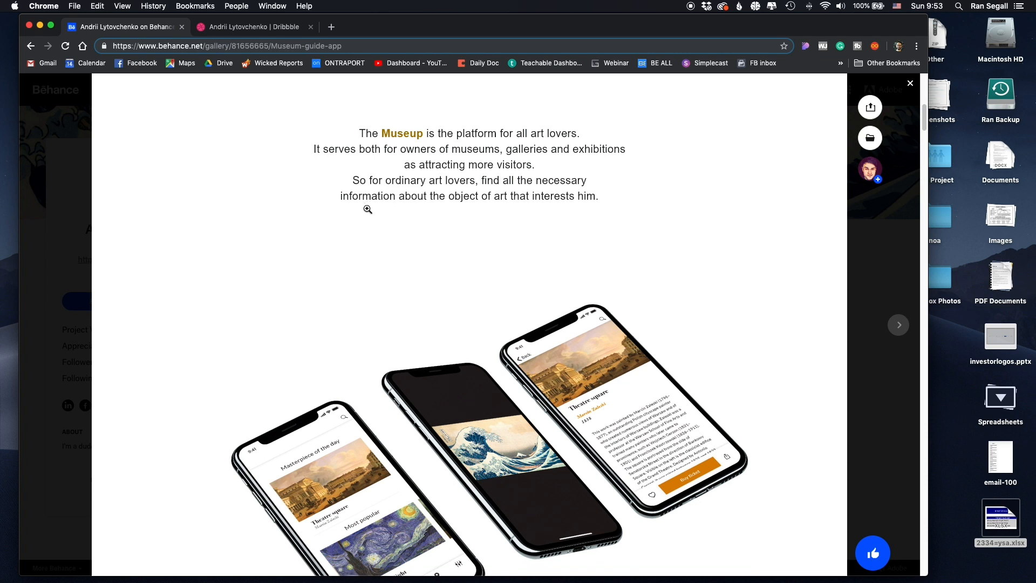
pyautogui.scroll(-3)
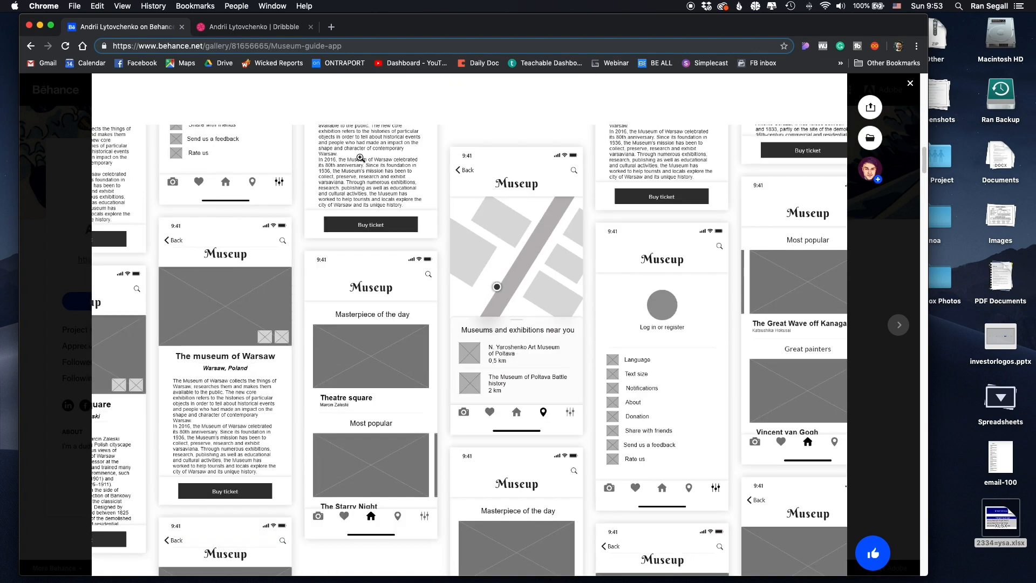
pyautogui.scroll(-3)
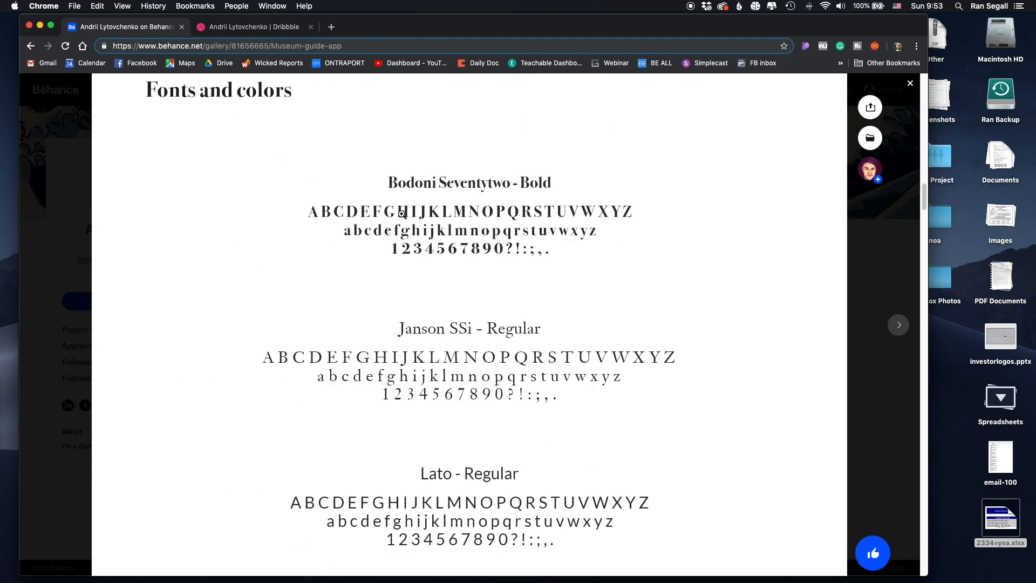
pyautogui.click(898, 324)
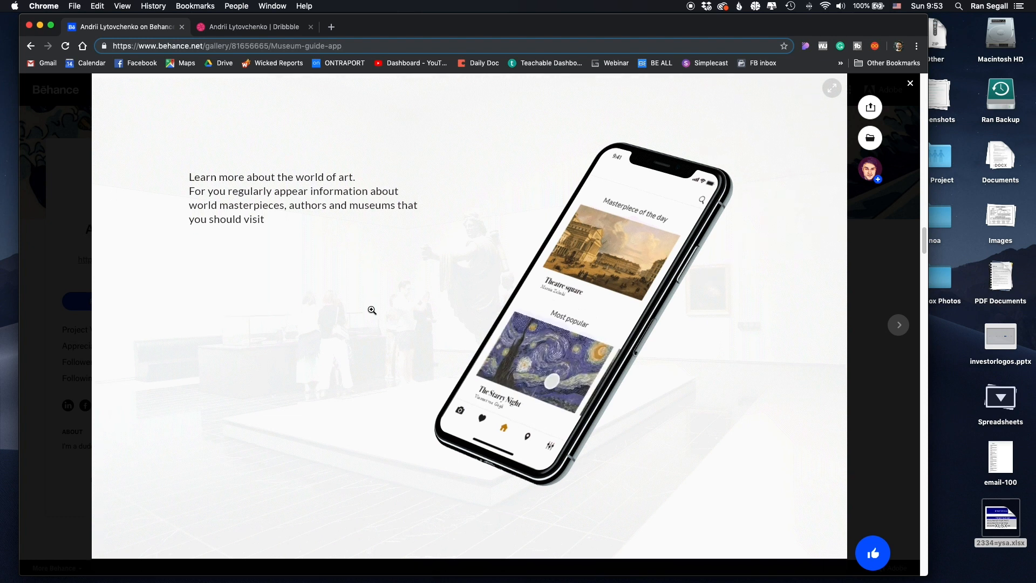
pyautogui.click(899, 324)
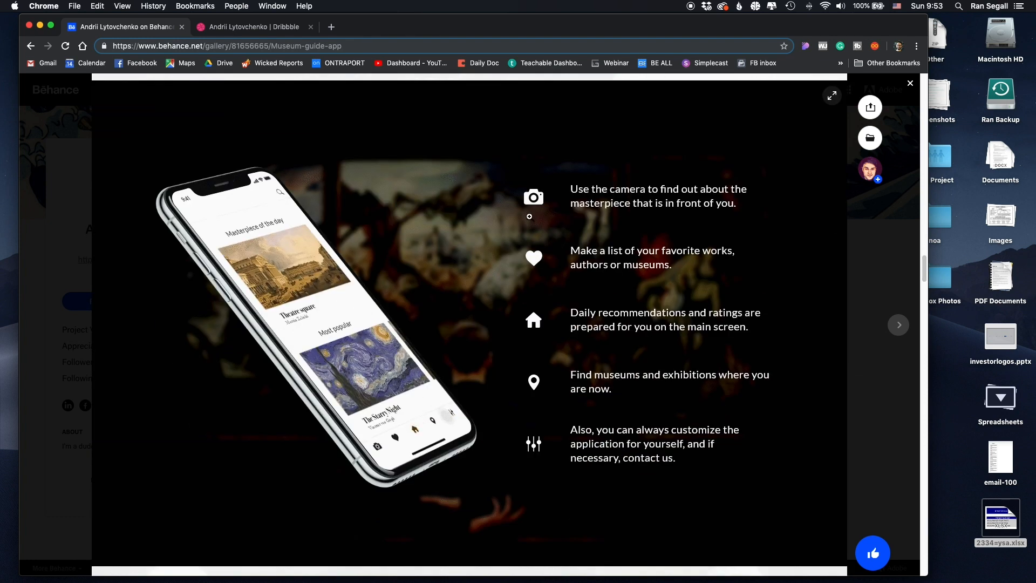
pyautogui.moveTo(553, 250)
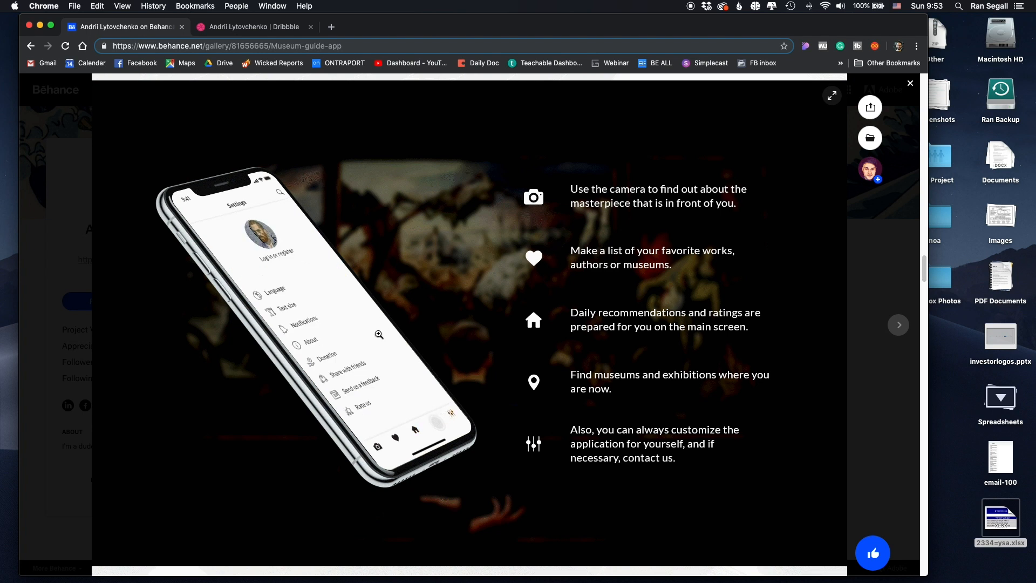
pyautogui.click(899, 324)
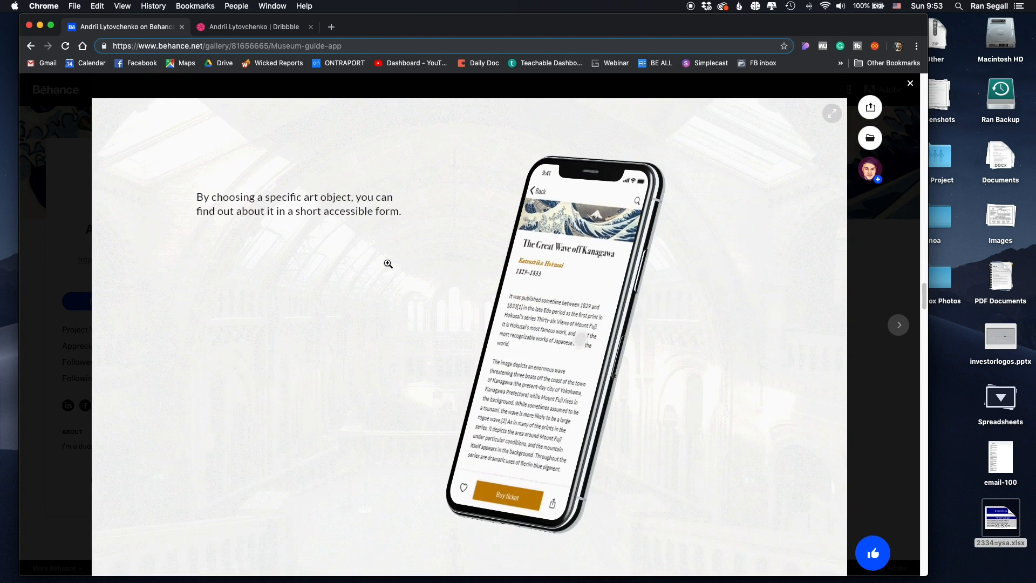
pyautogui.scroll(-3)
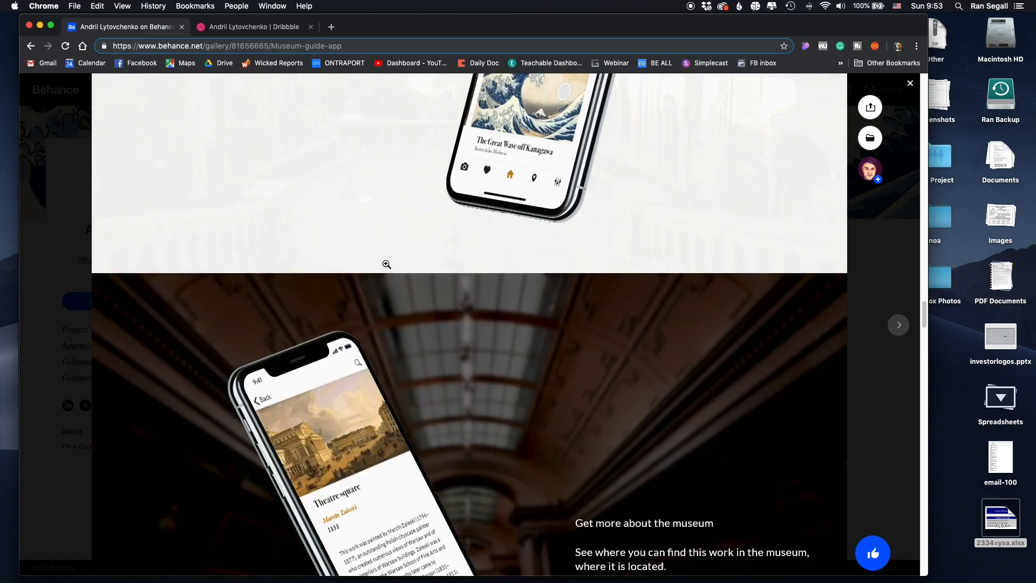
pyautogui.scroll(-3)
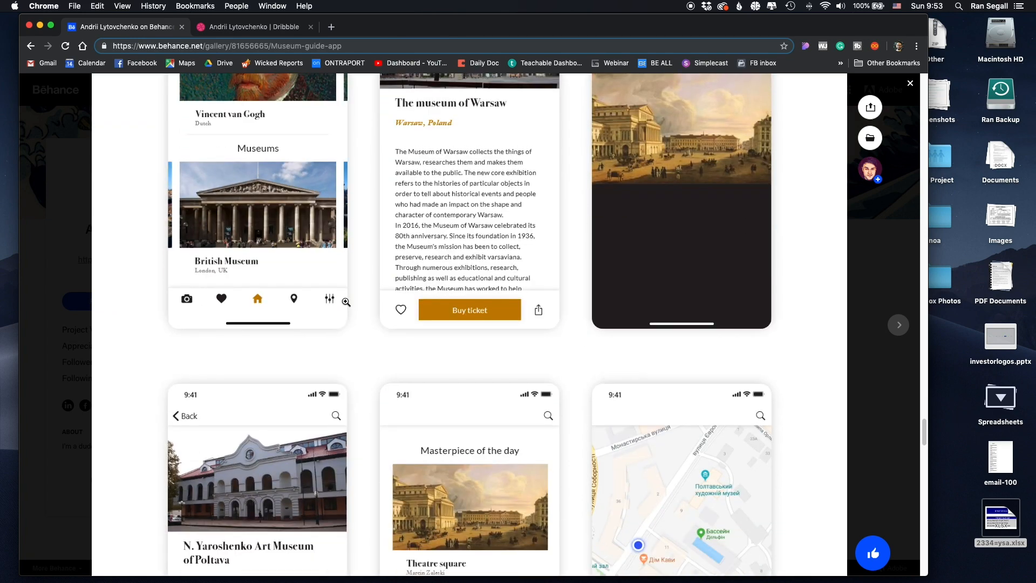
pyautogui.scroll(3)
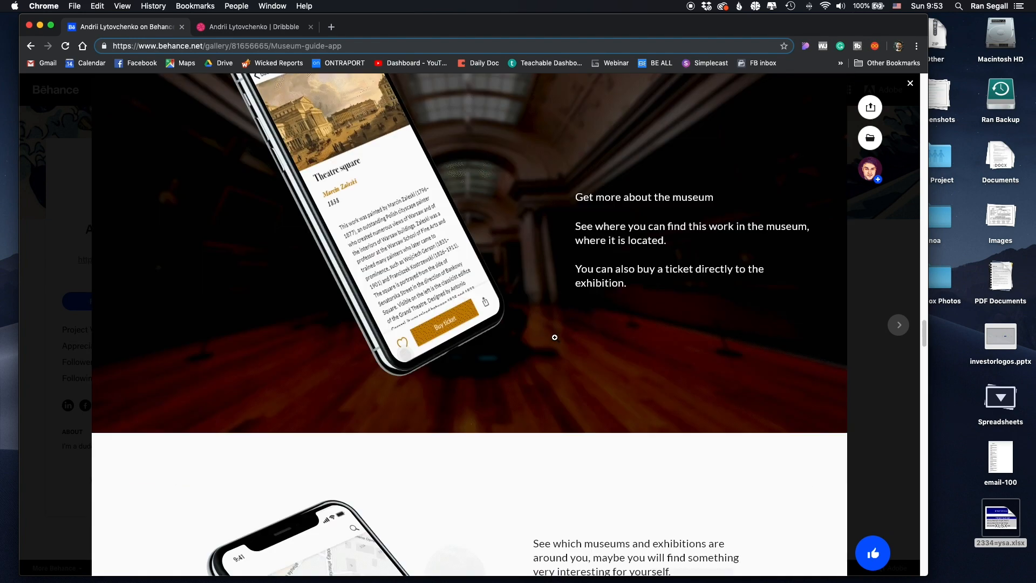
pyautogui.scroll(3)
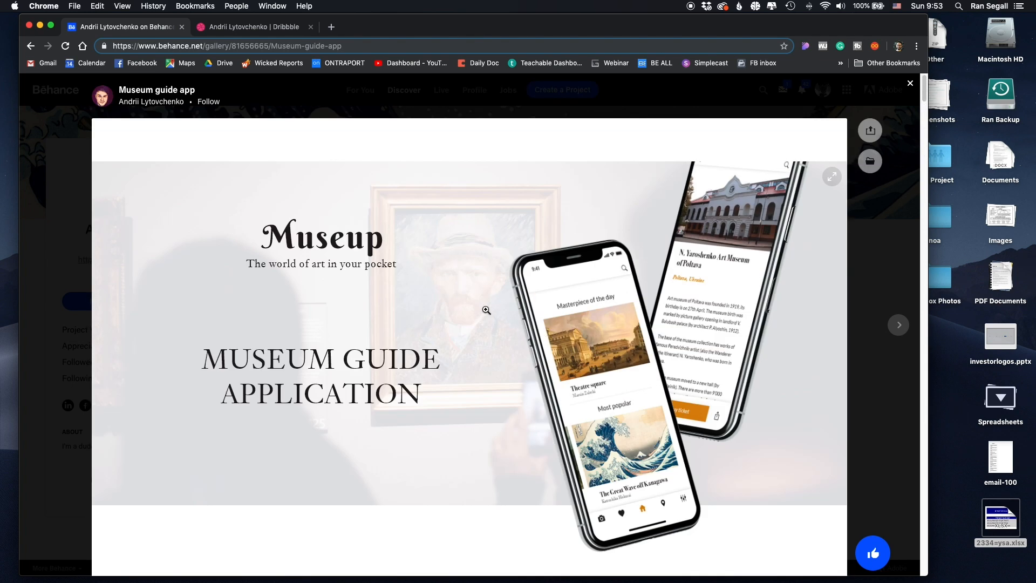
pyautogui.scroll(-3)
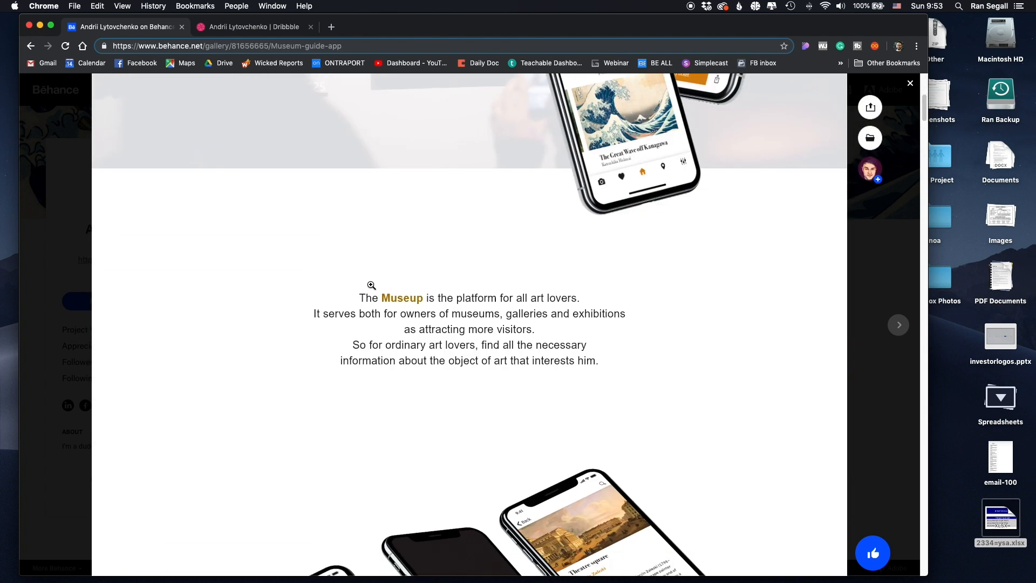
pyautogui.moveTo(367, 324)
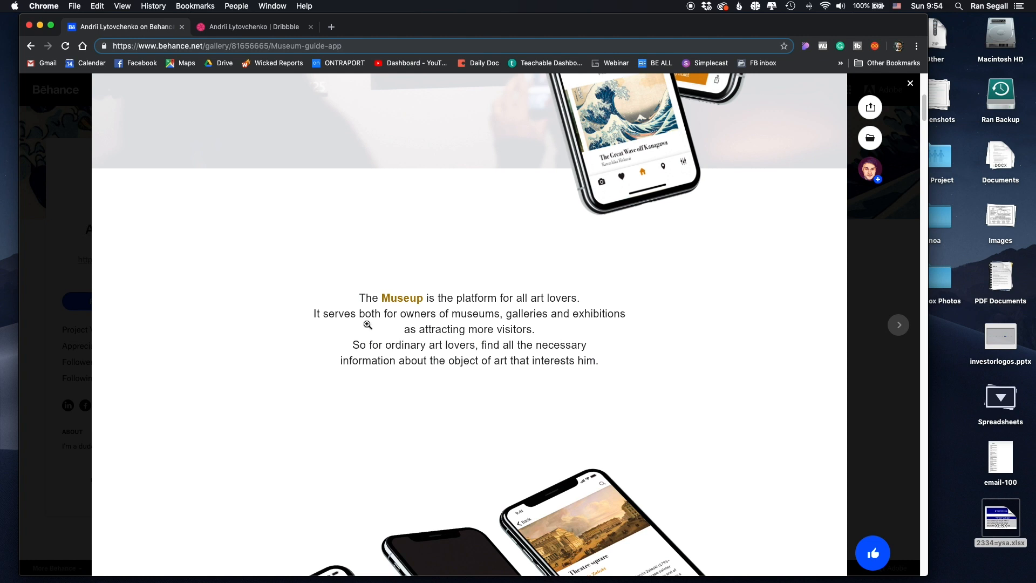
pyautogui.moveTo(494, 319)
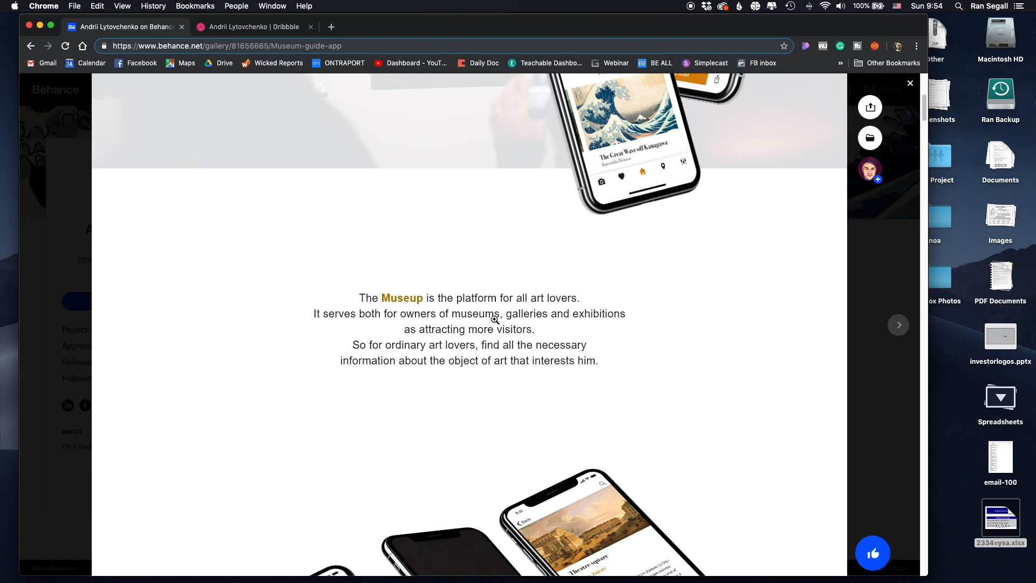
pyautogui.moveTo(568, 321)
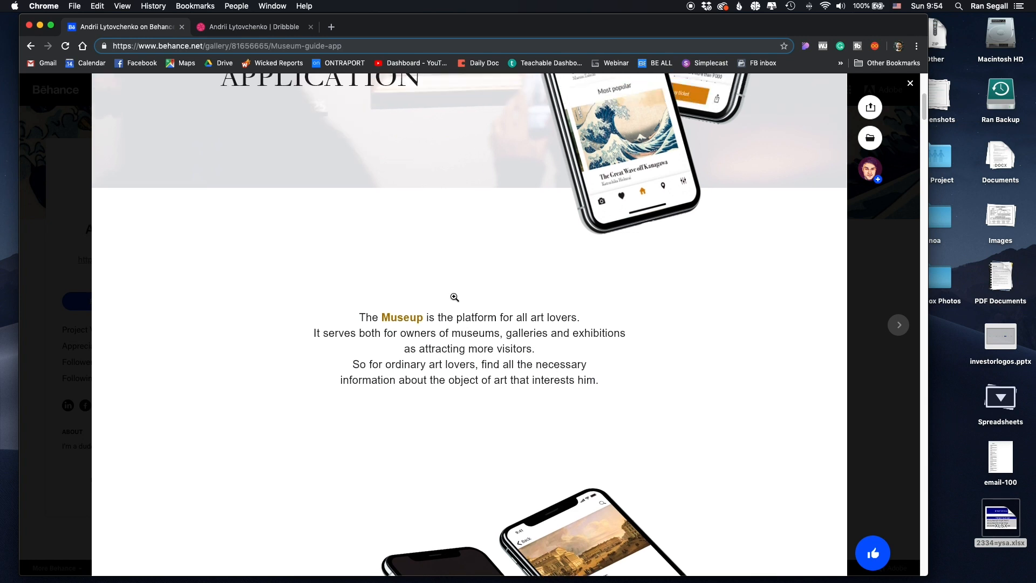
pyautogui.scroll(-3)
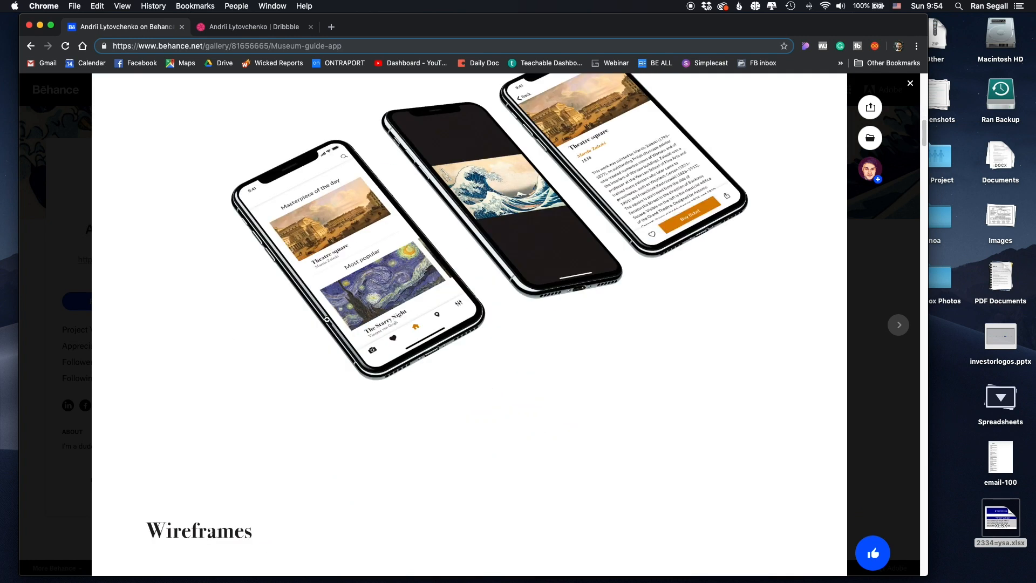
pyautogui.scroll(-3)
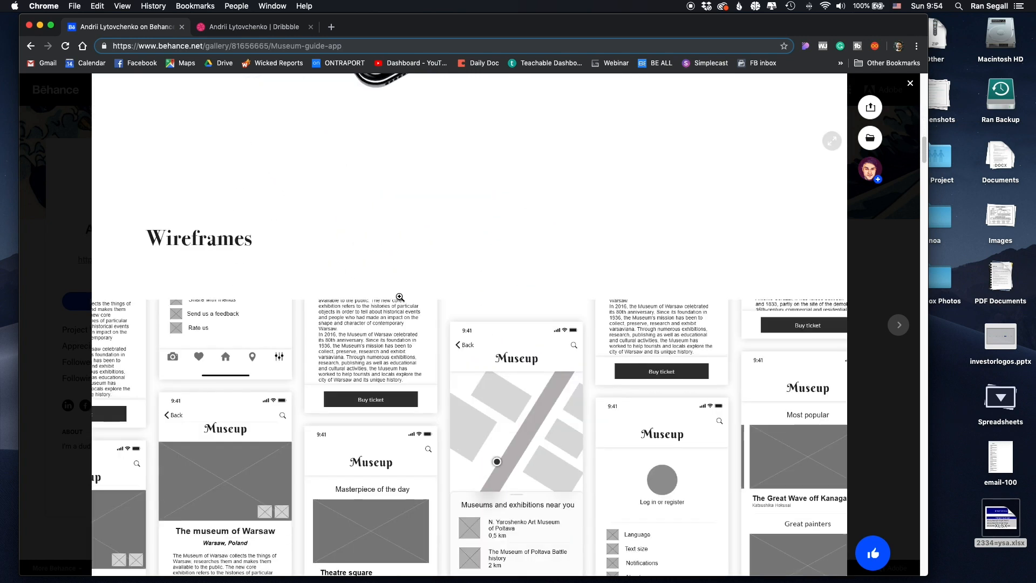
pyautogui.scroll(-3)
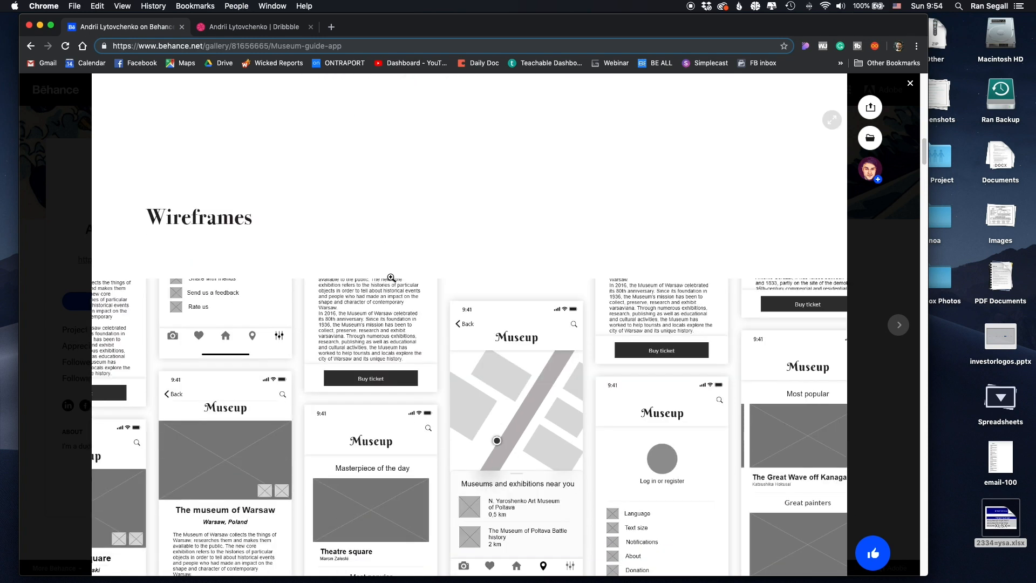
pyautogui.scroll(-3)
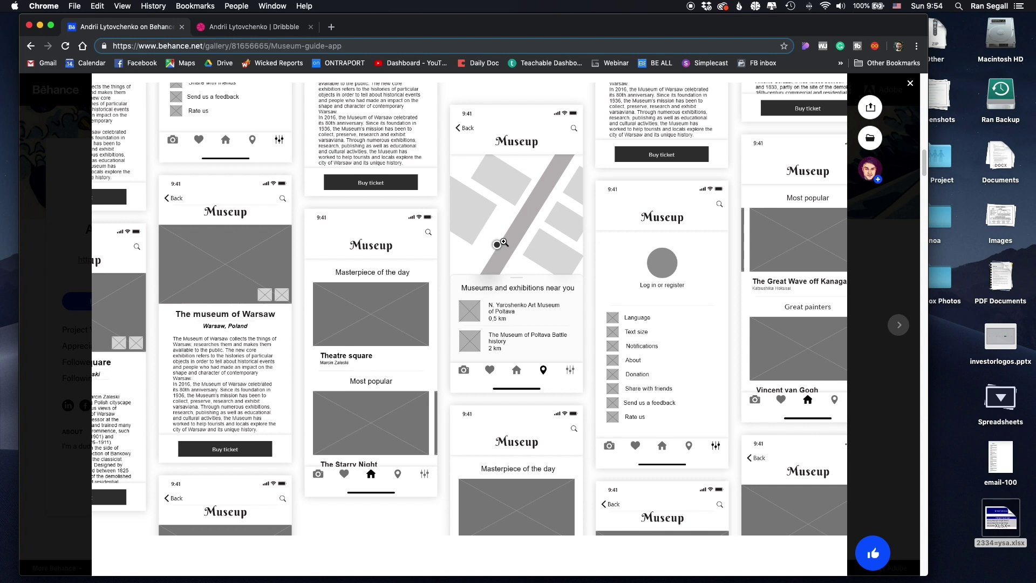
pyautogui.scroll(-3)
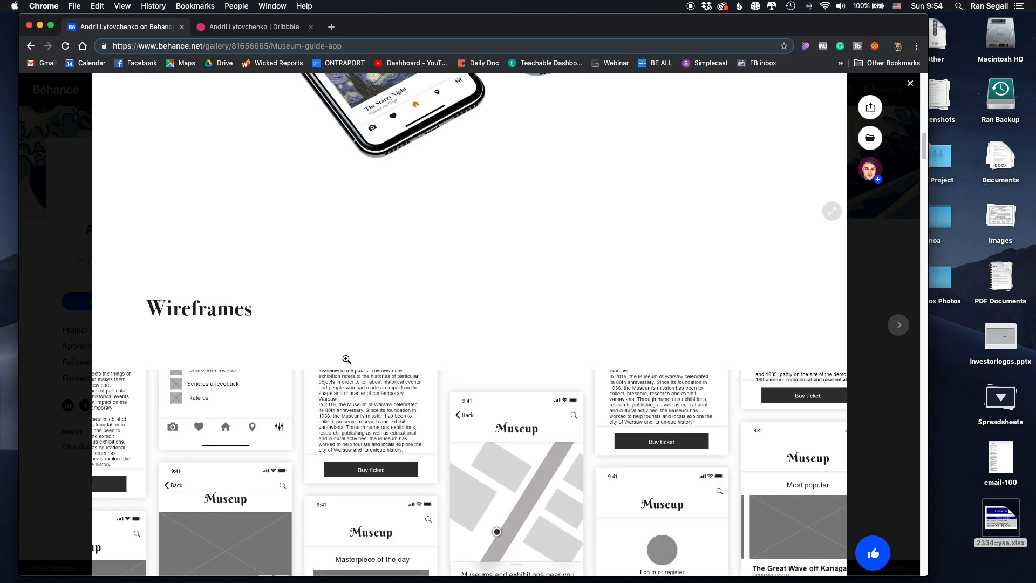
pyautogui.scroll(3)
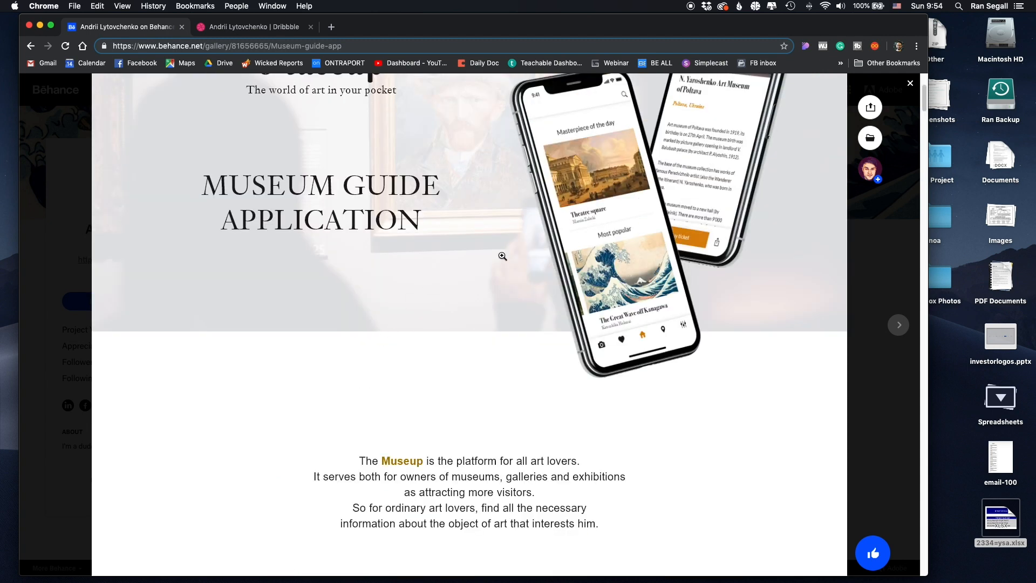
pyautogui.scroll(-3)
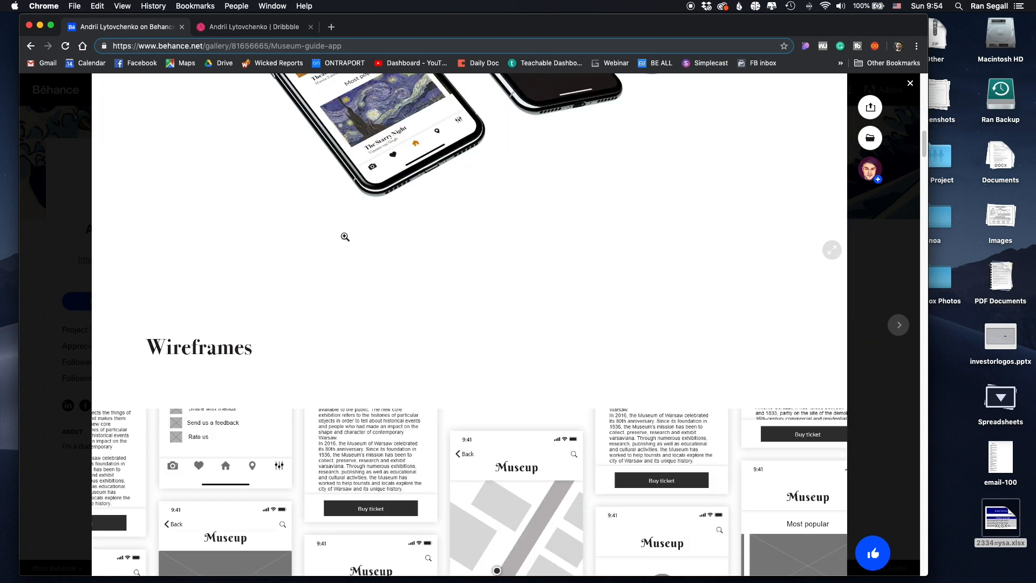
pyautogui.scroll(3)
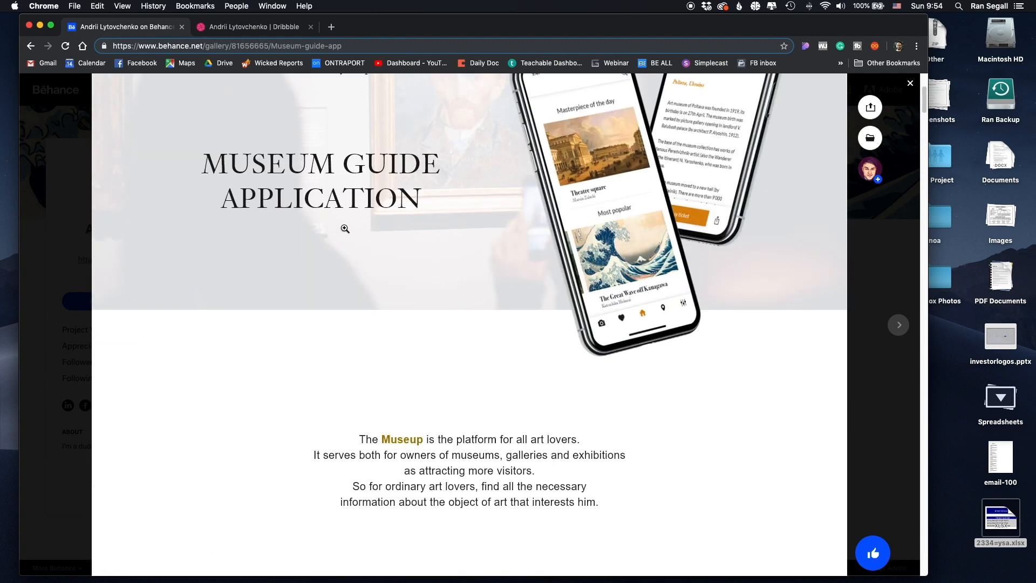
pyautogui.scroll(3)
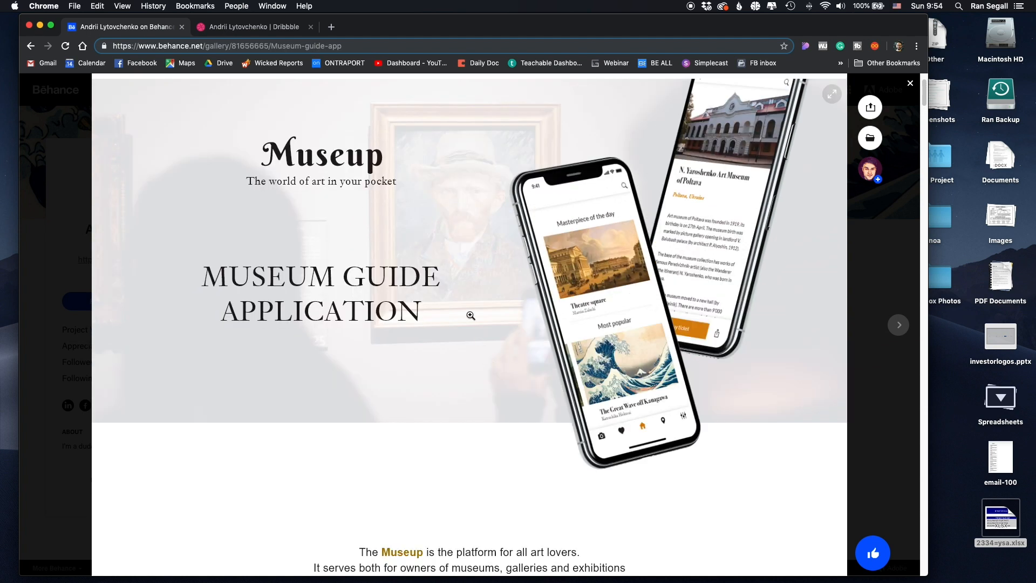
pyautogui.scroll(-3)
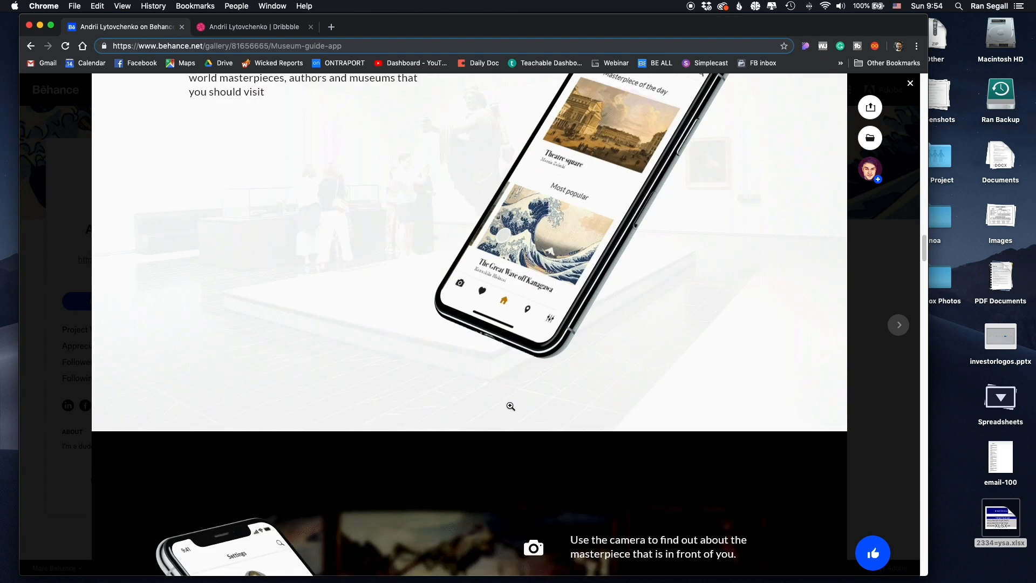
# Step: Scroll the Museup page past the video and wireframes to the icon feature list
pyautogui.scroll(-3)
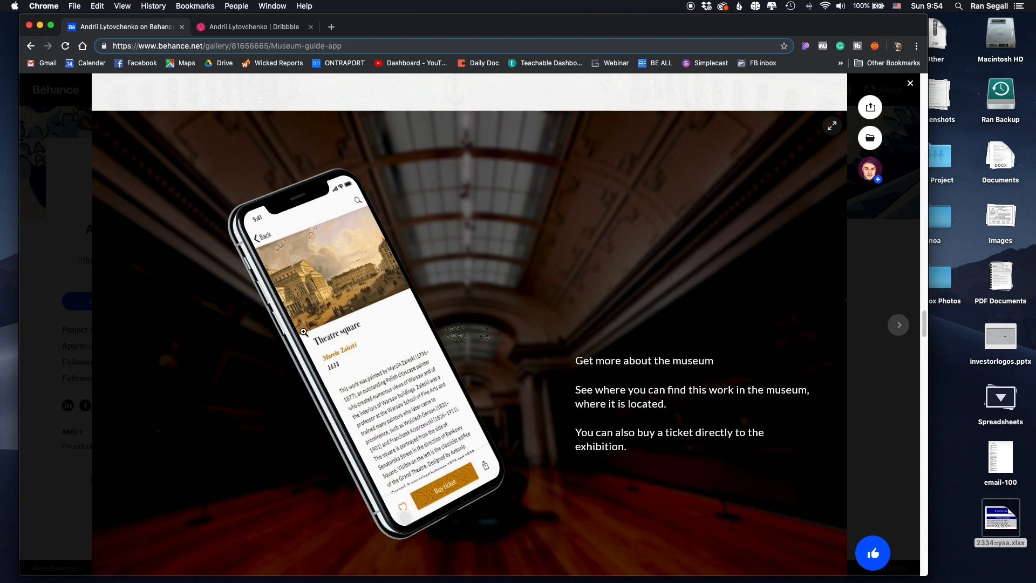
pyautogui.scroll(-3)
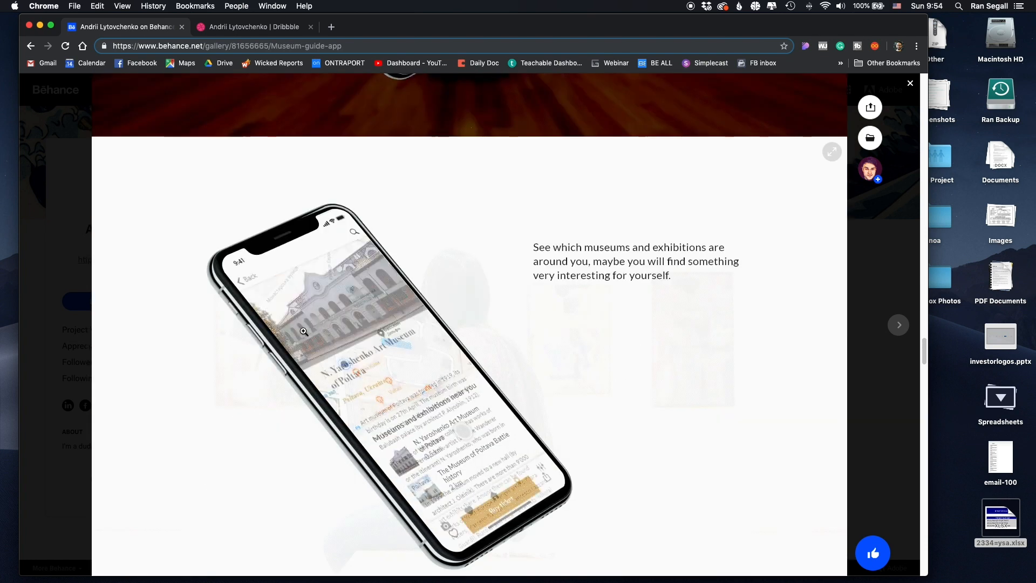
pyautogui.scroll(-3)
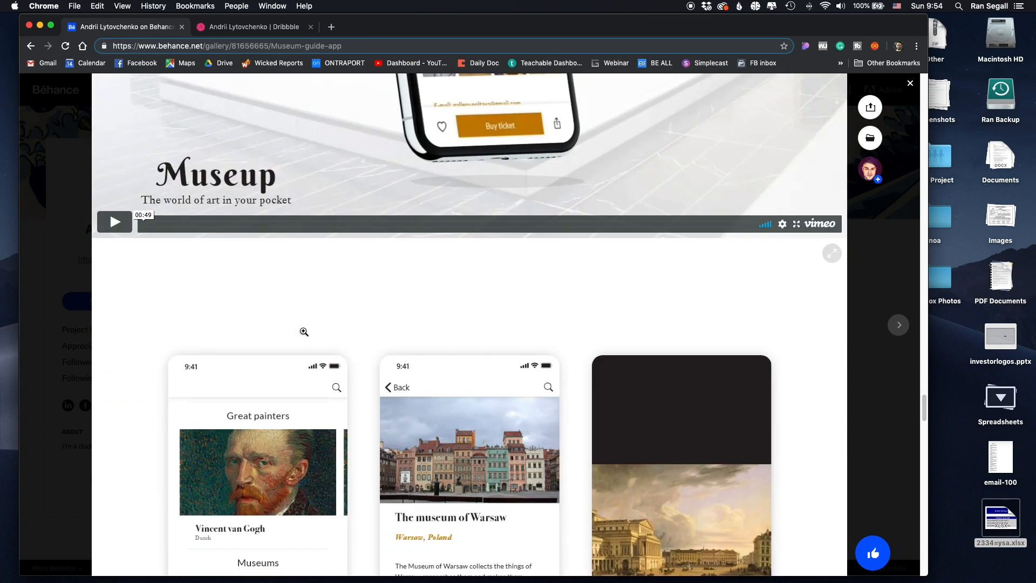
pyautogui.scroll(-3)
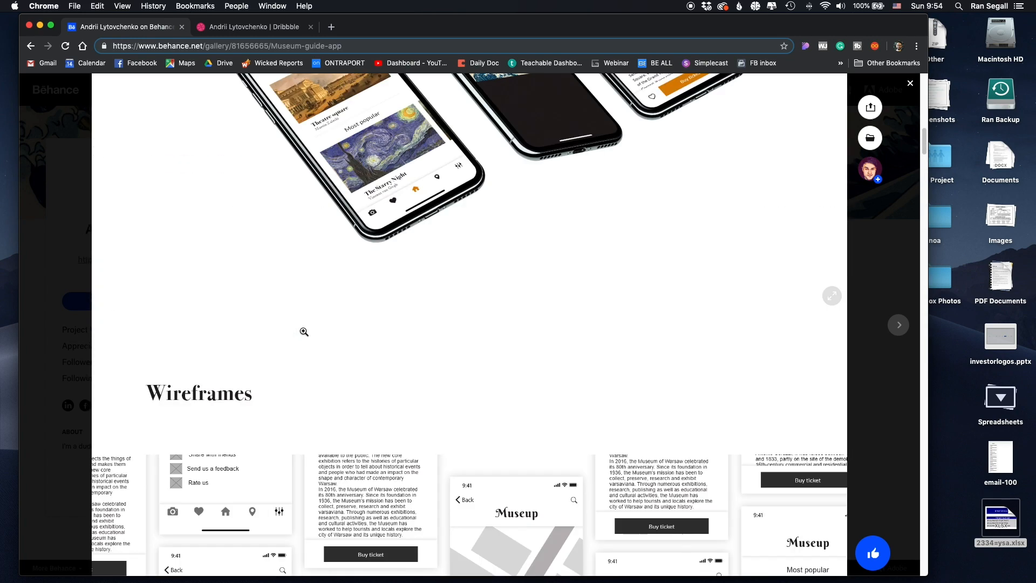
pyautogui.scroll(-3)
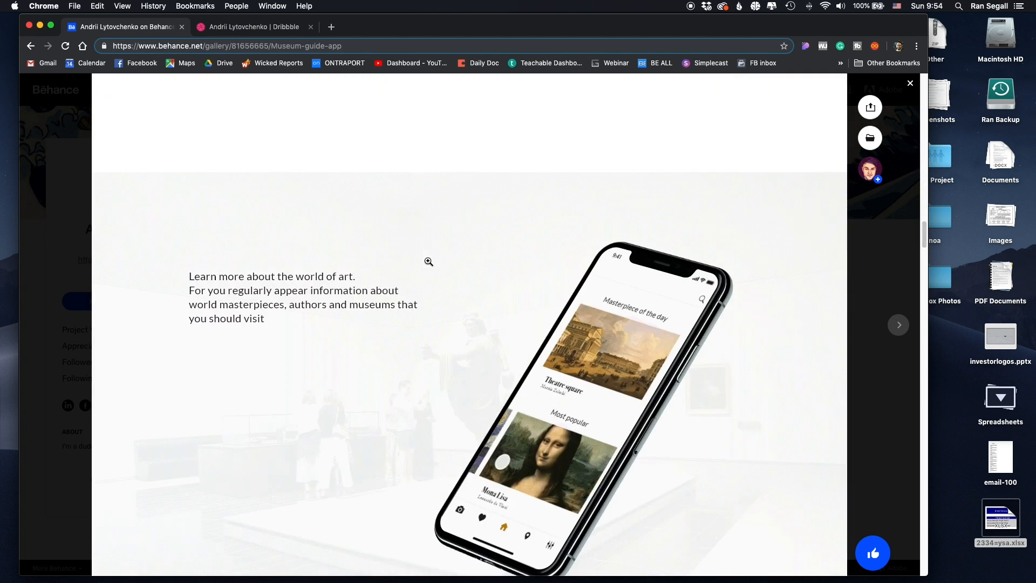
pyautogui.scroll(-3)
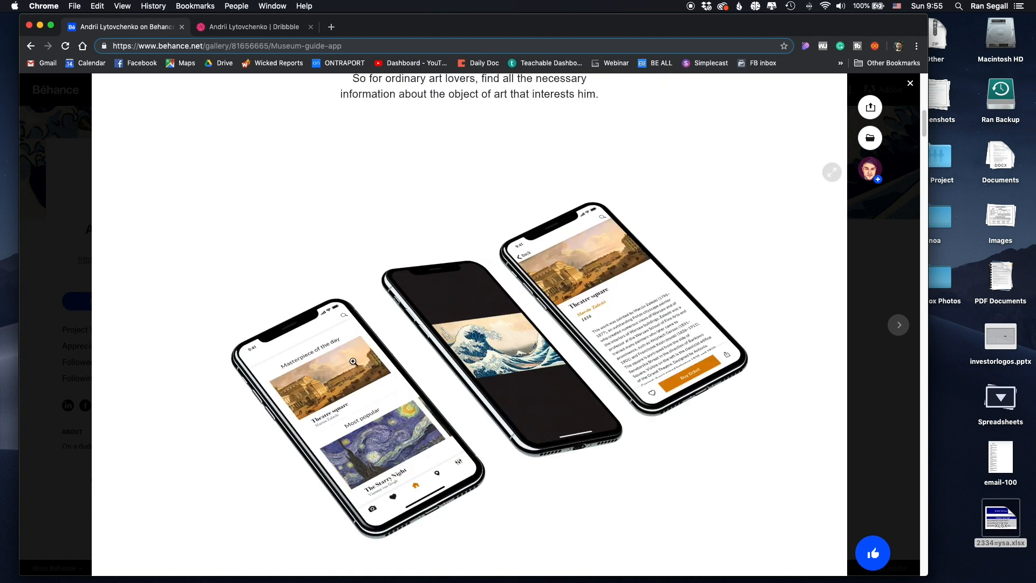
pyautogui.scroll(-3)
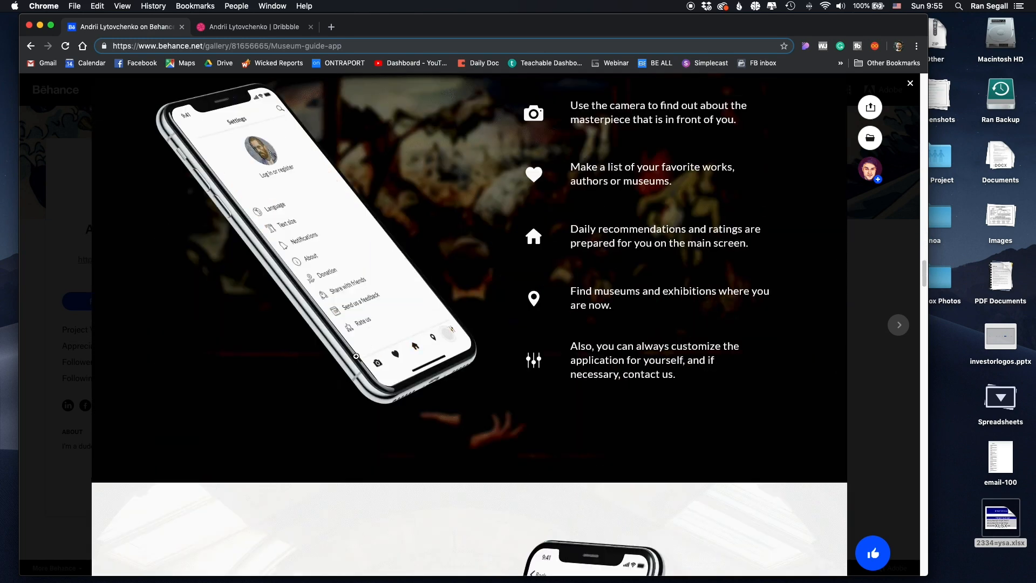
pyautogui.scroll(-3)
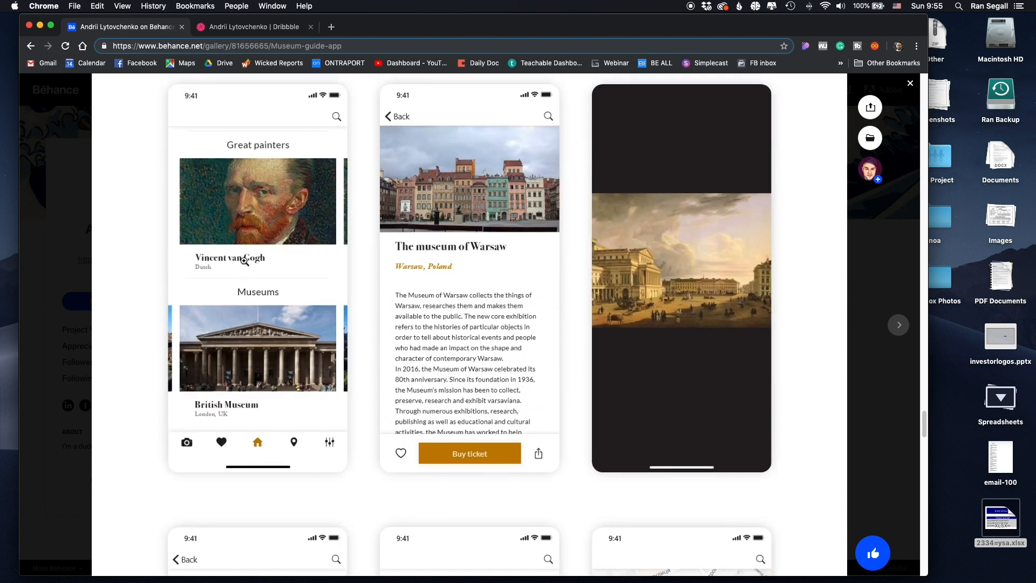
pyautogui.moveTo(303, 209)
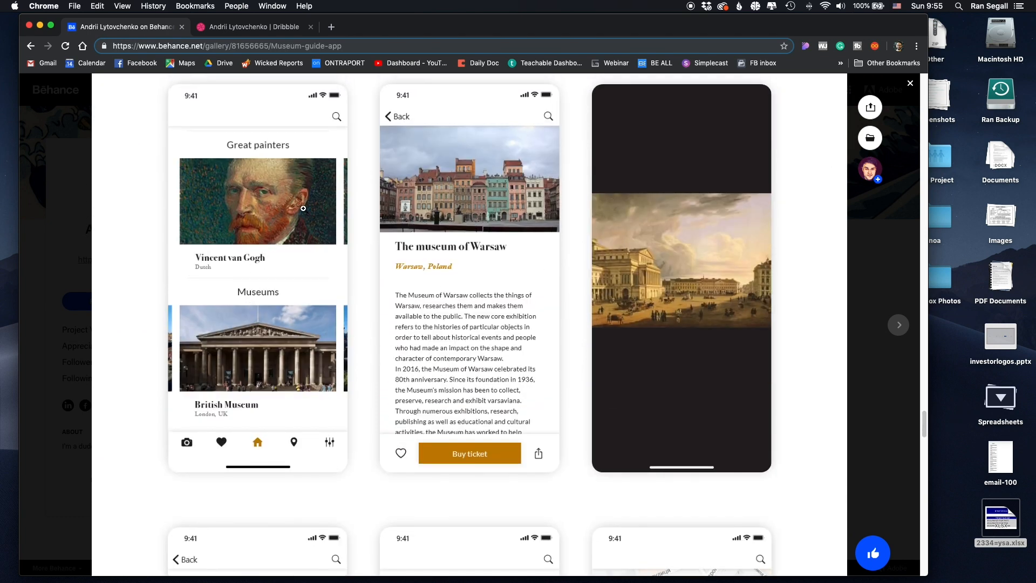
pyautogui.moveTo(471, 230)
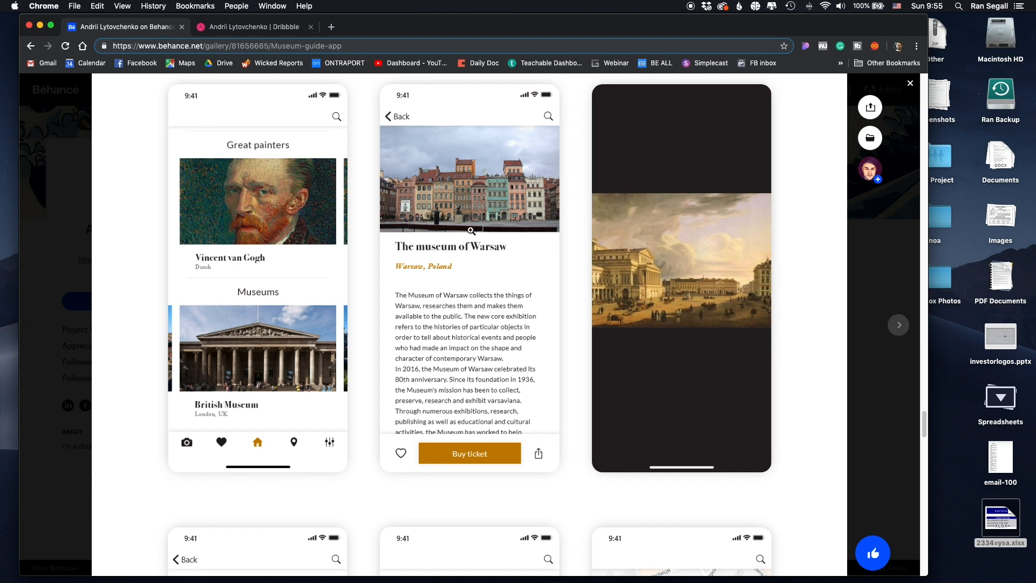
pyautogui.moveTo(371, 451)
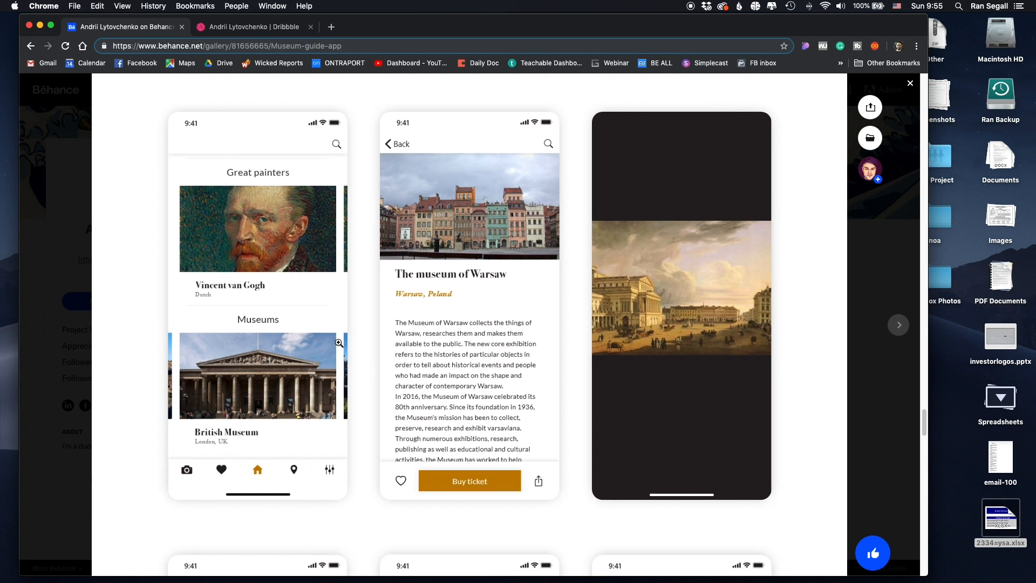
pyautogui.moveTo(282, 481)
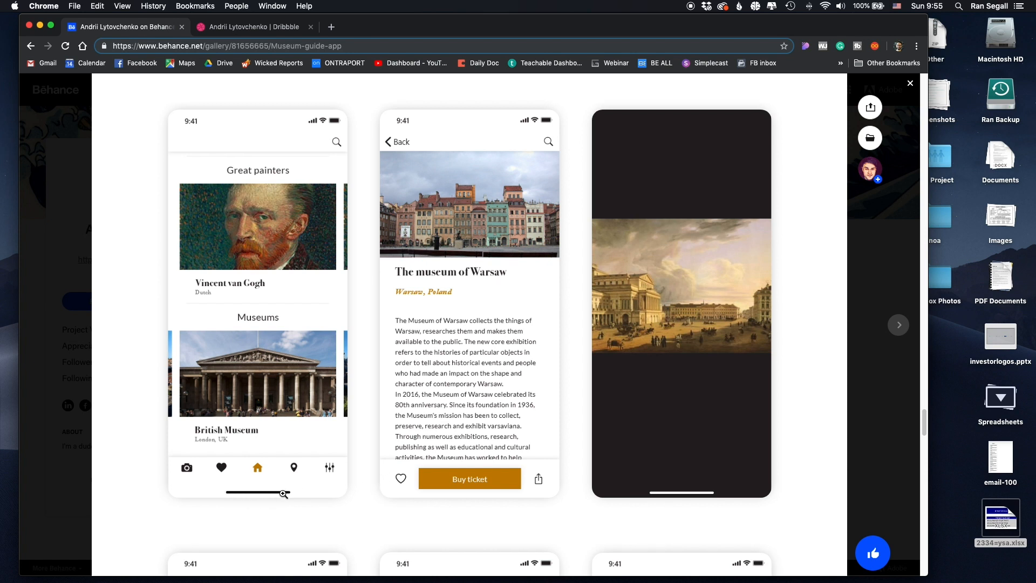
pyautogui.scroll(-3)
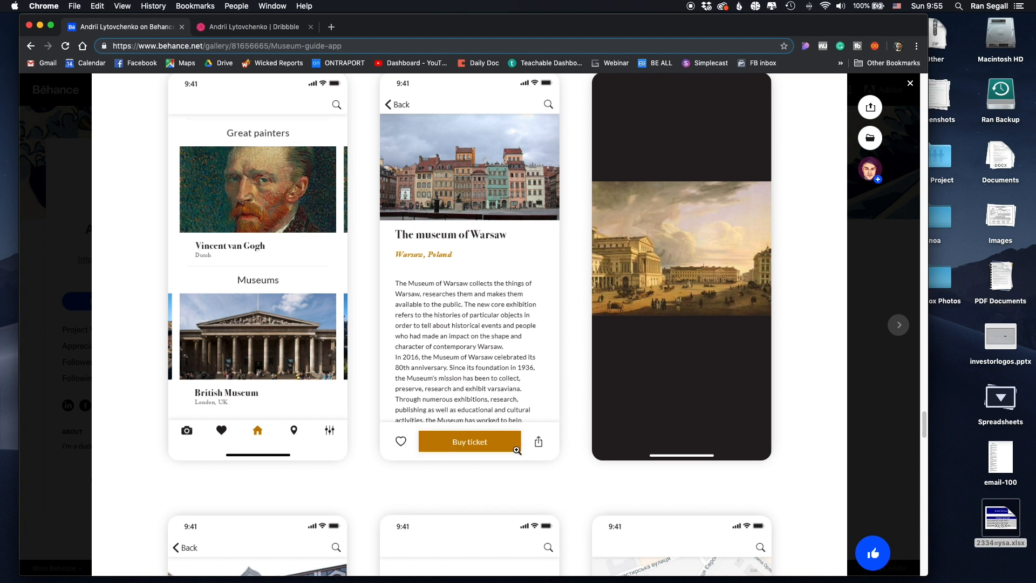
pyautogui.moveTo(442, 429)
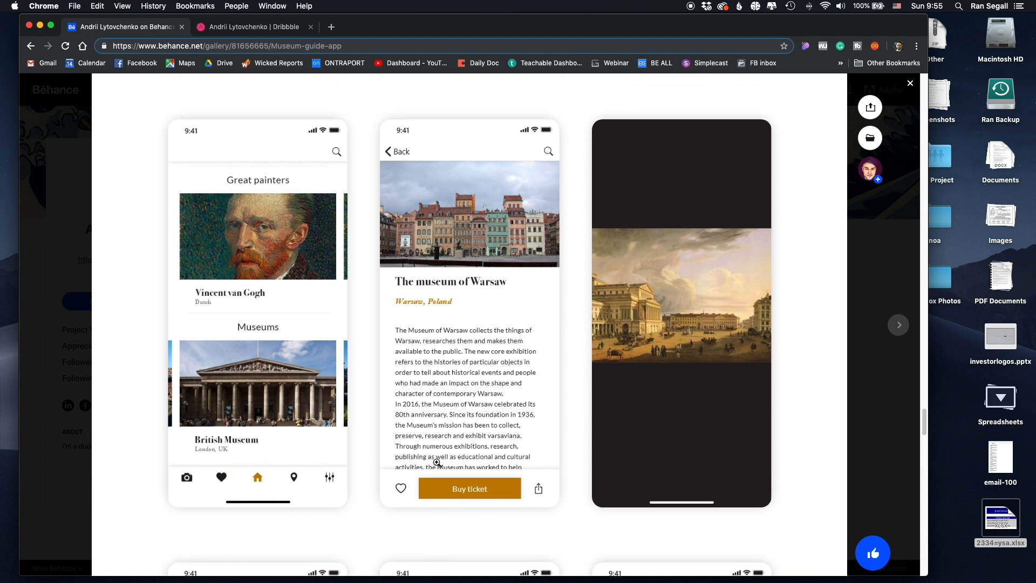
pyautogui.moveTo(419, 190)
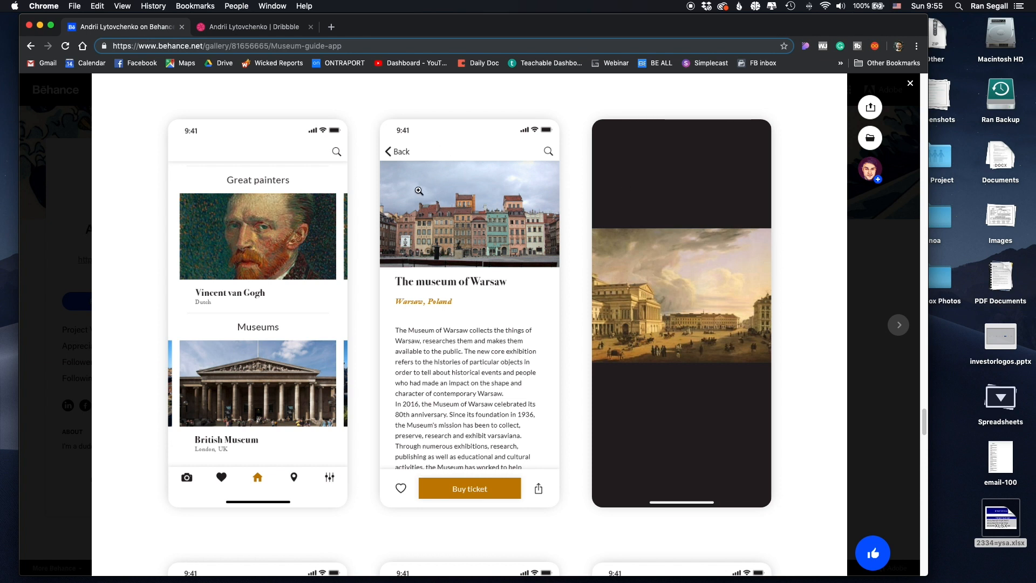
pyautogui.moveTo(548, 153)
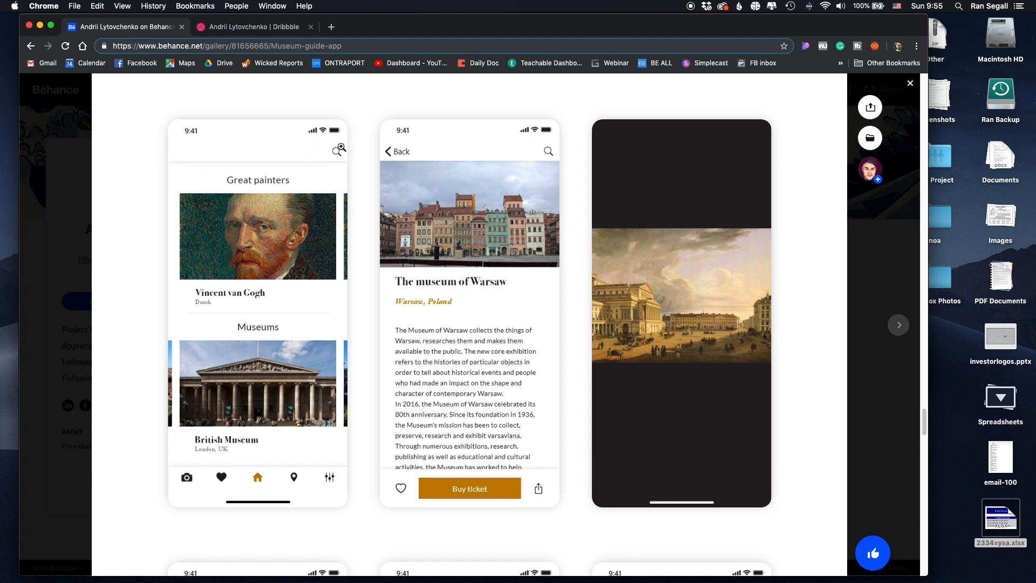
pyautogui.moveTo(217, 159)
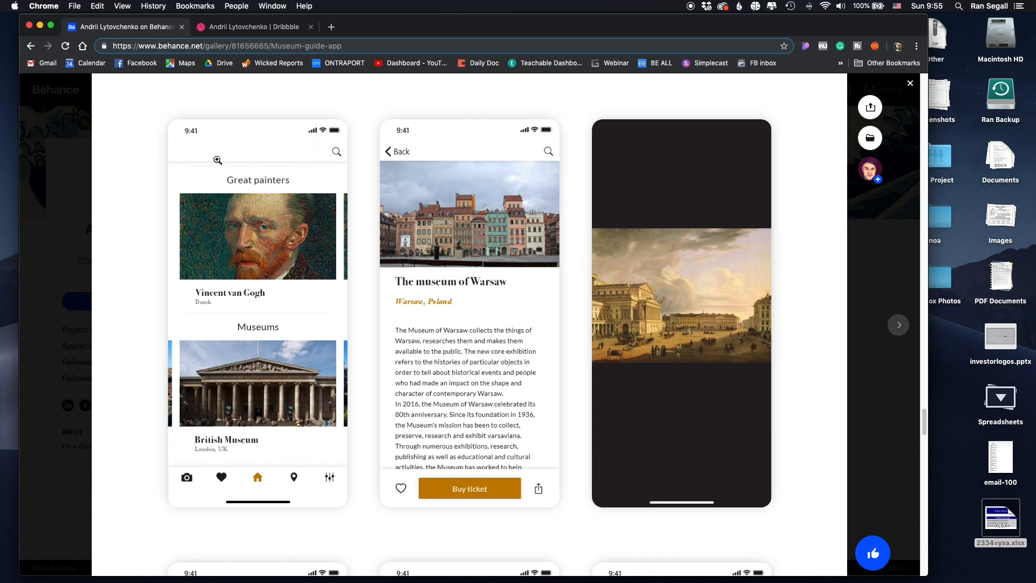
pyautogui.moveTo(206, 276)
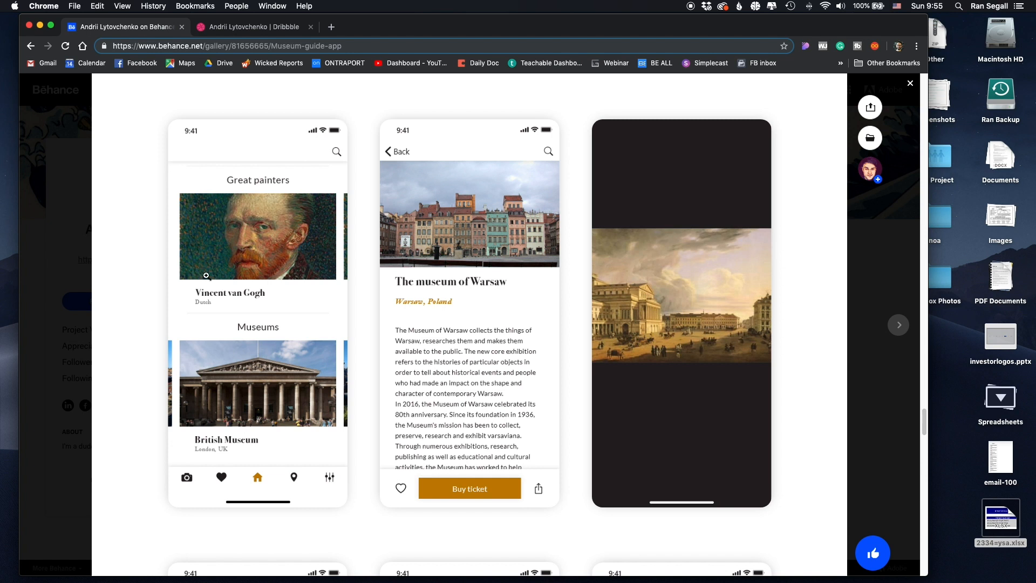
pyautogui.moveTo(281, 330)
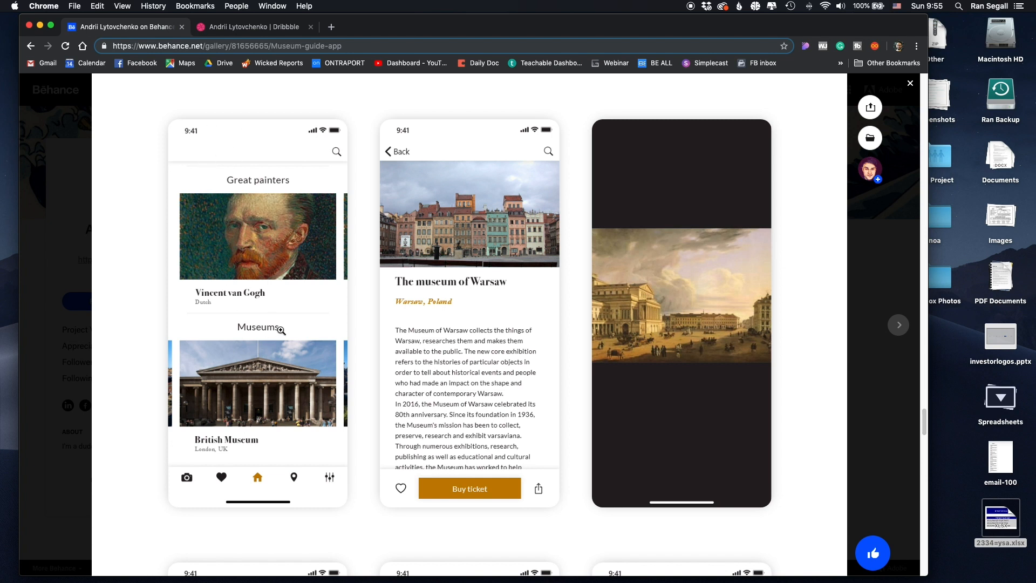
pyautogui.scroll(-3)
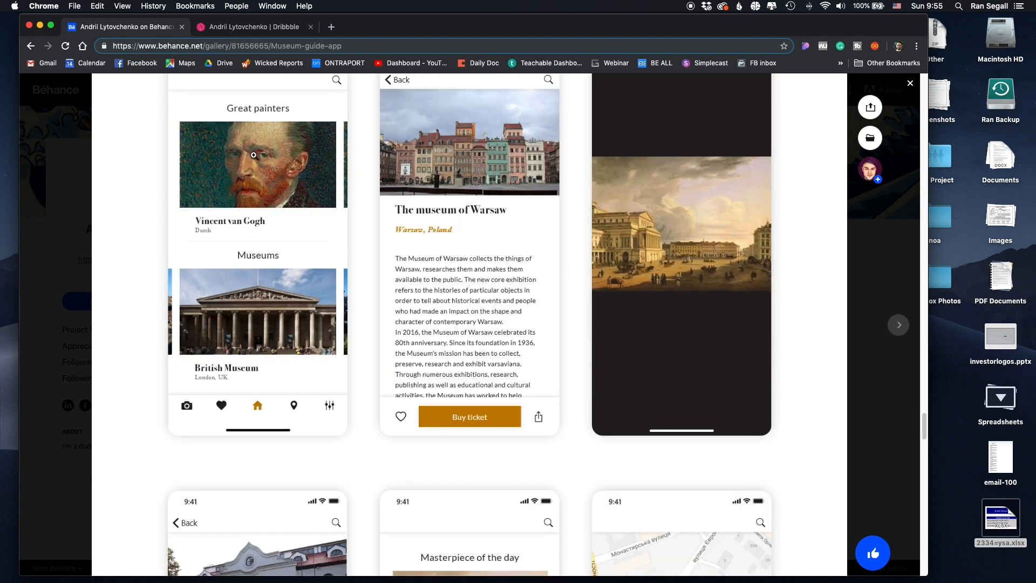
pyautogui.scroll(3)
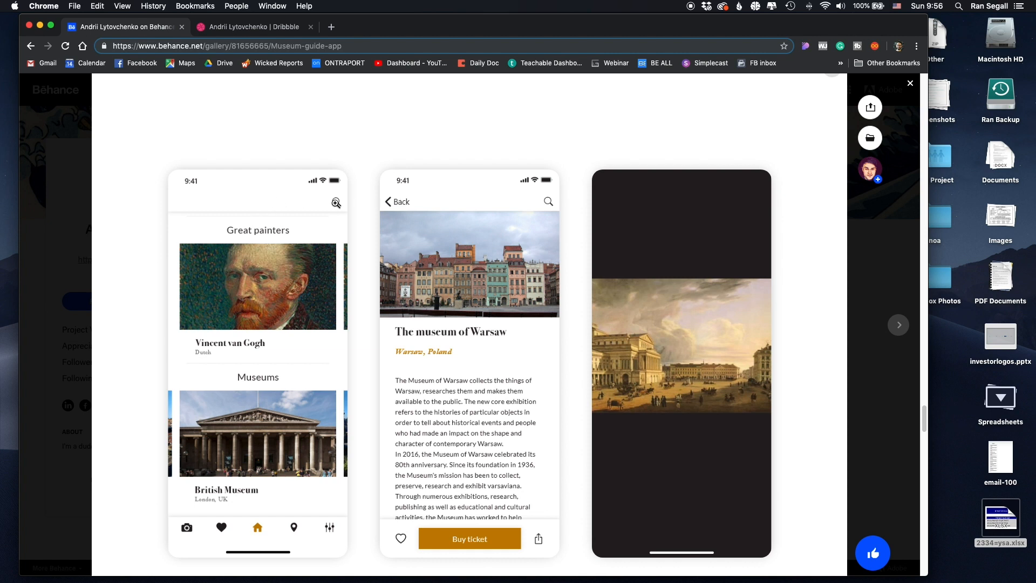
pyautogui.moveTo(475, 233)
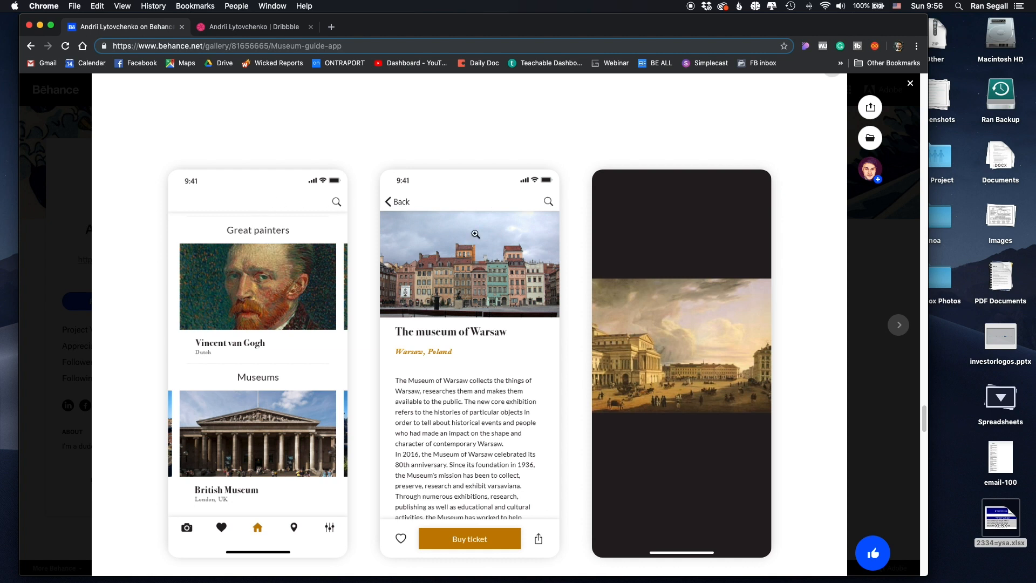
pyautogui.moveTo(242, 248)
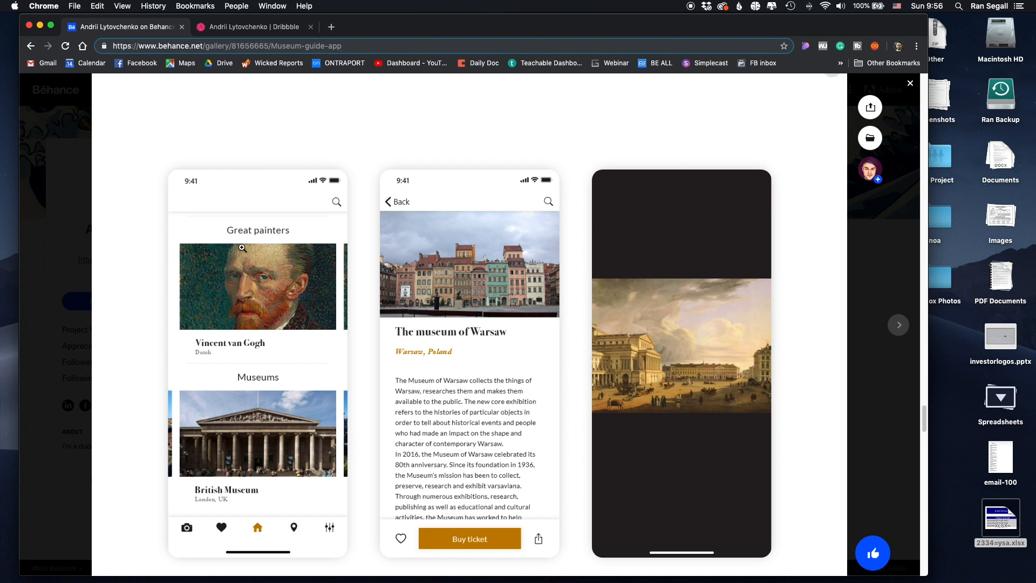
pyautogui.moveTo(232, 181)
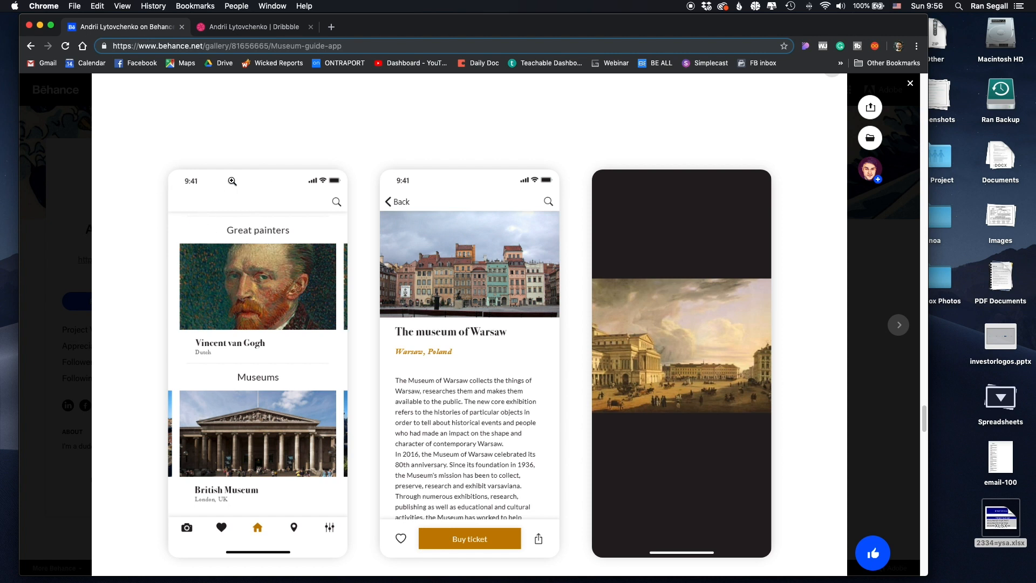
pyautogui.moveTo(276, 209)
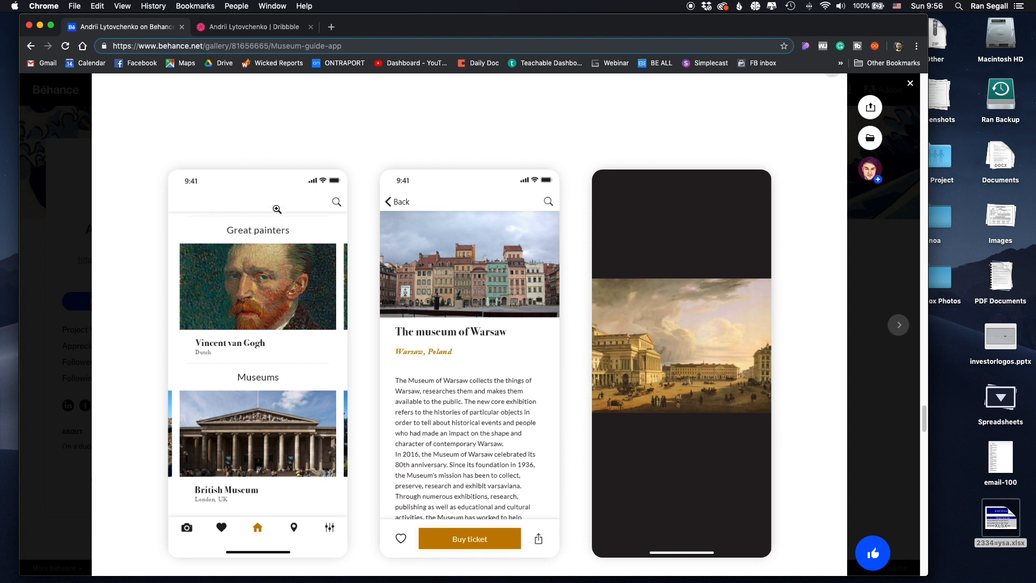
pyautogui.moveTo(230, 209)
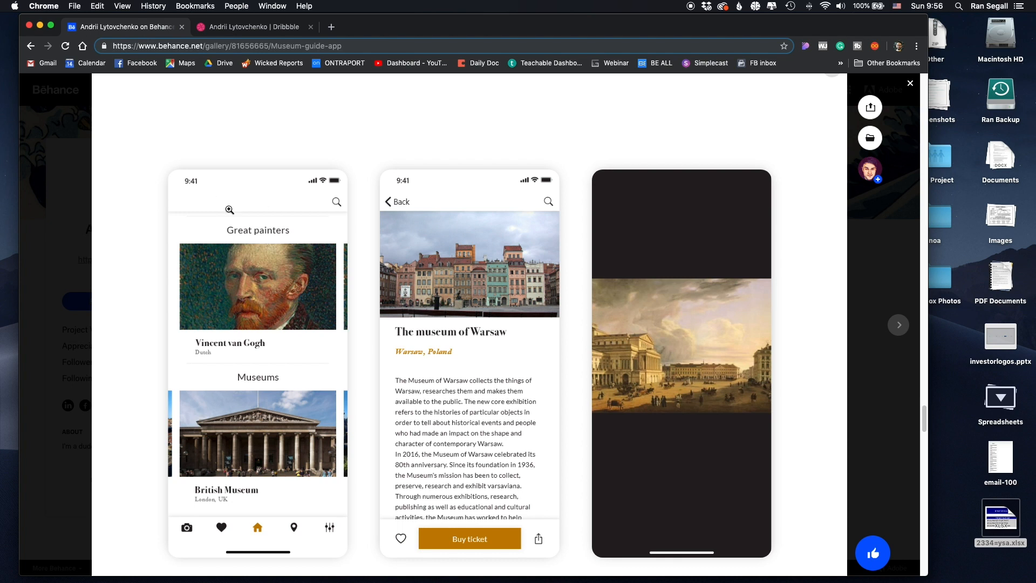
pyautogui.moveTo(258, 205)
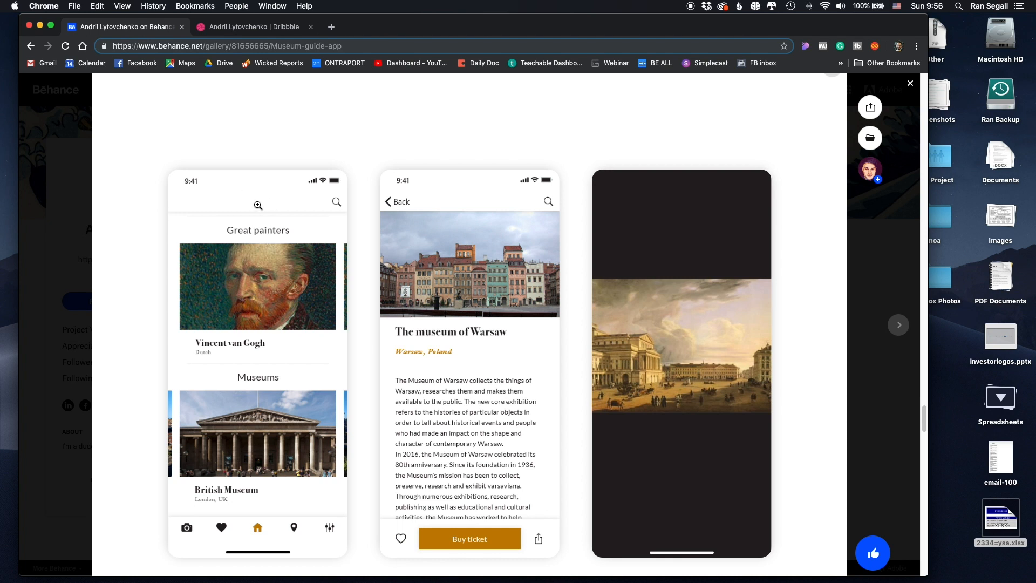
pyautogui.moveTo(533, 195)
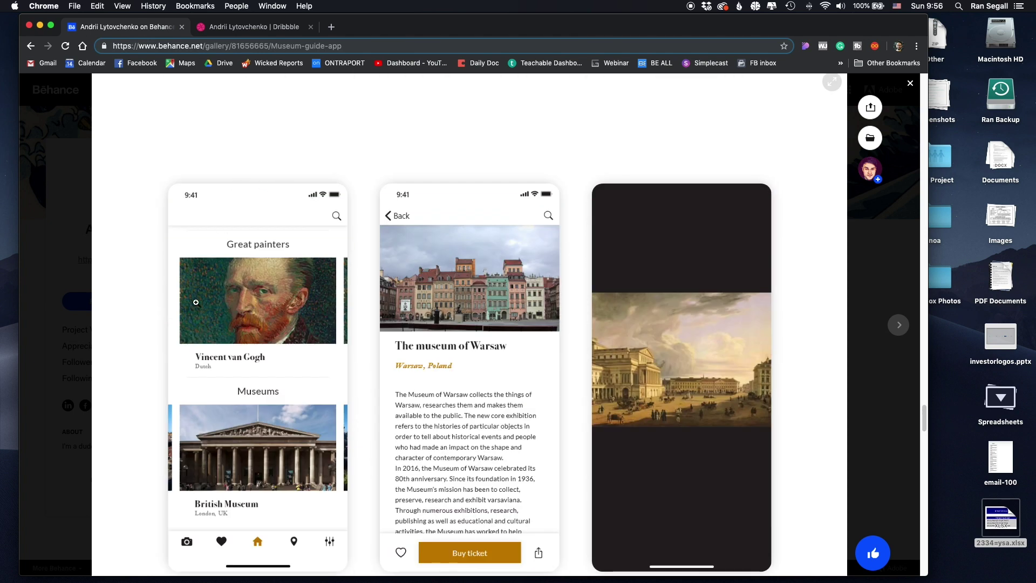
# Step: Scroll further down through the rest of the Museup case study
pyautogui.scroll(-3)
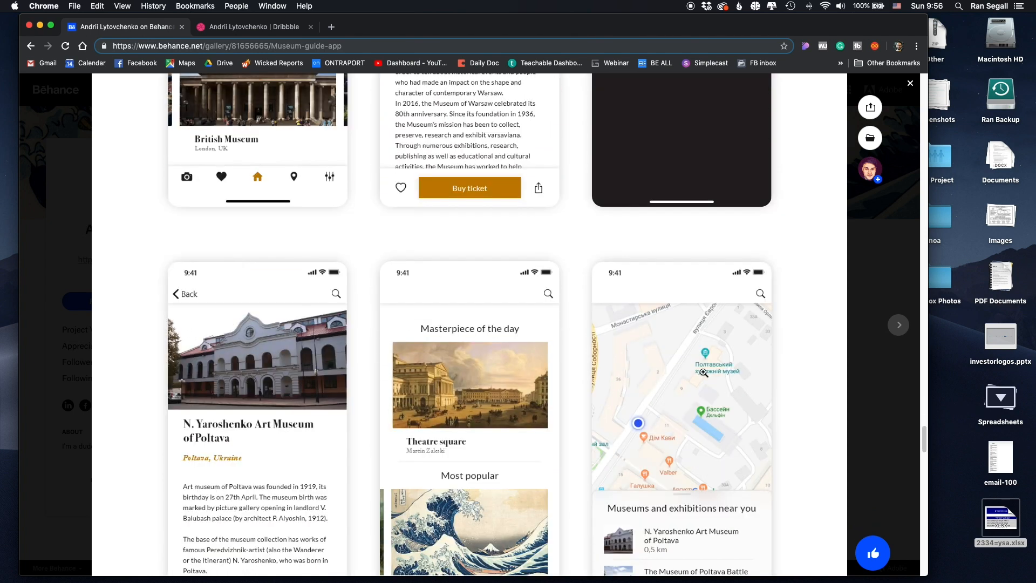
pyautogui.scroll(-3)
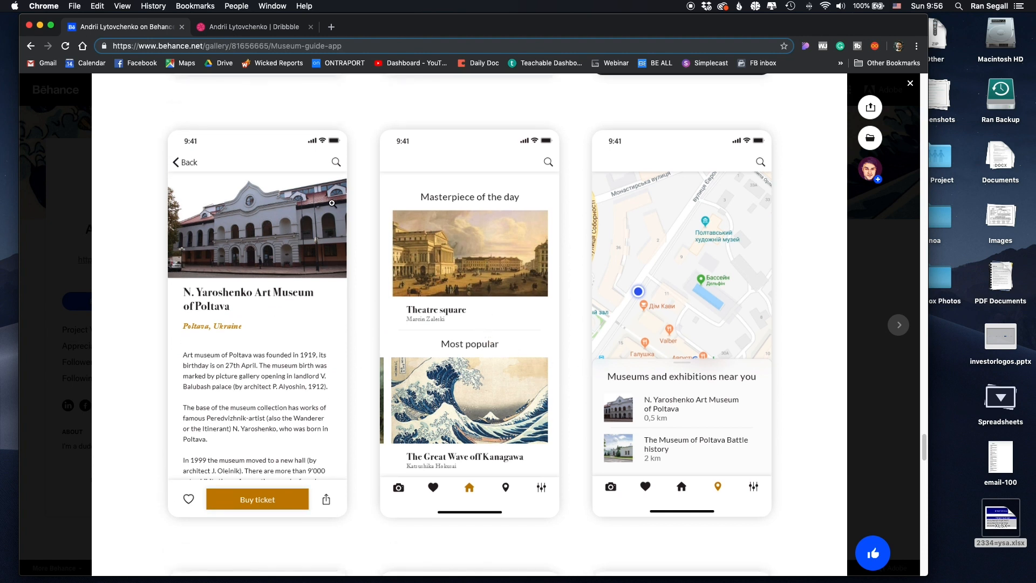
pyautogui.moveTo(551, 227)
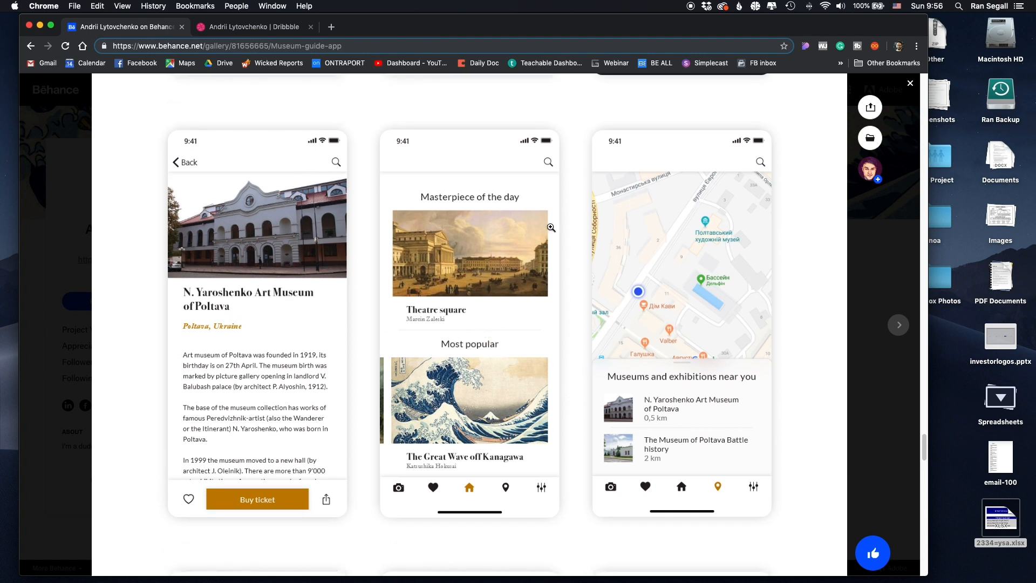
pyautogui.scroll(-3)
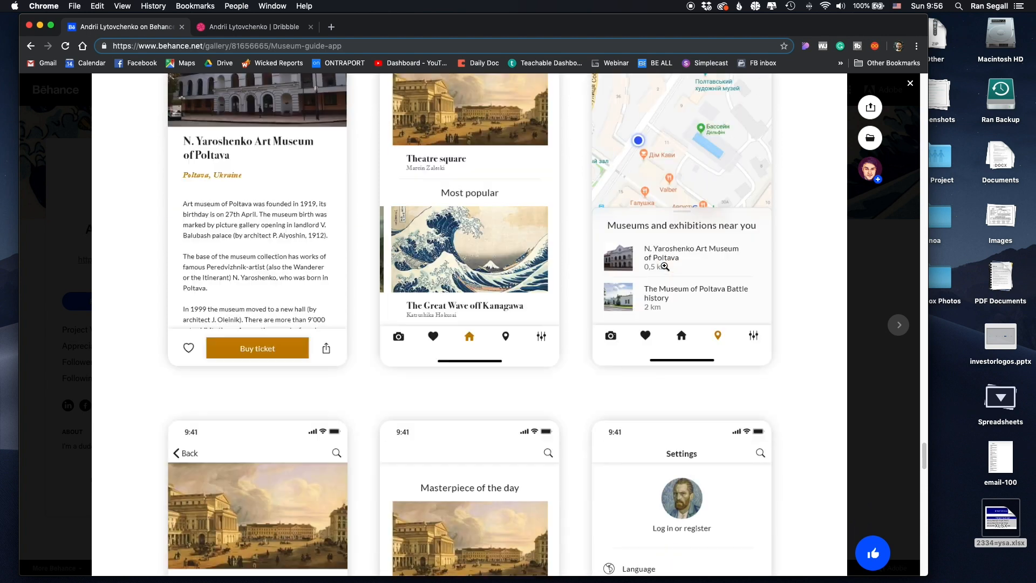
pyautogui.scroll(-3)
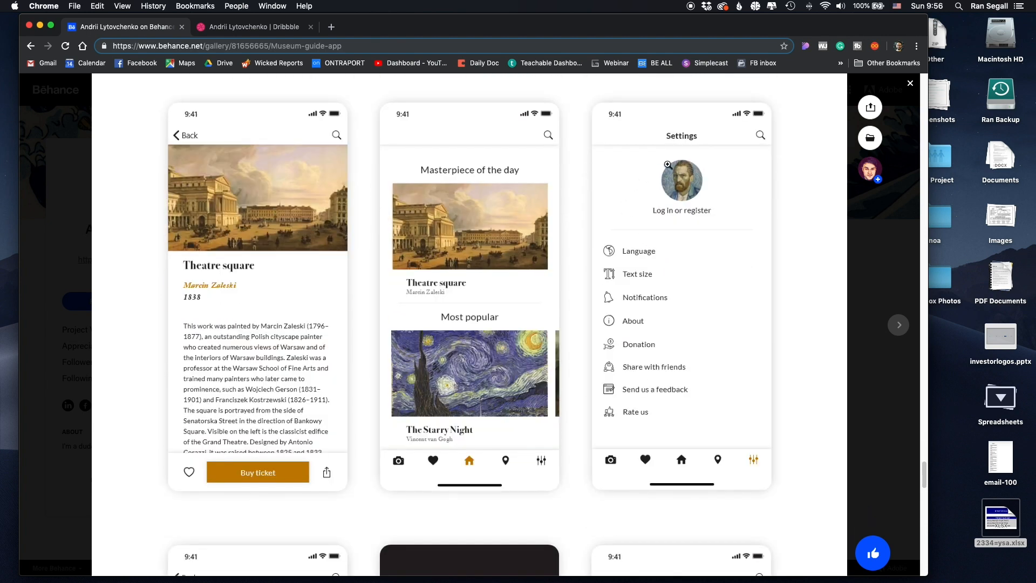
pyautogui.moveTo(680, 139)
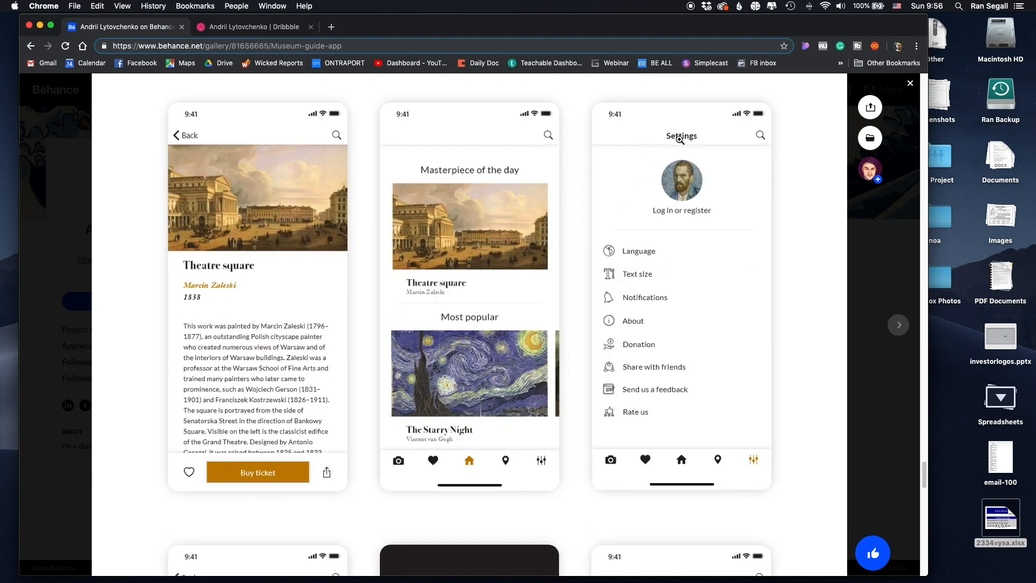
pyautogui.scroll(-3)
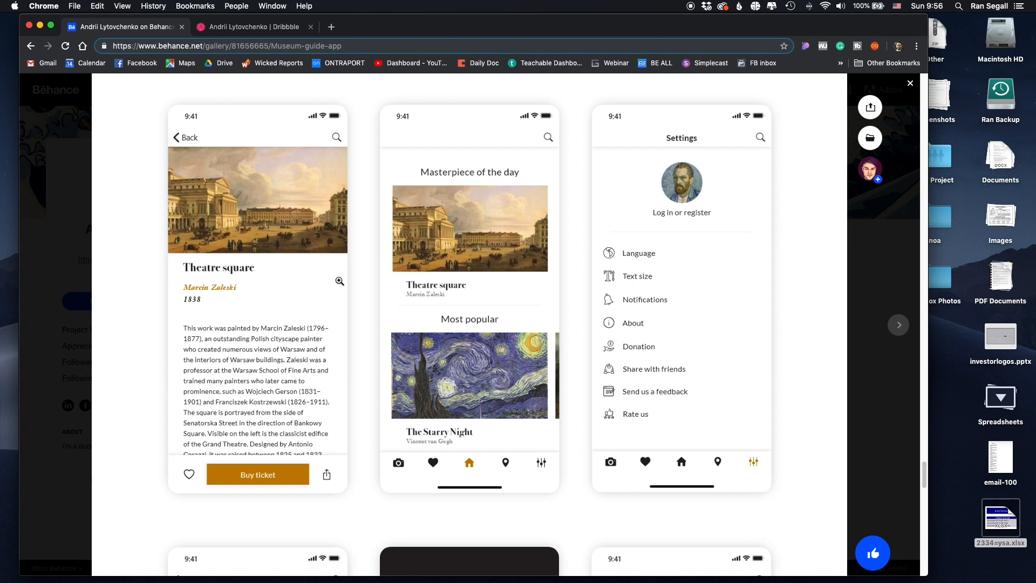
pyautogui.scroll(-3)
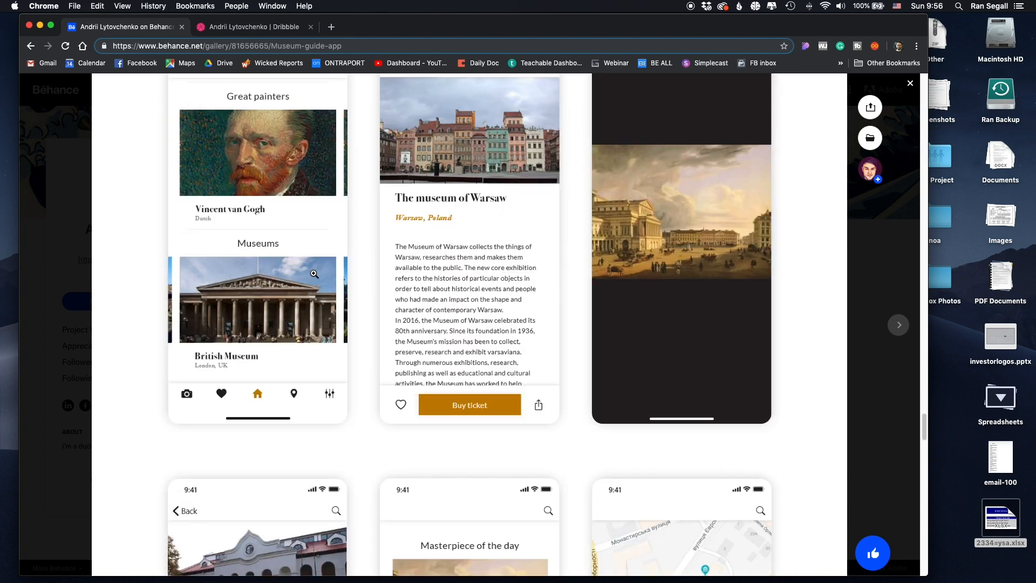
pyautogui.scroll(-3)
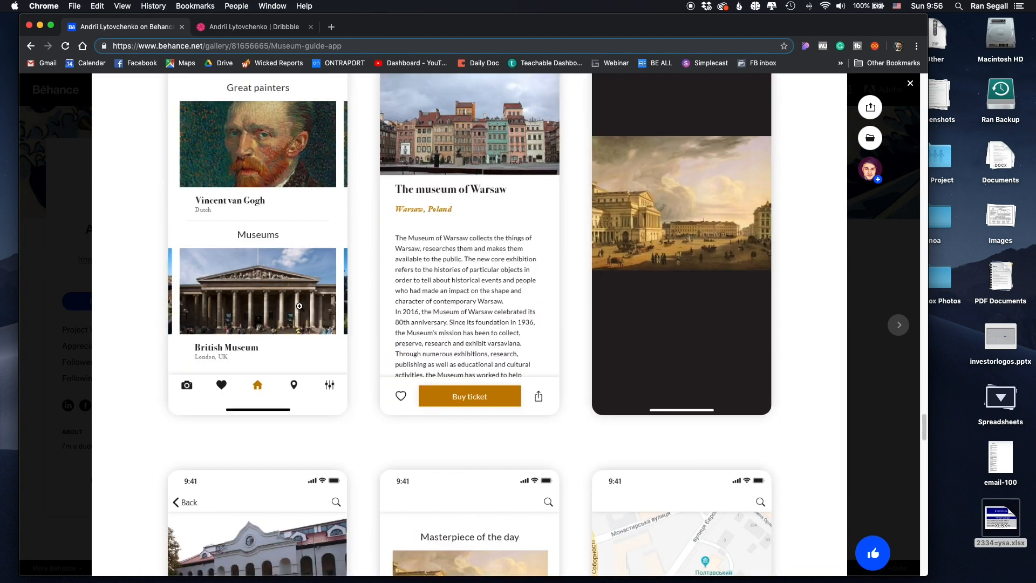
# Step: Close the Museup project and open the Daily Task List App project
pyautogui.scroll(3)
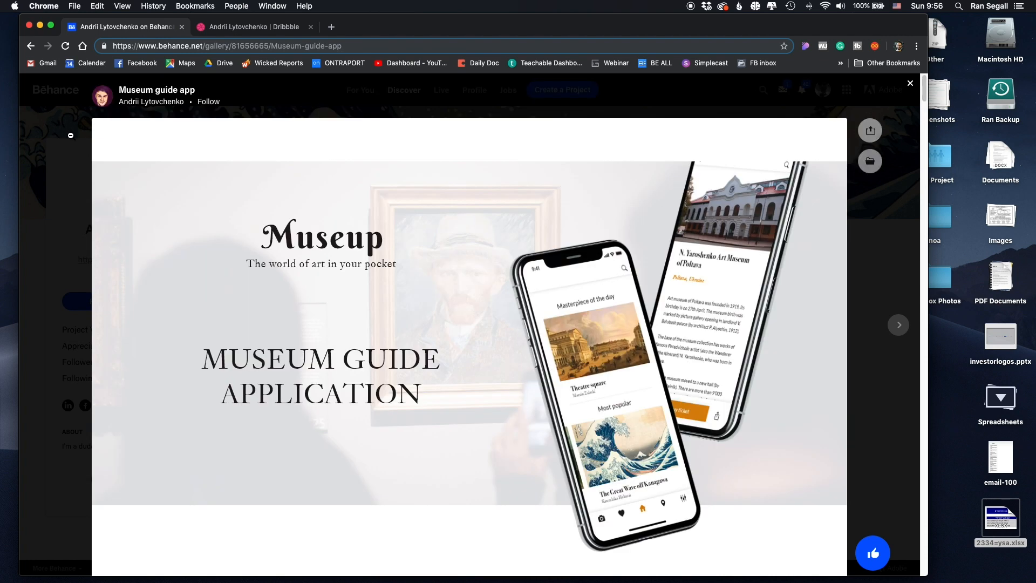
pyautogui.click(910, 83)
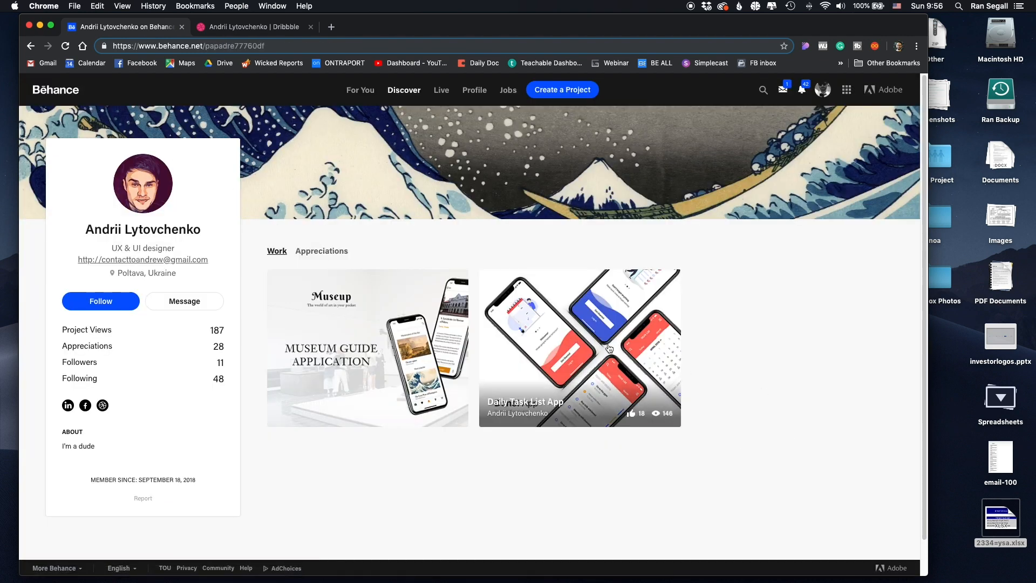
pyautogui.click(580, 348)
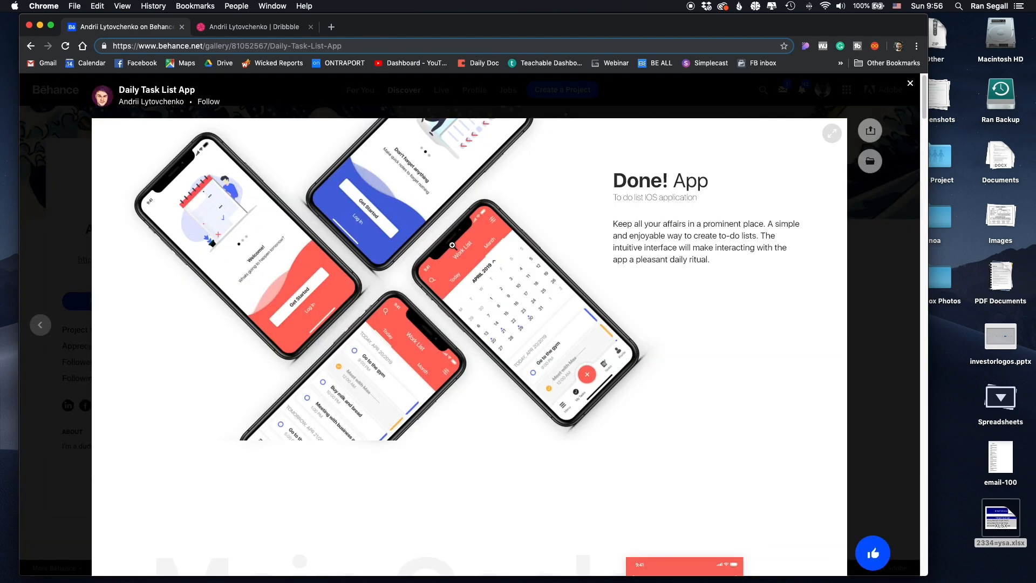
pyautogui.scroll(-3)
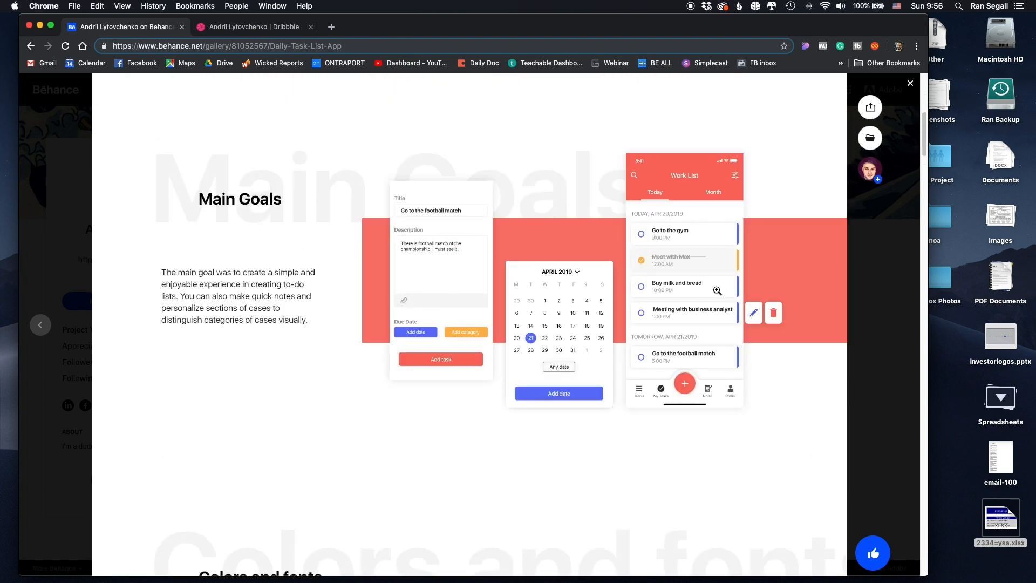
pyautogui.moveTo(657, 298)
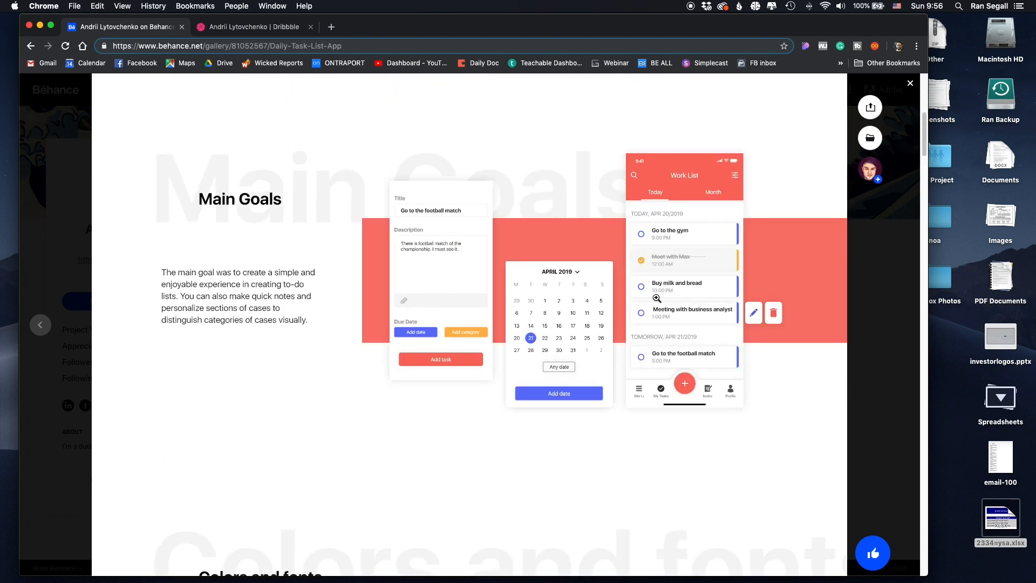
pyautogui.scroll(-3)
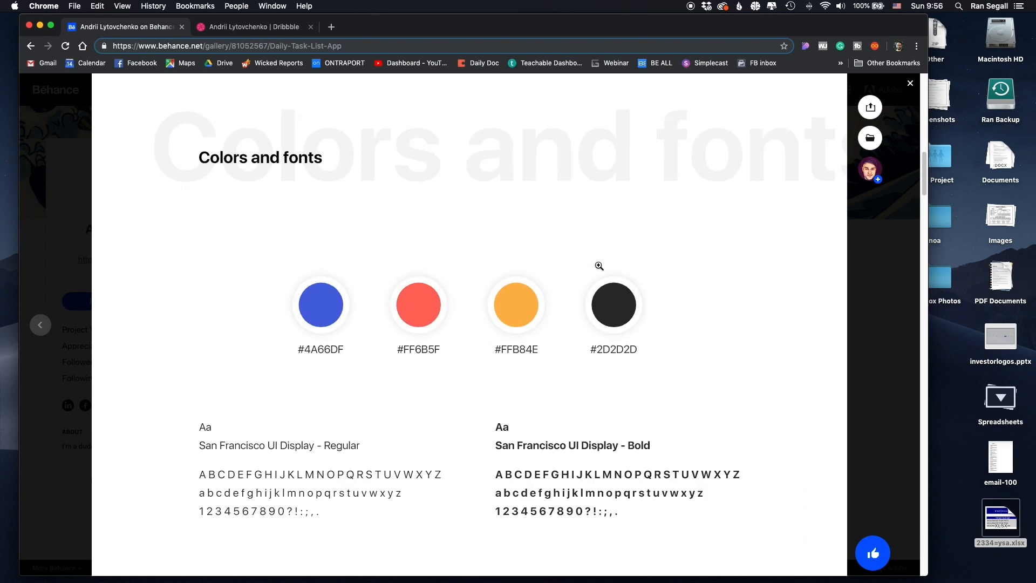
pyautogui.scroll(-3)
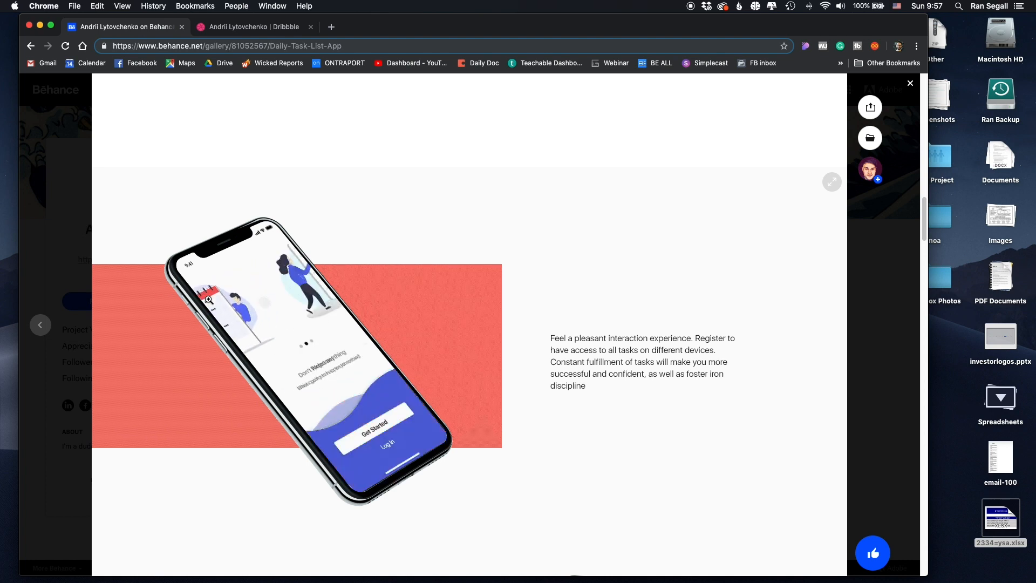
pyautogui.scroll(-3)
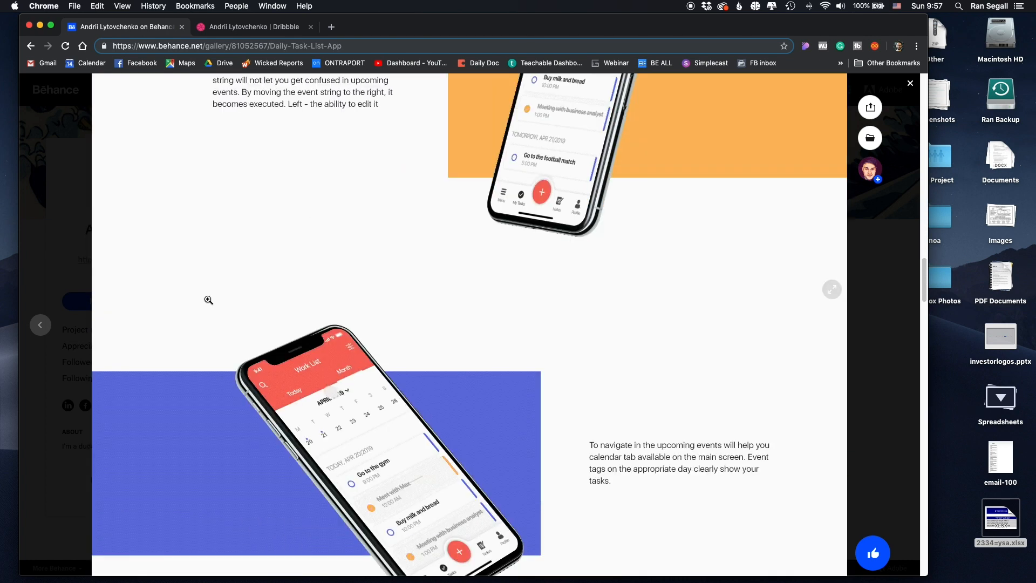
pyautogui.scroll(-3)
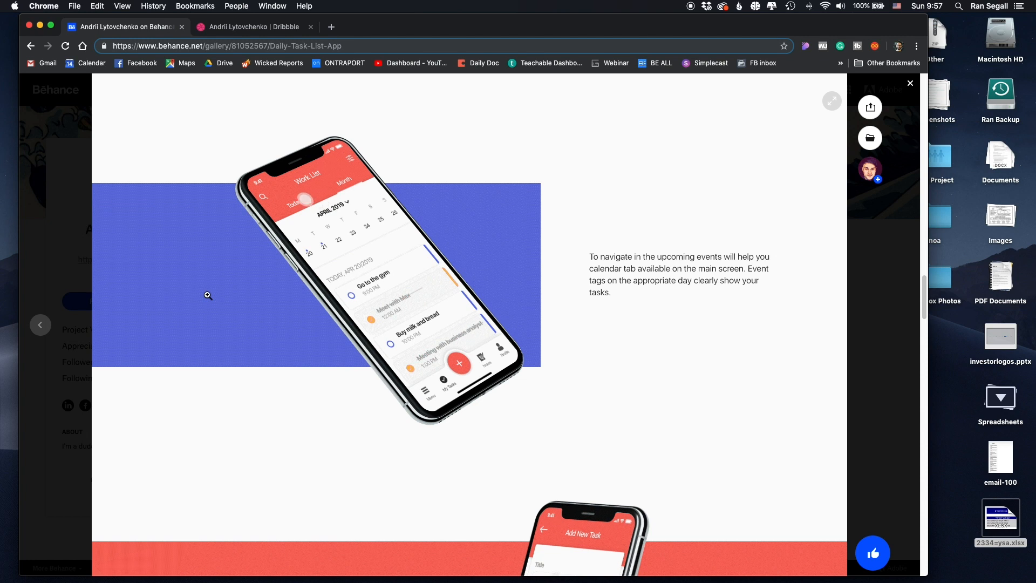
pyautogui.scroll(-3)
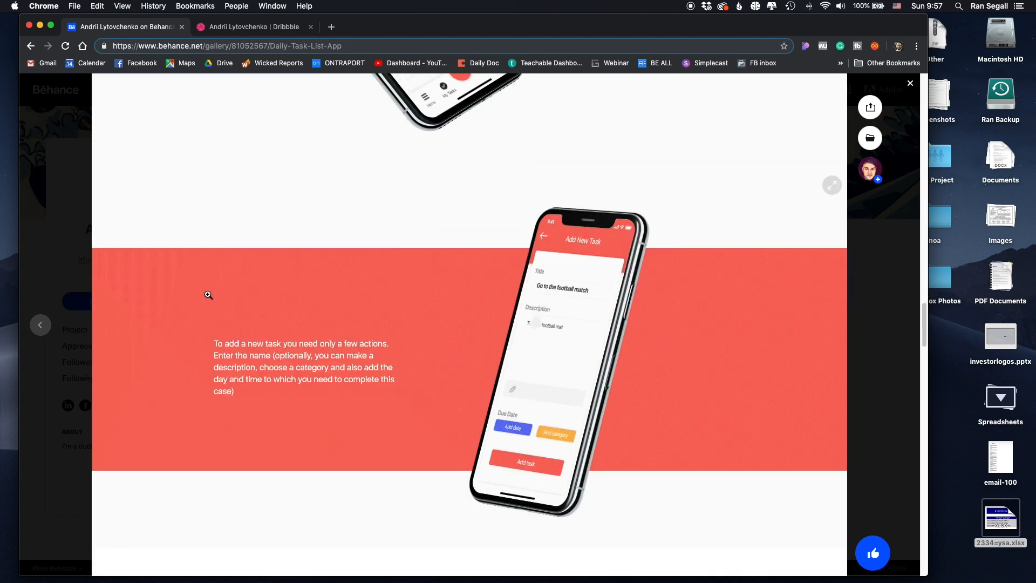
pyautogui.scroll(3)
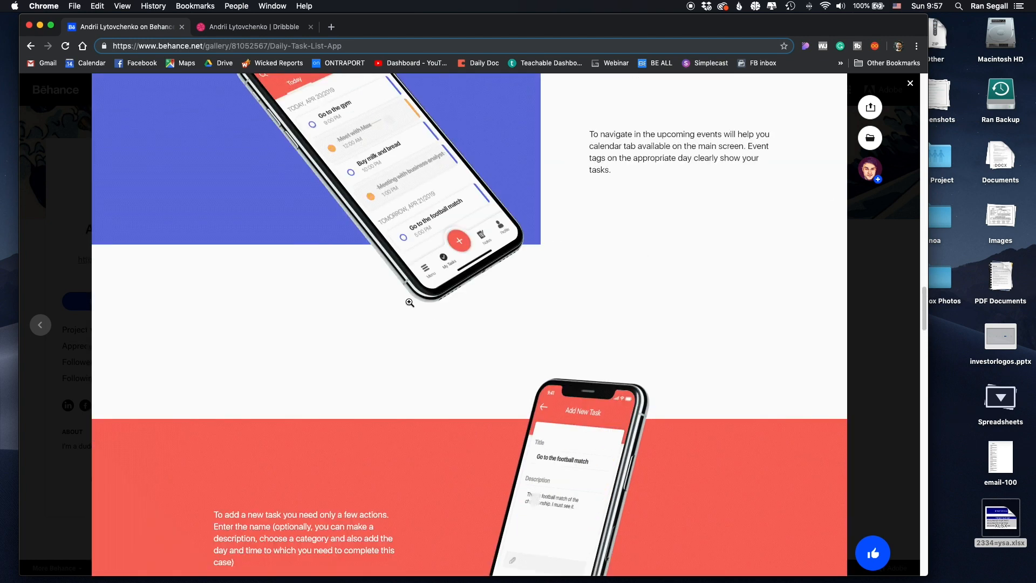
pyautogui.scroll(-3)
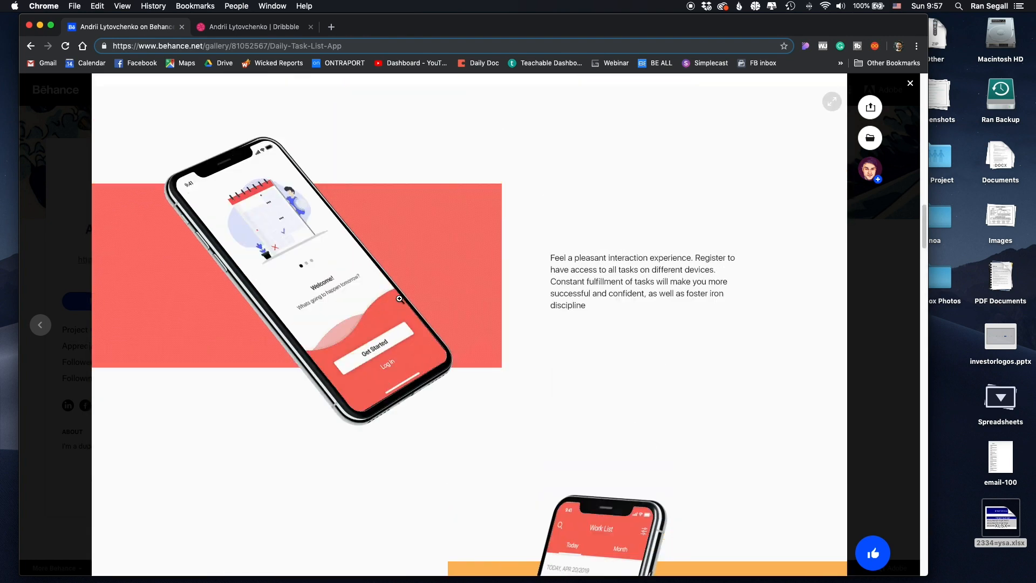
pyautogui.scroll(3)
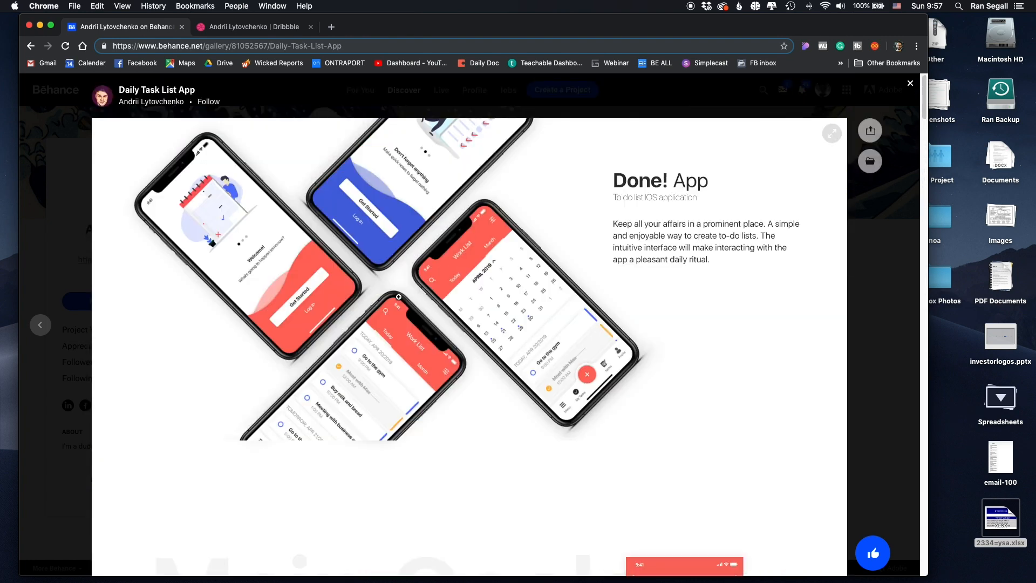
pyautogui.moveTo(557, 197)
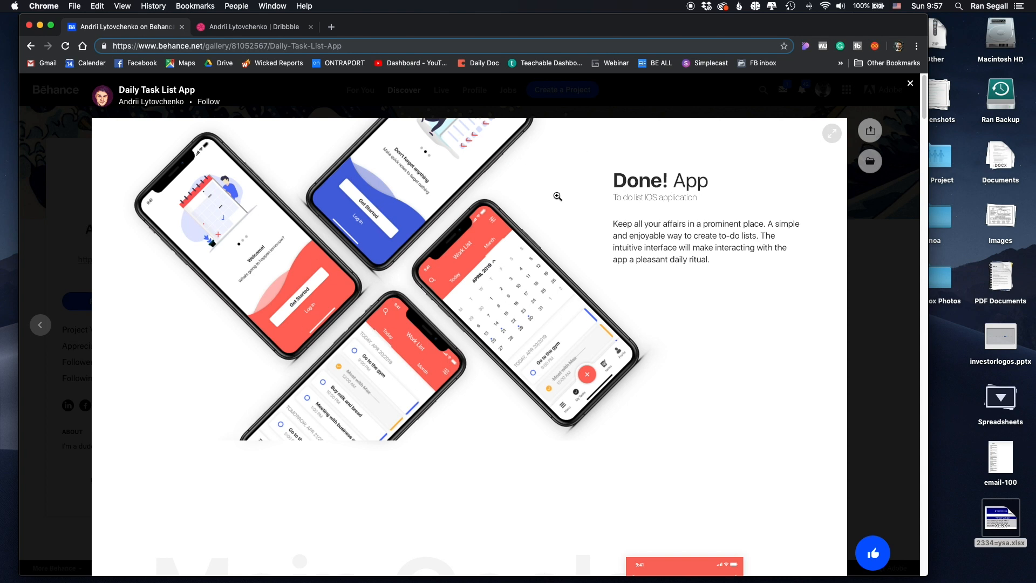
pyautogui.moveTo(410, 260)
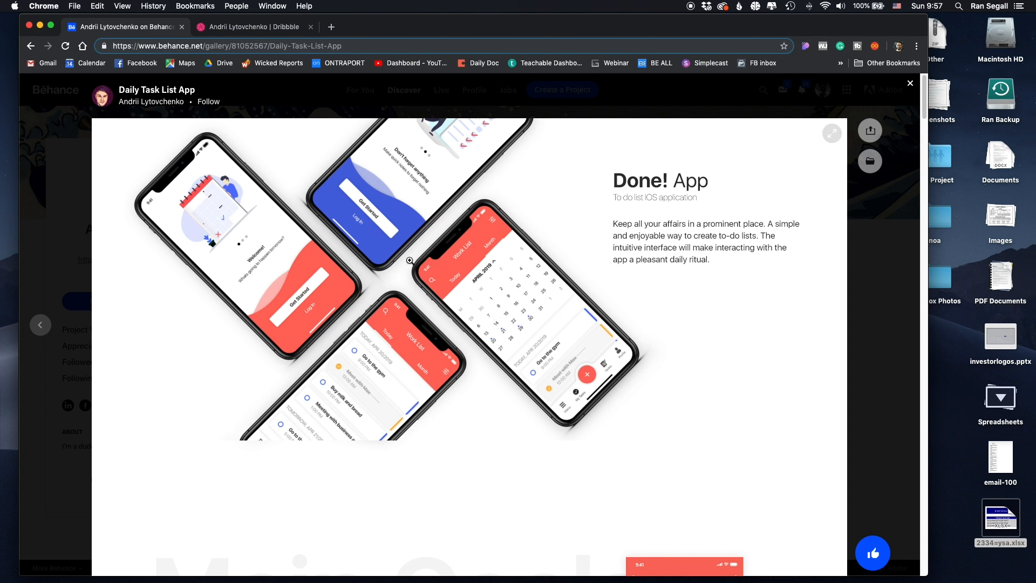
pyautogui.moveTo(391, 166)
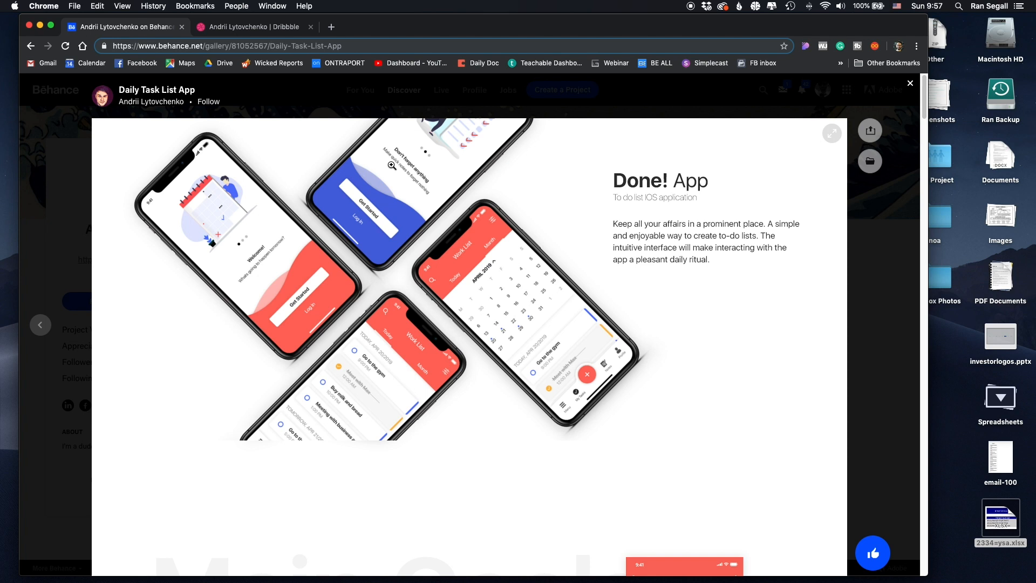
# Step: Scroll the Done! App page past Main Goals and Colors and fonts to the onboarding mockups
pyautogui.scroll(-3)
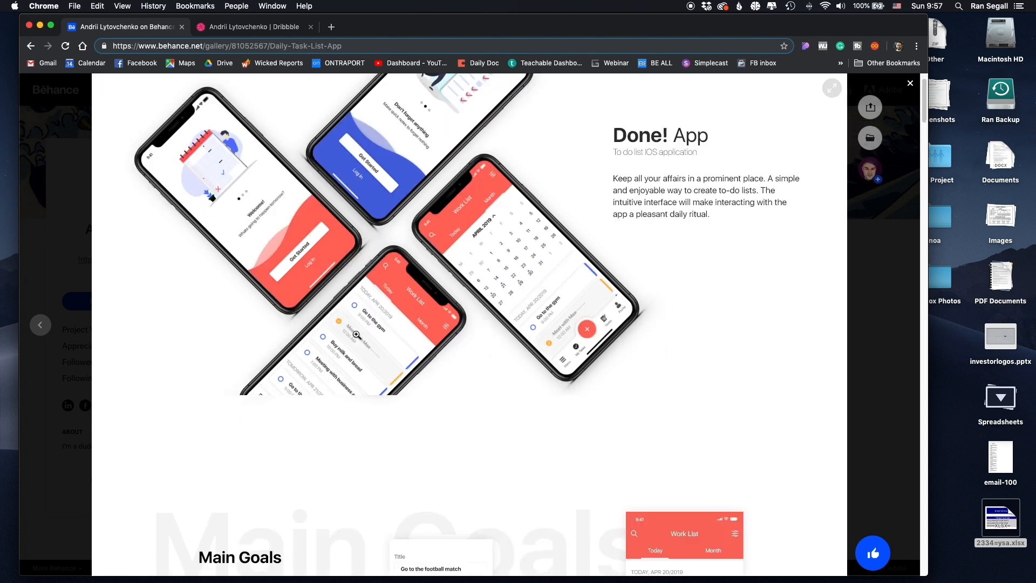
pyautogui.scroll(-3)
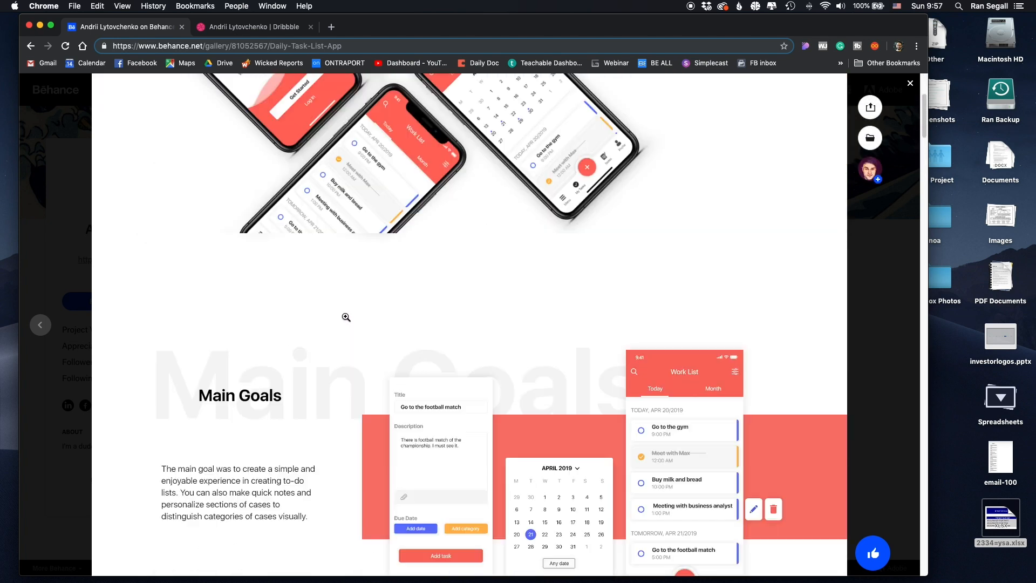
pyautogui.scroll(-3)
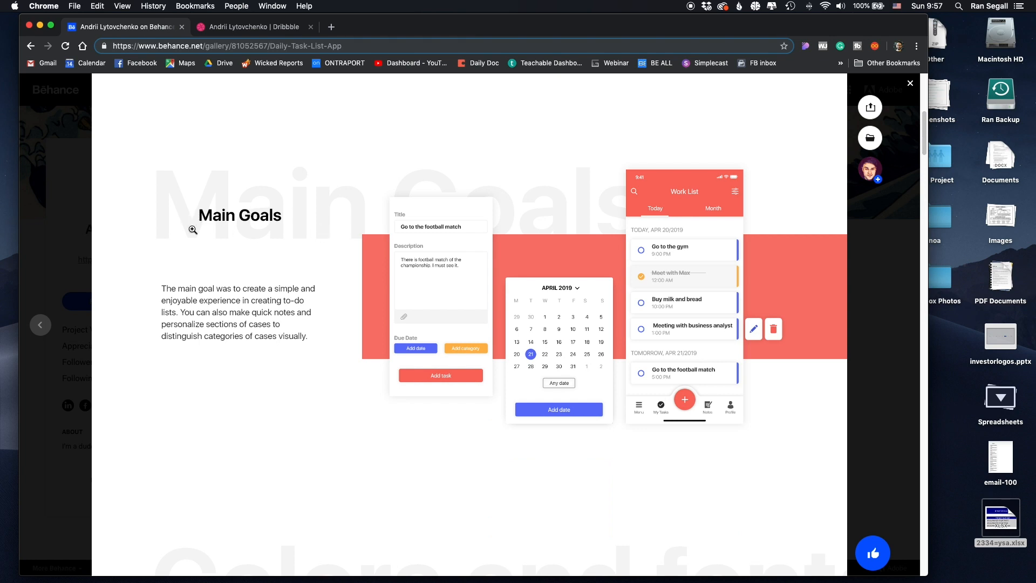
pyautogui.moveTo(230, 304)
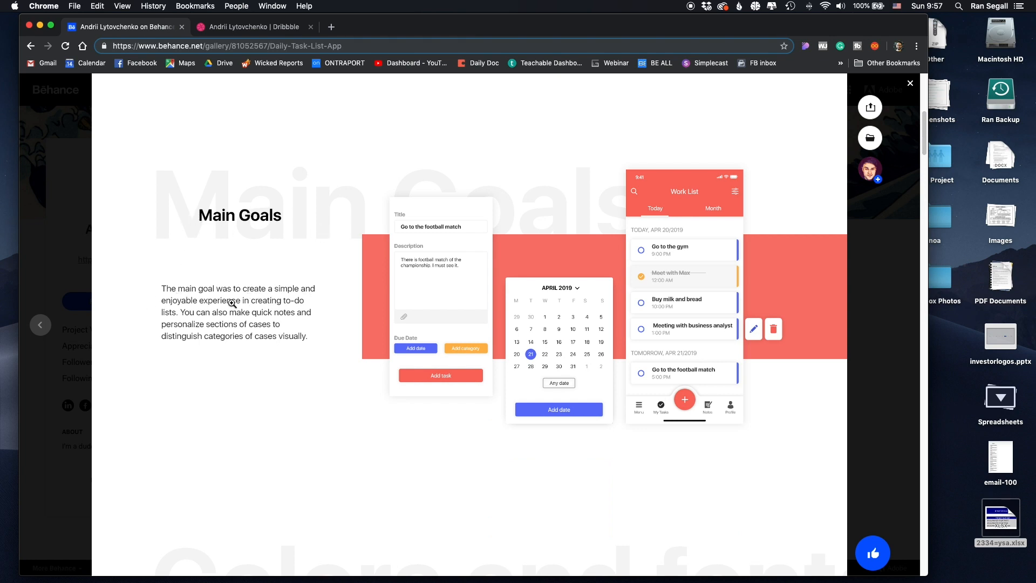
pyautogui.moveTo(630, 360)
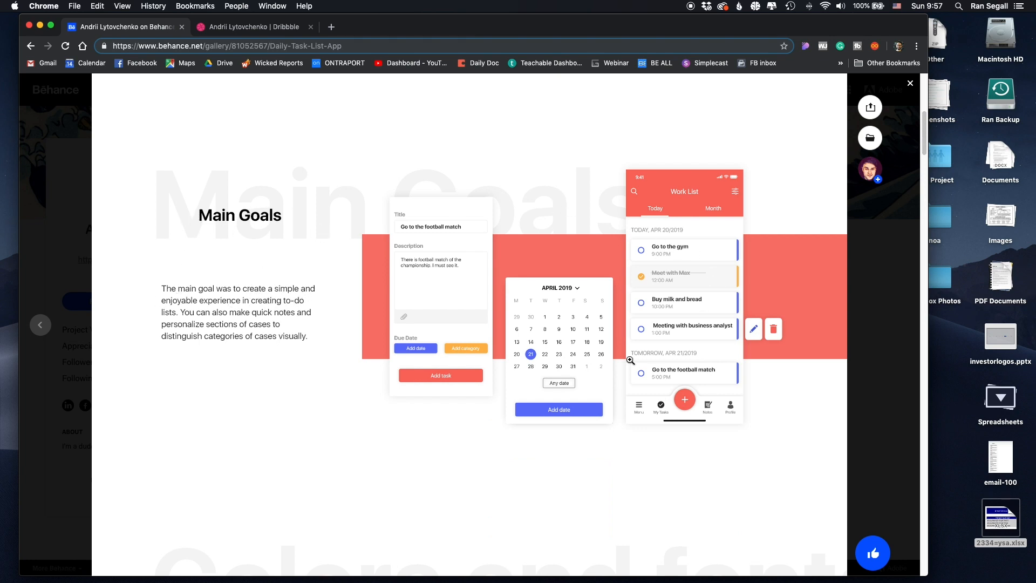
pyautogui.moveTo(210, 202)
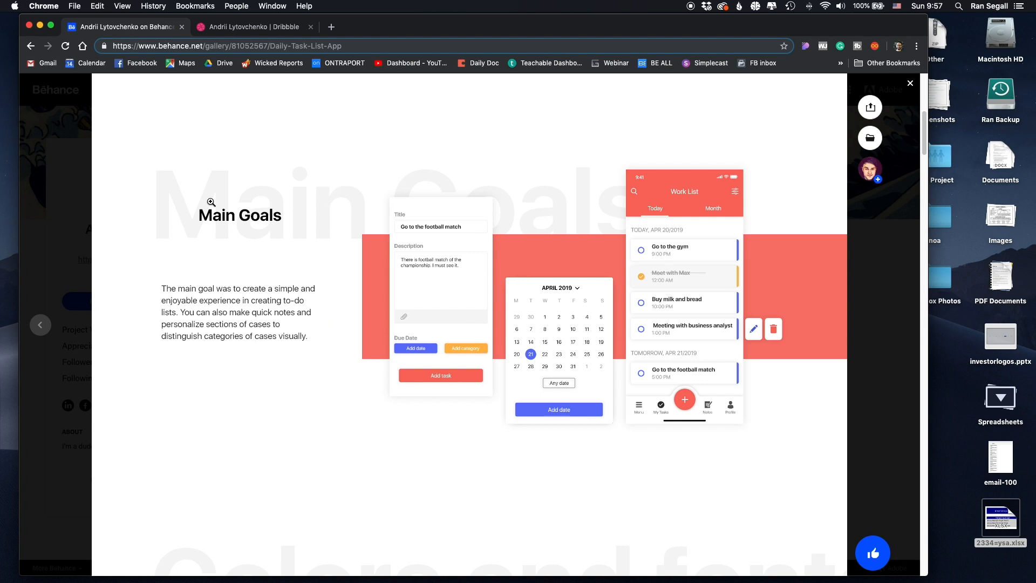
pyautogui.moveTo(559, 253)
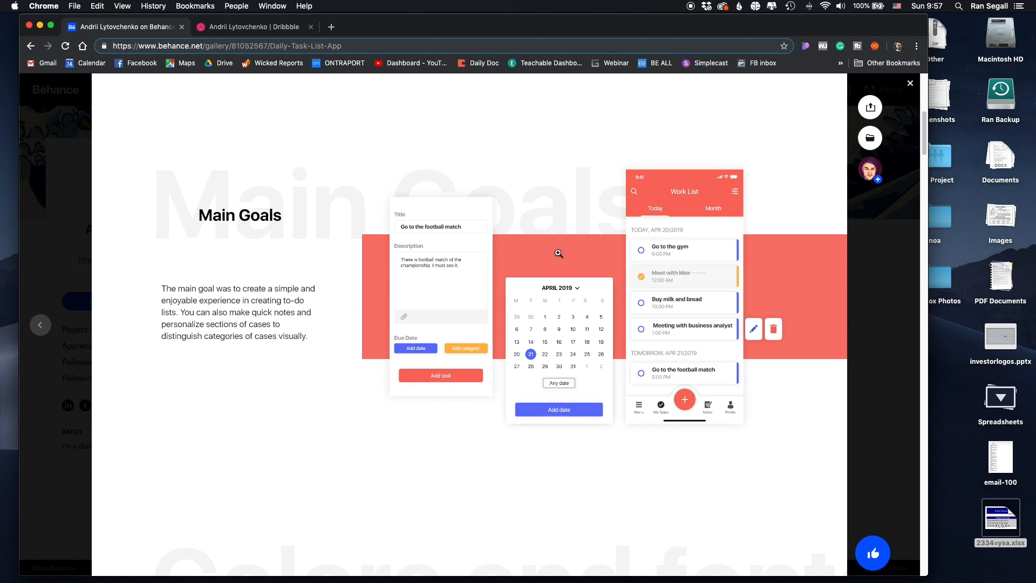
pyautogui.moveTo(441, 324)
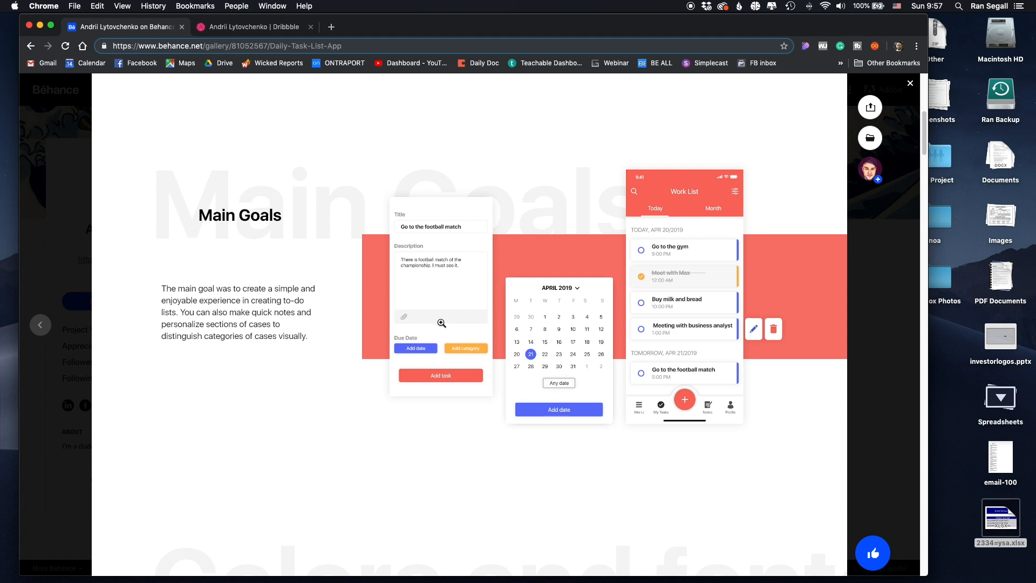
pyautogui.scroll(-3)
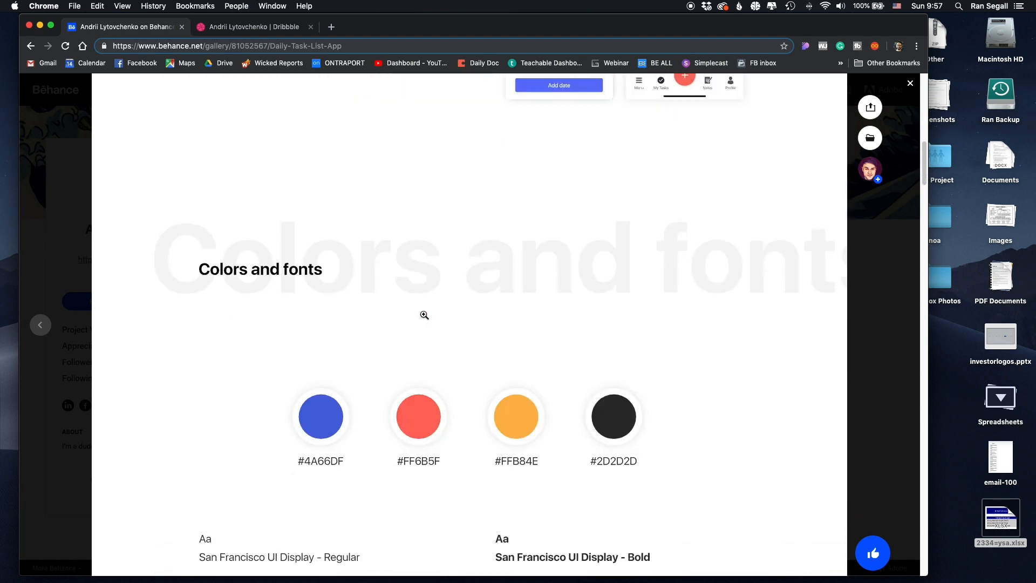
pyautogui.scroll(-3)
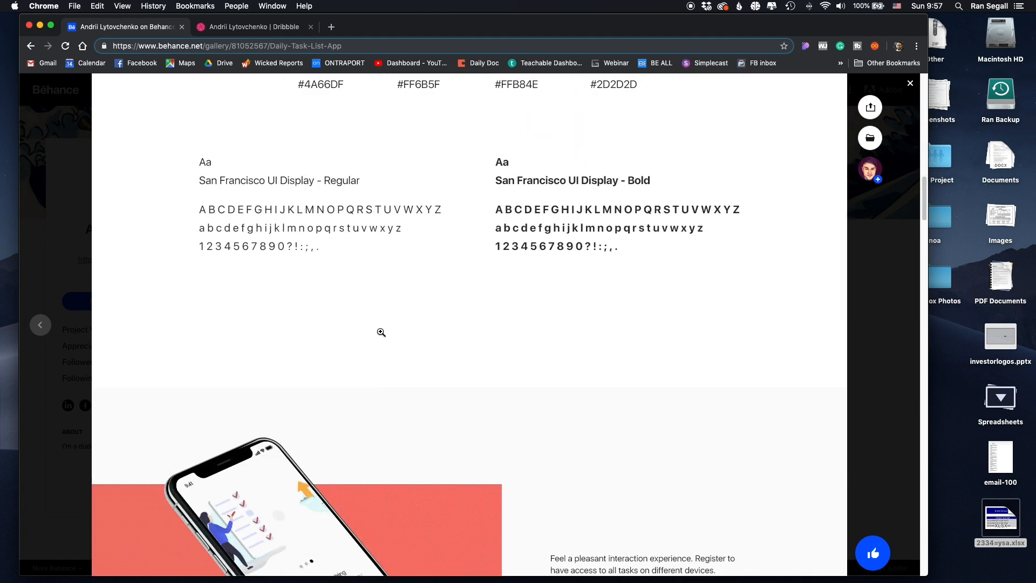
pyautogui.scroll(-3)
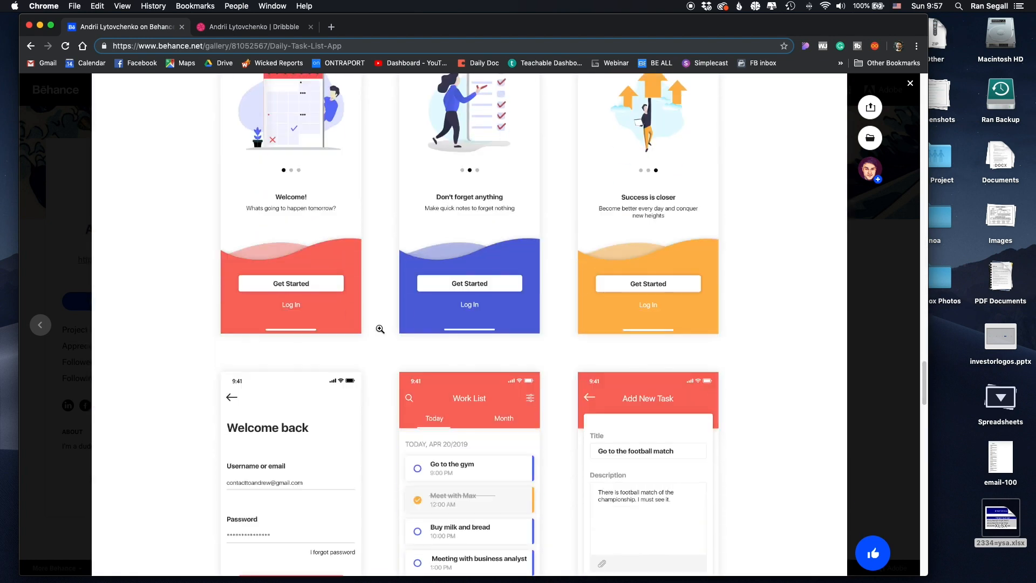
pyautogui.scroll(3)
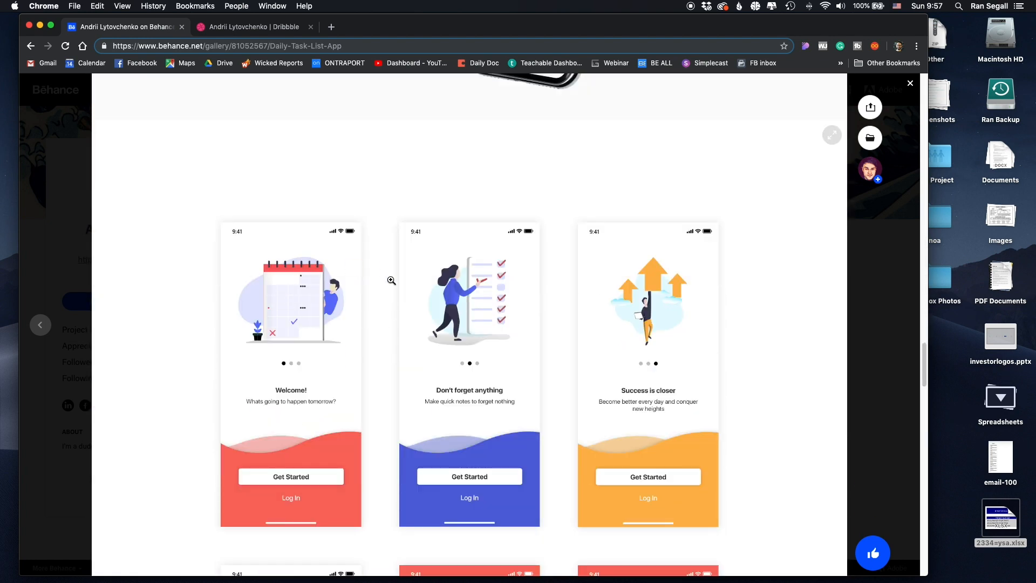
pyautogui.moveTo(540, 317)
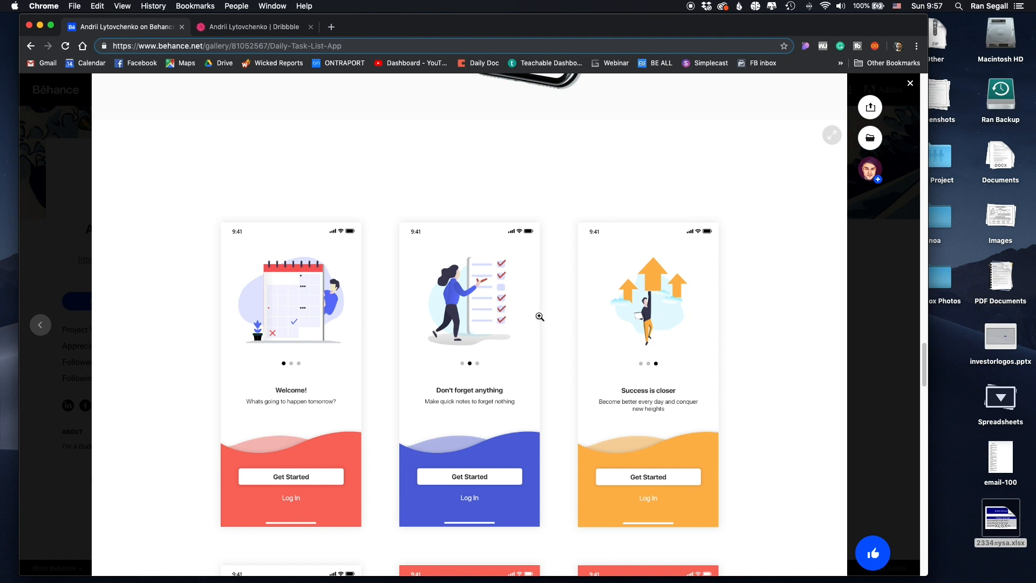
pyautogui.scroll(-3)
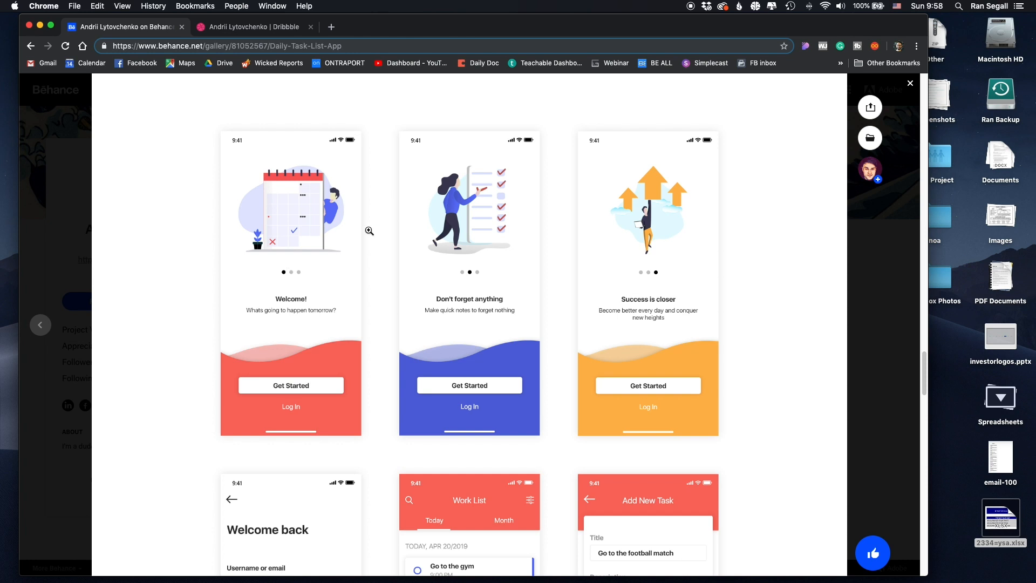
pyautogui.scroll(-3)
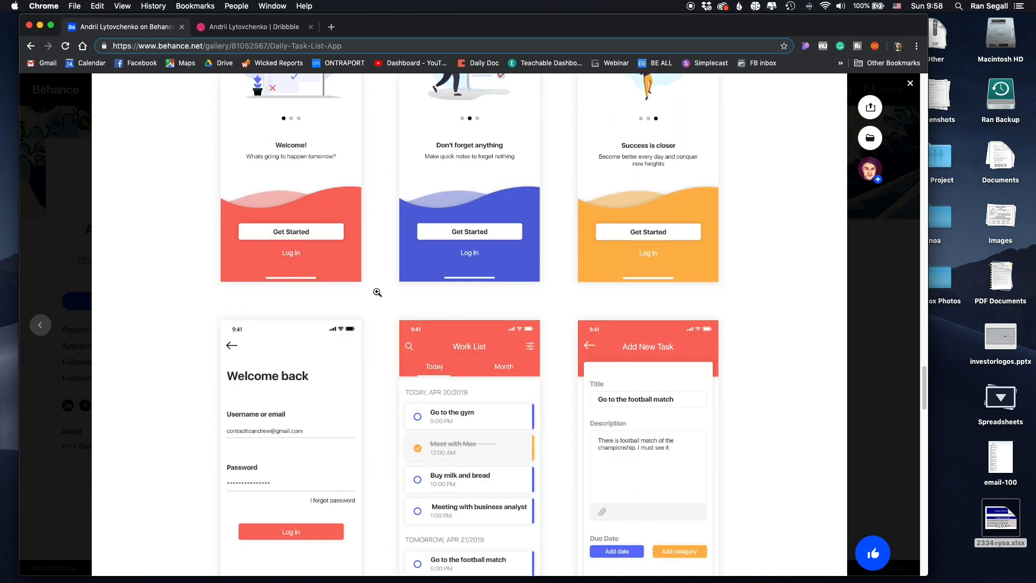
pyautogui.scroll(-3)
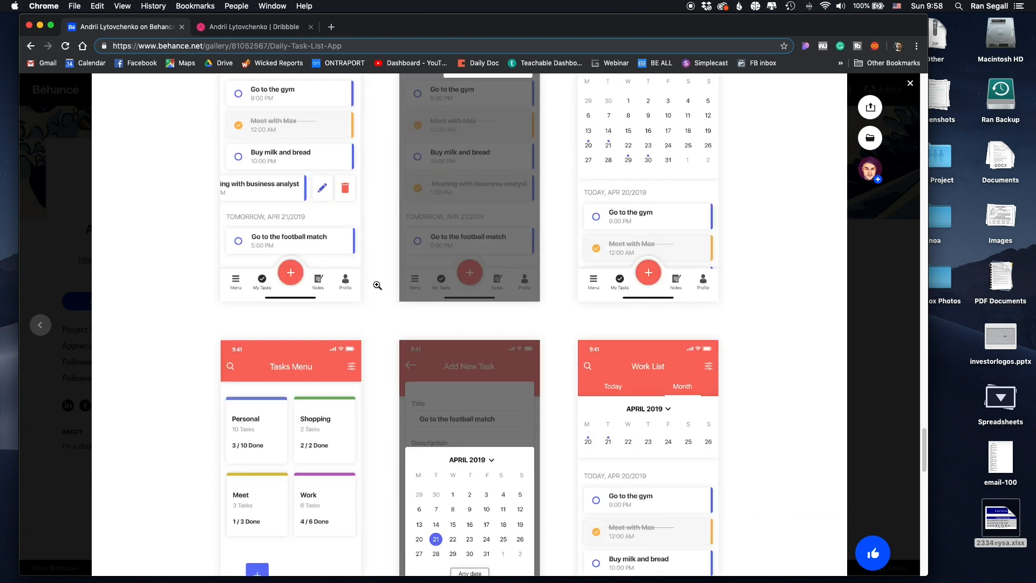
pyautogui.scroll(-3)
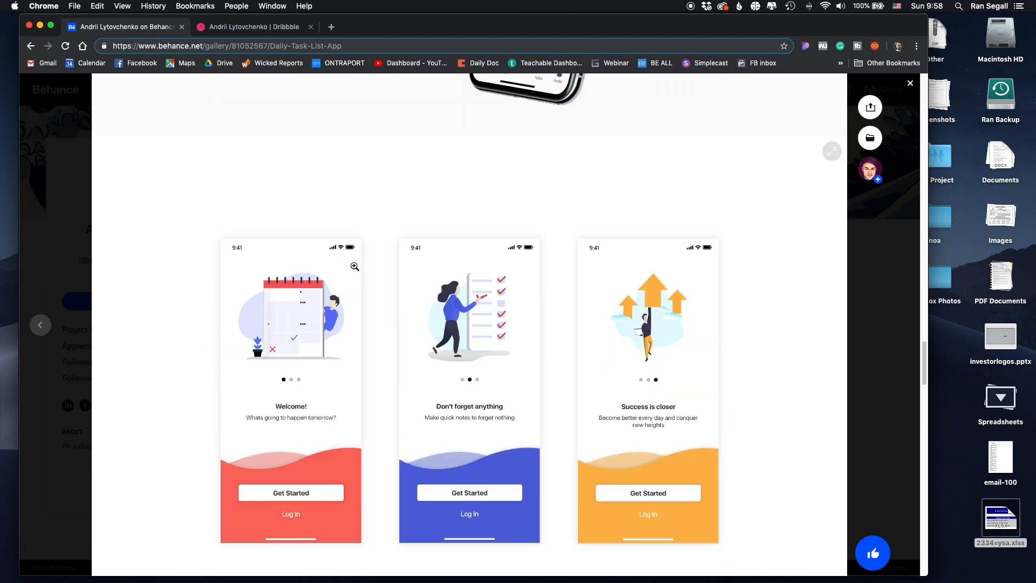
pyautogui.scroll(-3)
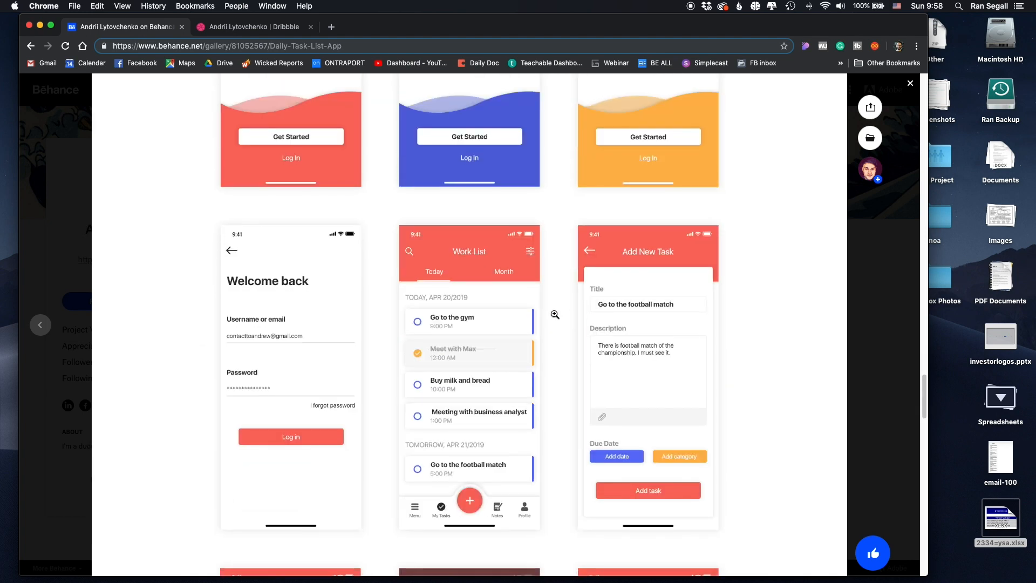
pyautogui.scroll(-3)
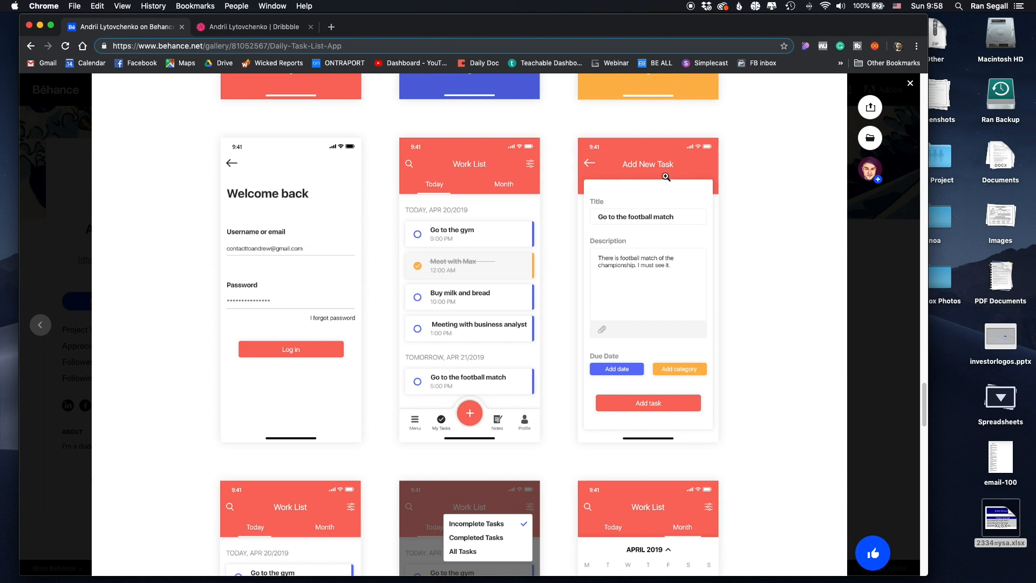
pyautogui.scroll(-3)
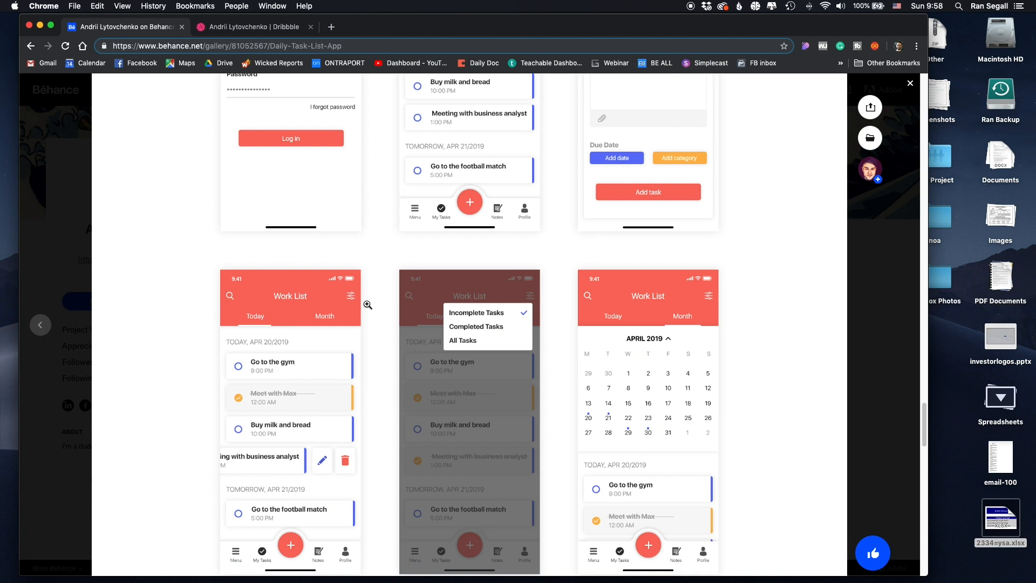
pyautogui.scroll(-3)
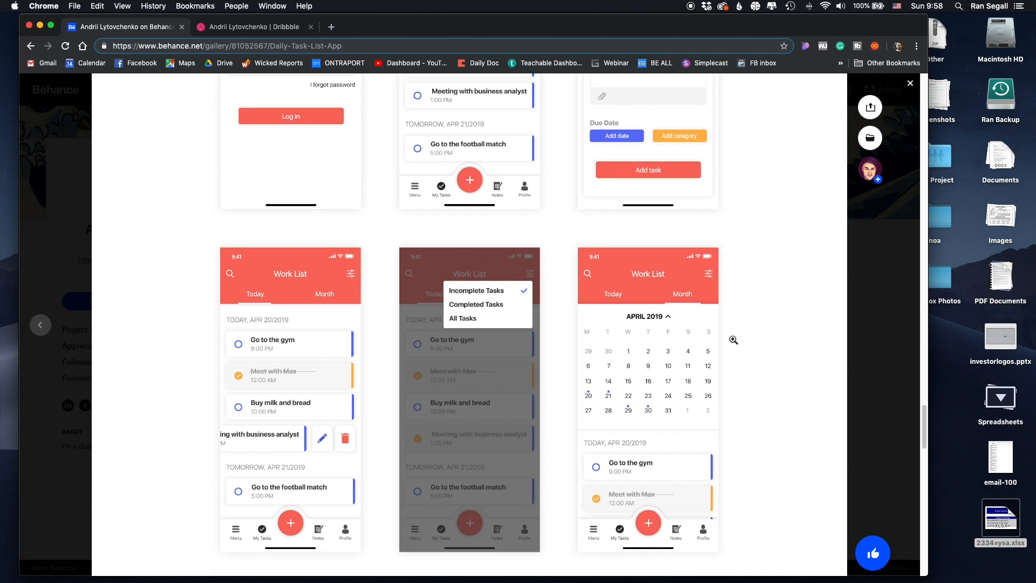
pyautogui.scroll(-3)
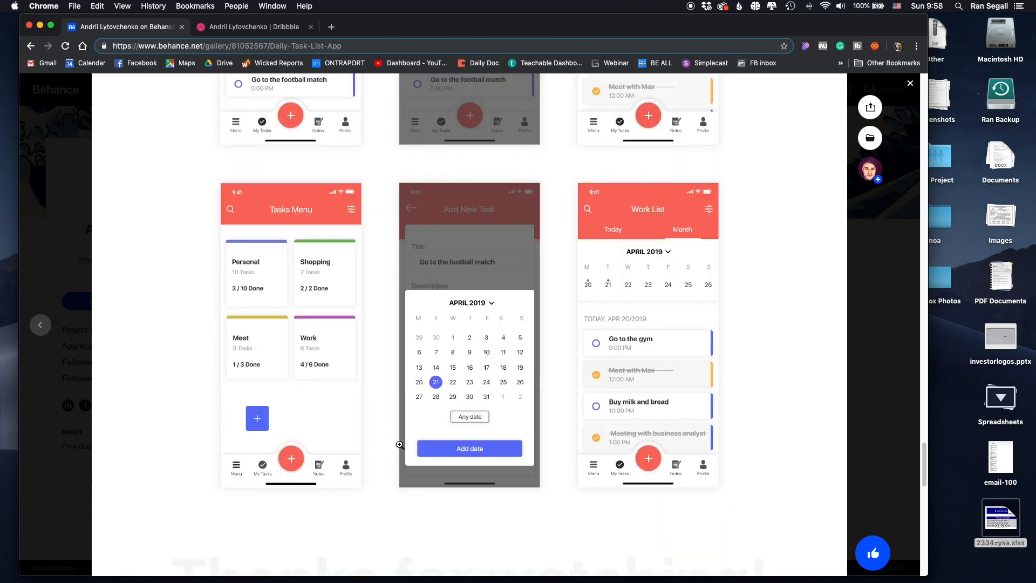
pyautogui.moveTo(580, 399)
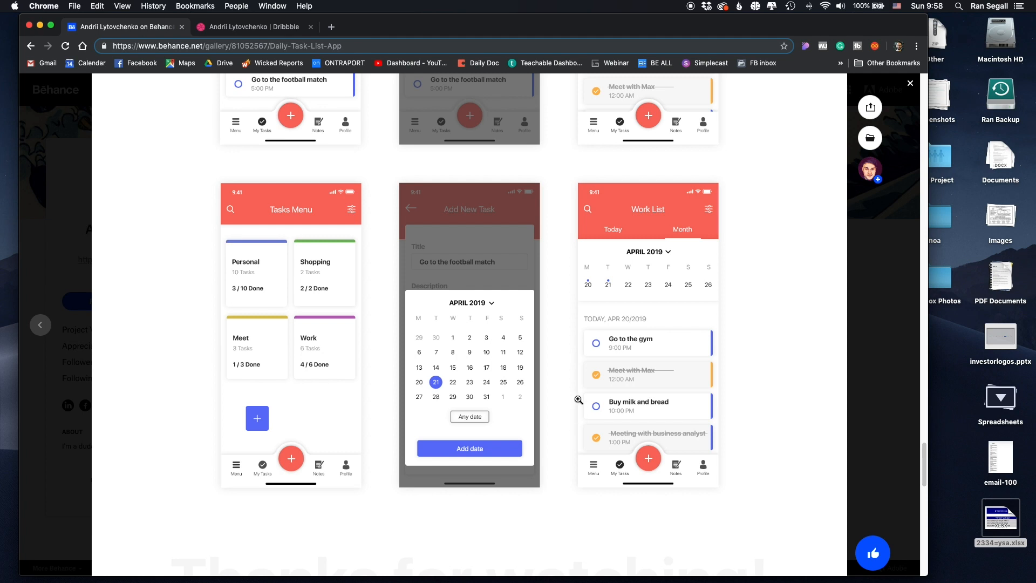
pyautogui.scroll(-3)
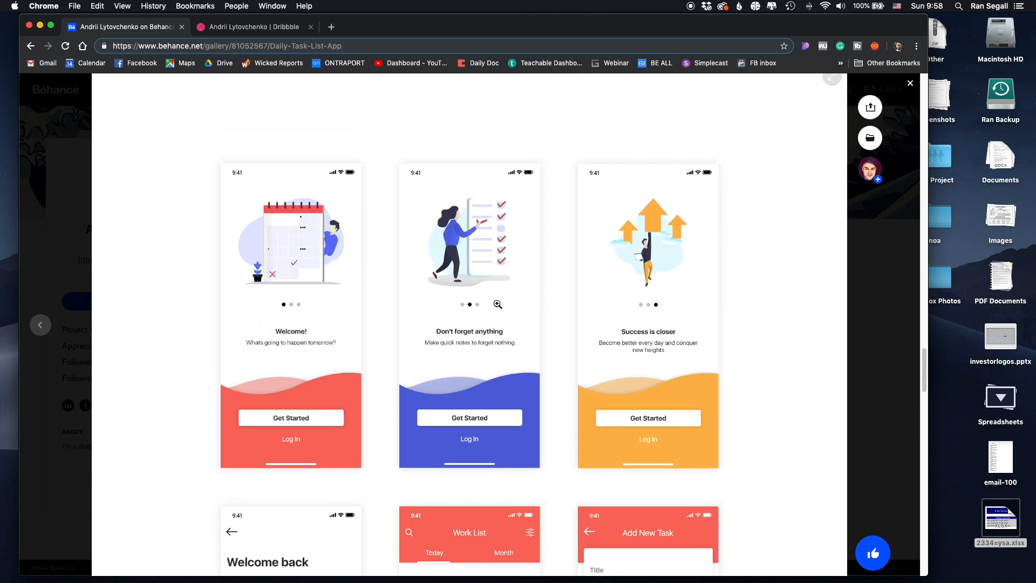
# Step: Scroll the Done! App page back up to its header image and introduction
pyautogui.scroll(-3)
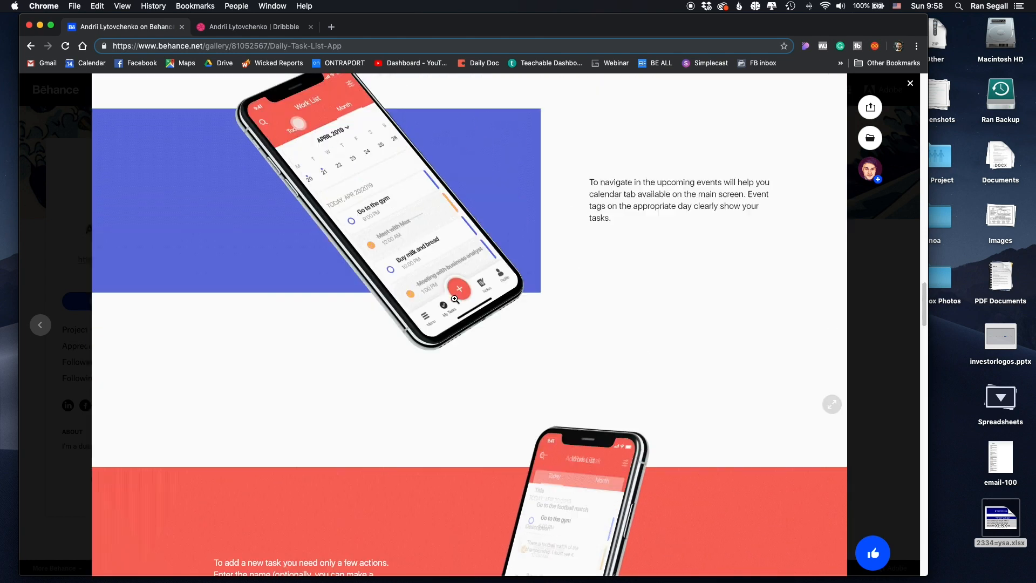
pyautogui.scroll(-3)
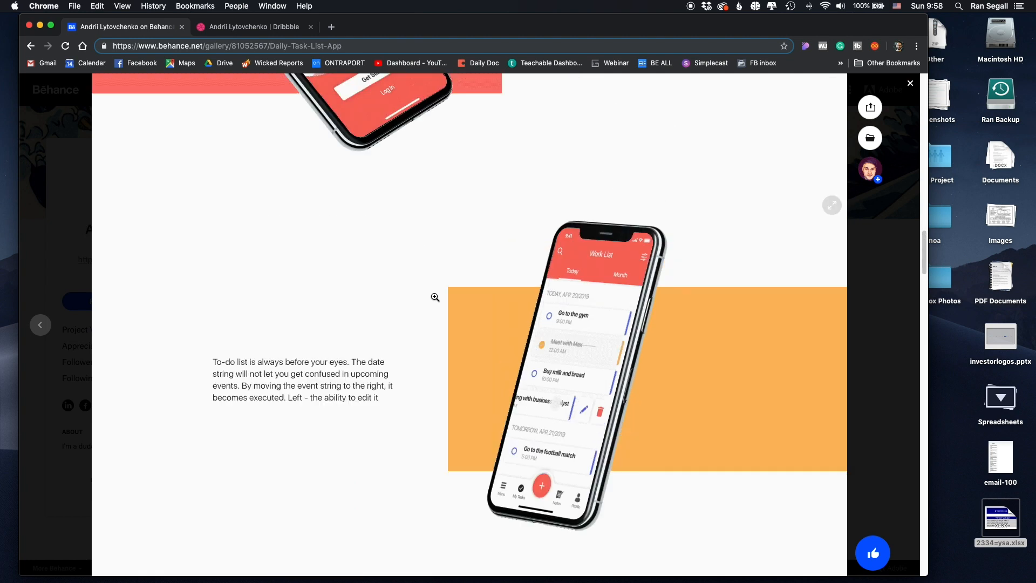
pyautogui.scroll(-3)
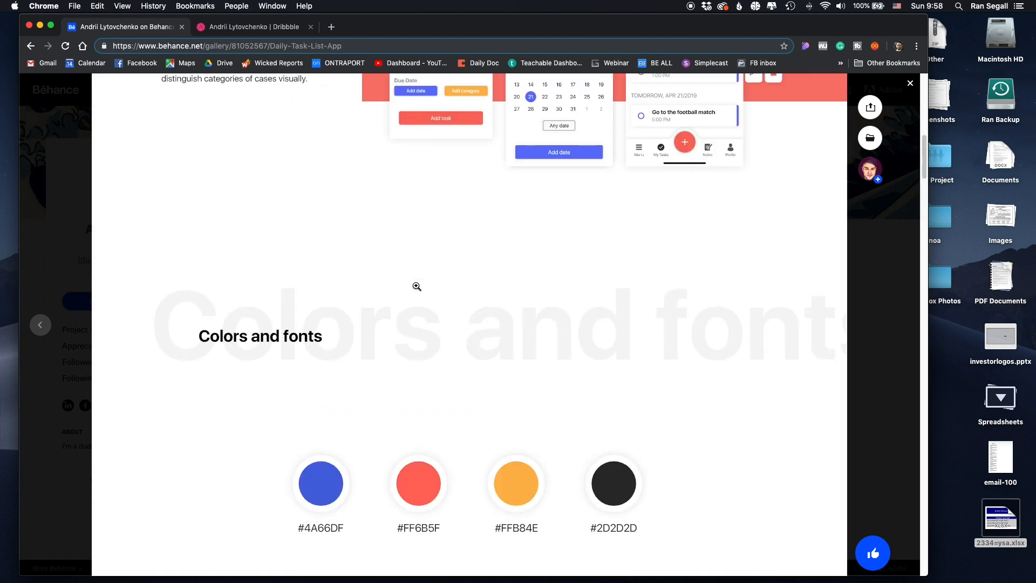
pyautogui.scroll(3)
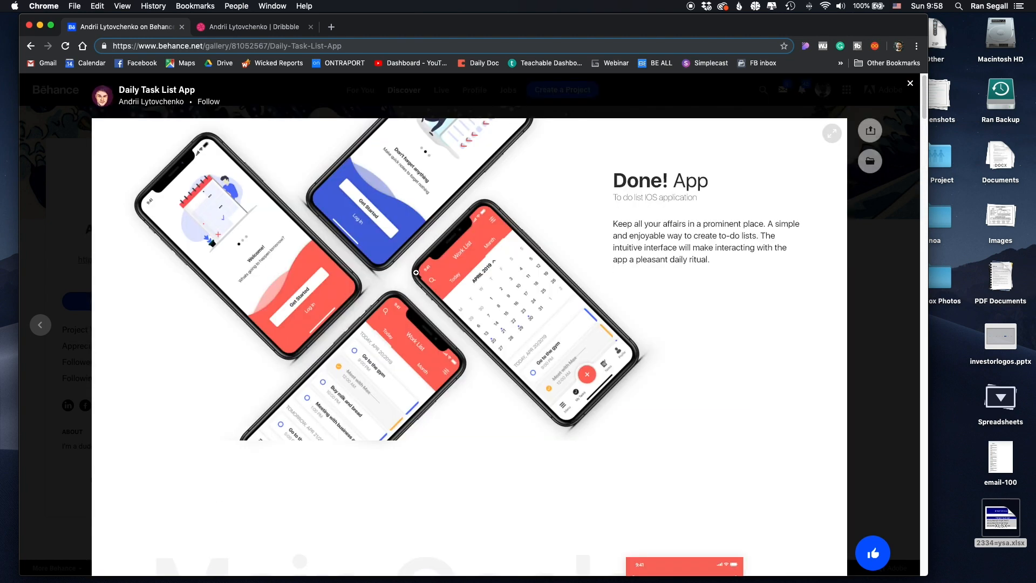